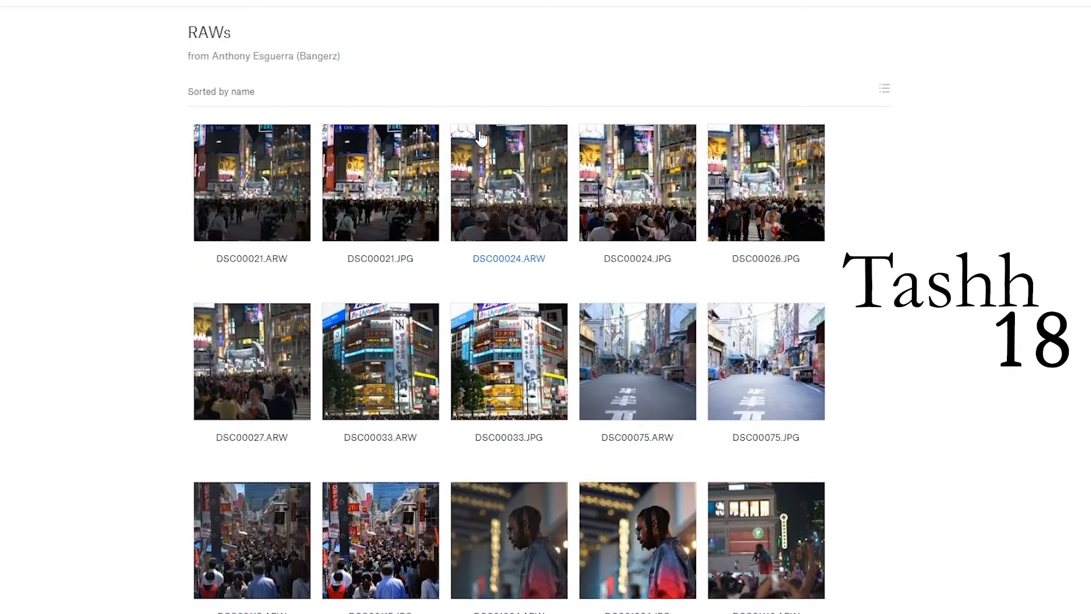
Raise the Detail sharpening masking to 31 so sharpening stays on edges
scroll("down", 3)
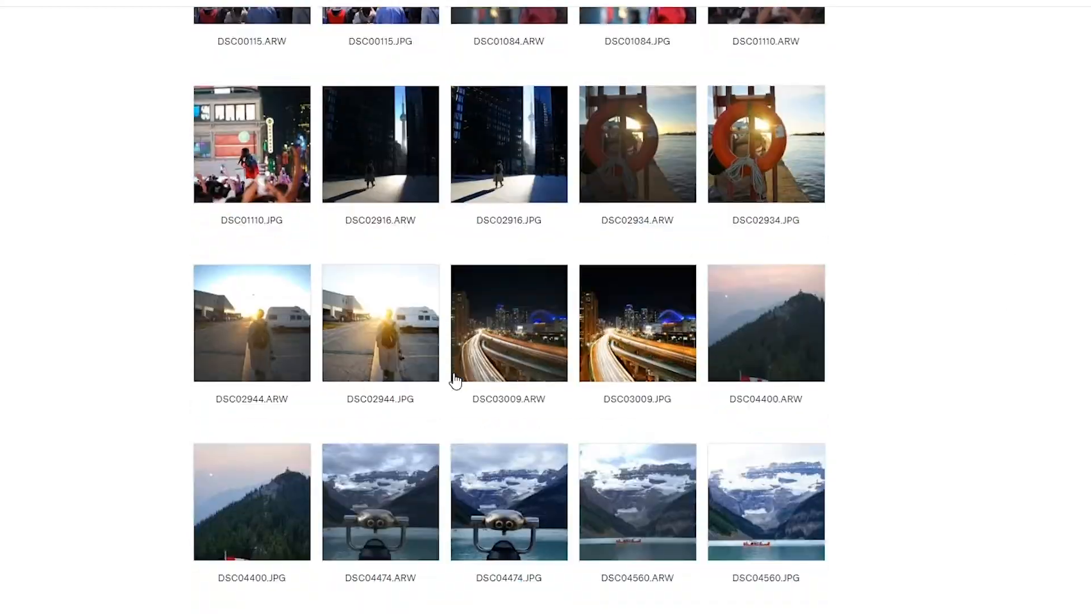
scroll("down", 3)
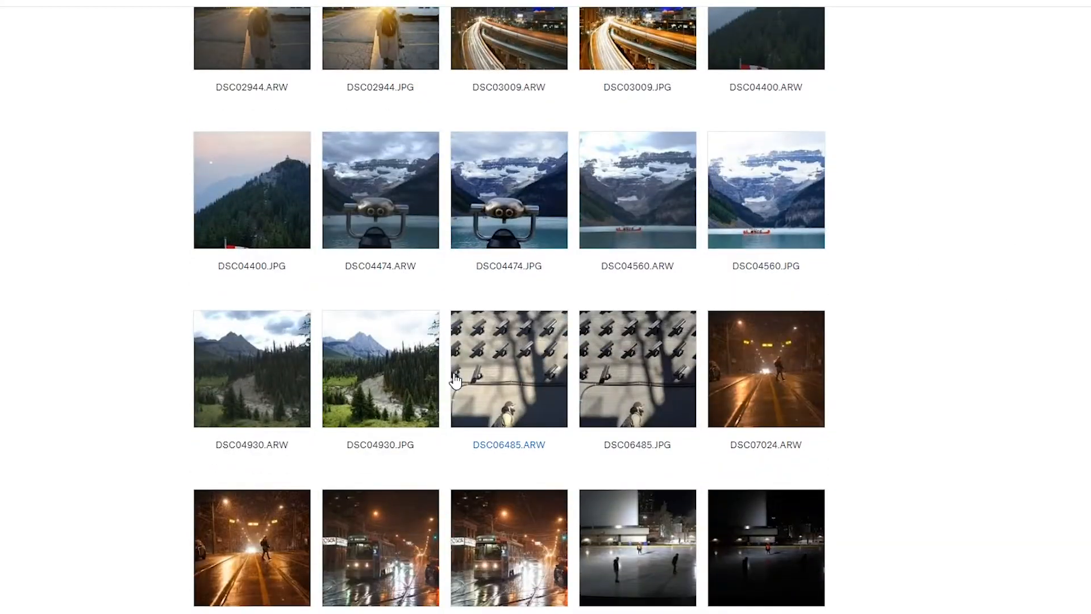
scroll("up", 3)
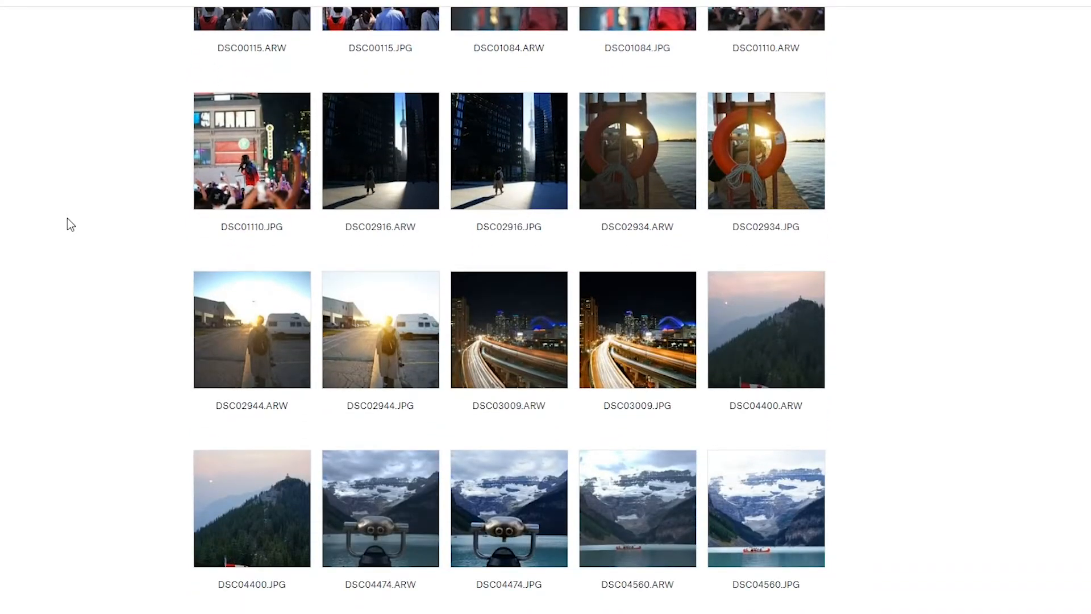
mouse_move(103, 225)
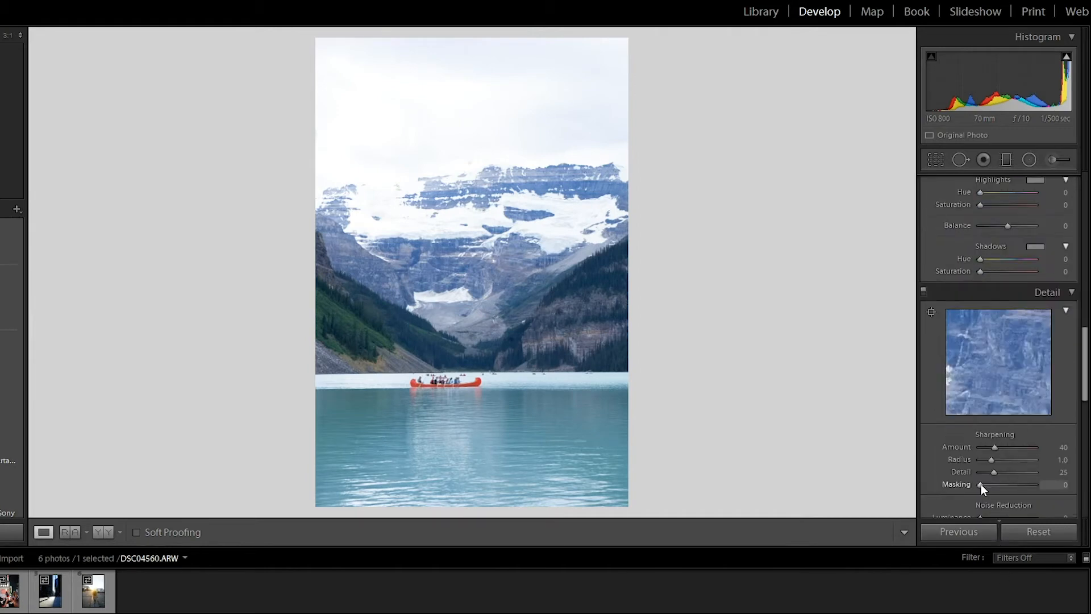
left_click_drag(981, 484, 996, 484)
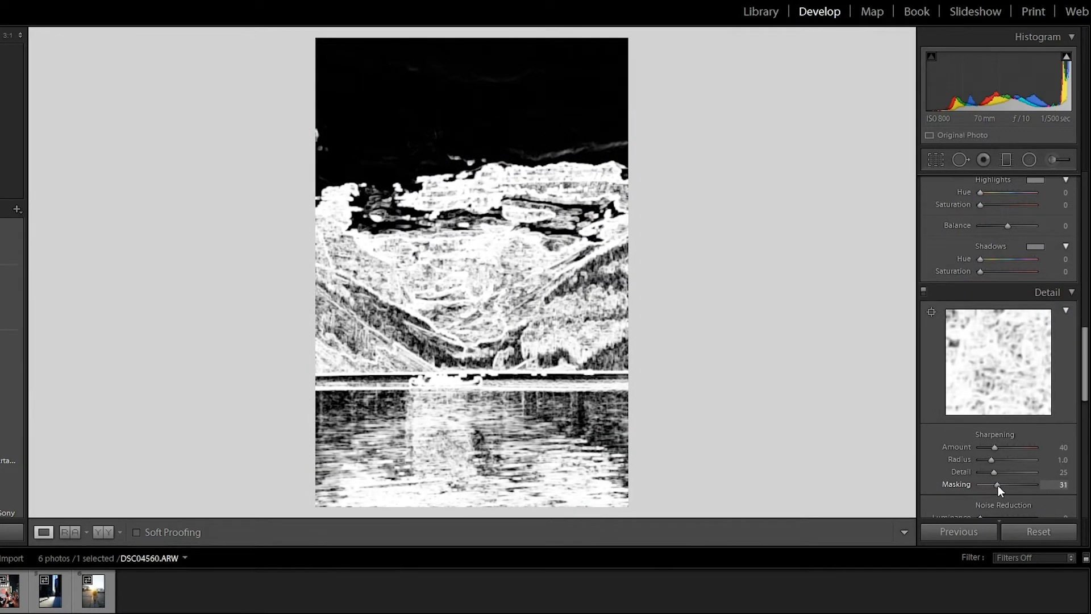
left_click_drag(997, 484, 1014, 484)
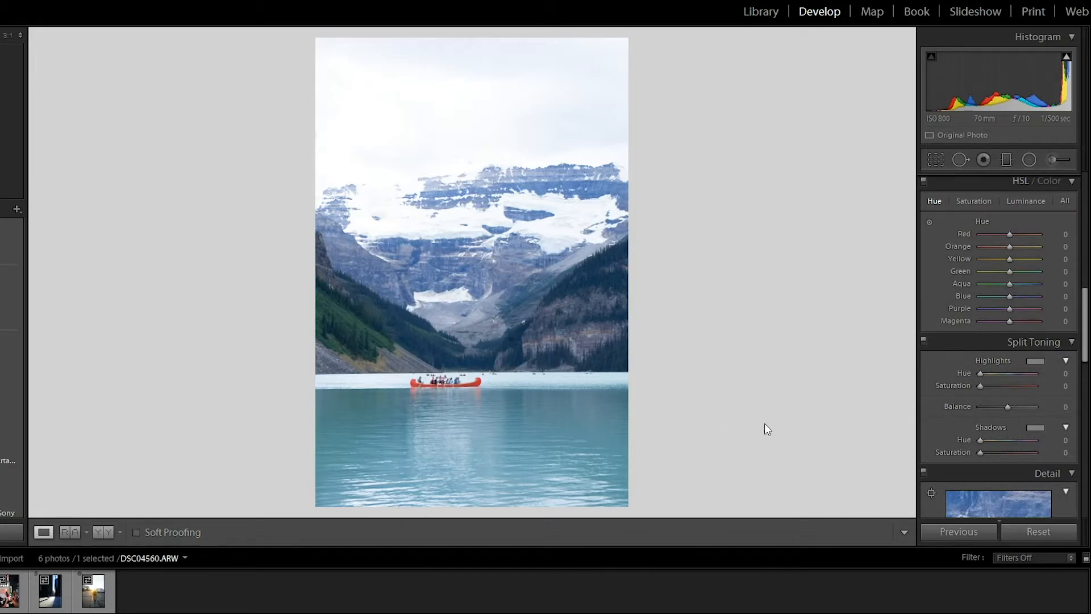
Lower exposure to −0.60 and nudge the temperature warmer in the Basic panel
left_click(1049, 182)
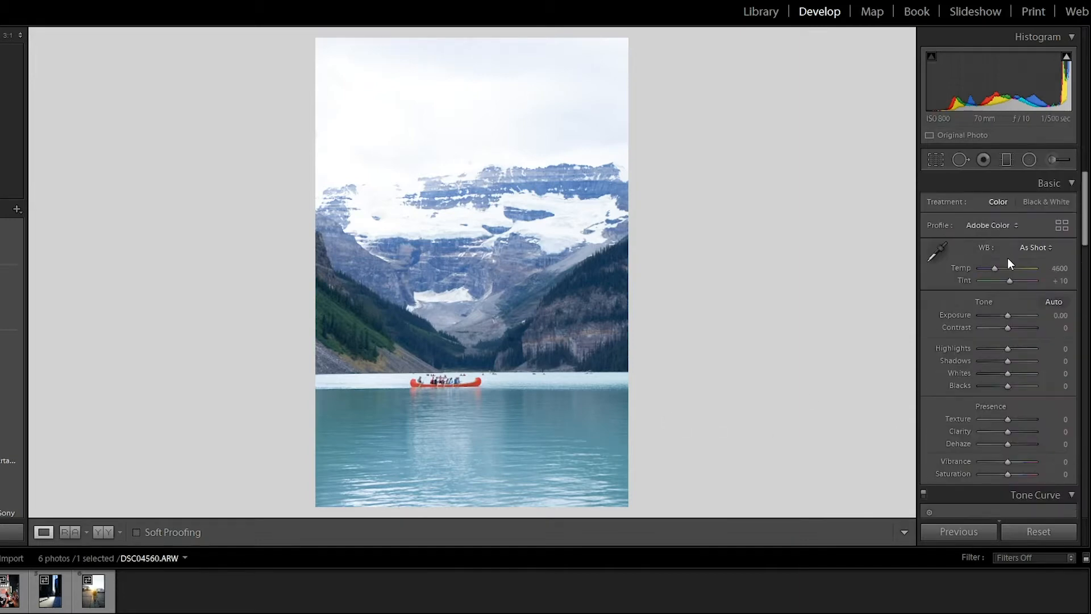
left_click_drag(1008, 315, 999, 315)
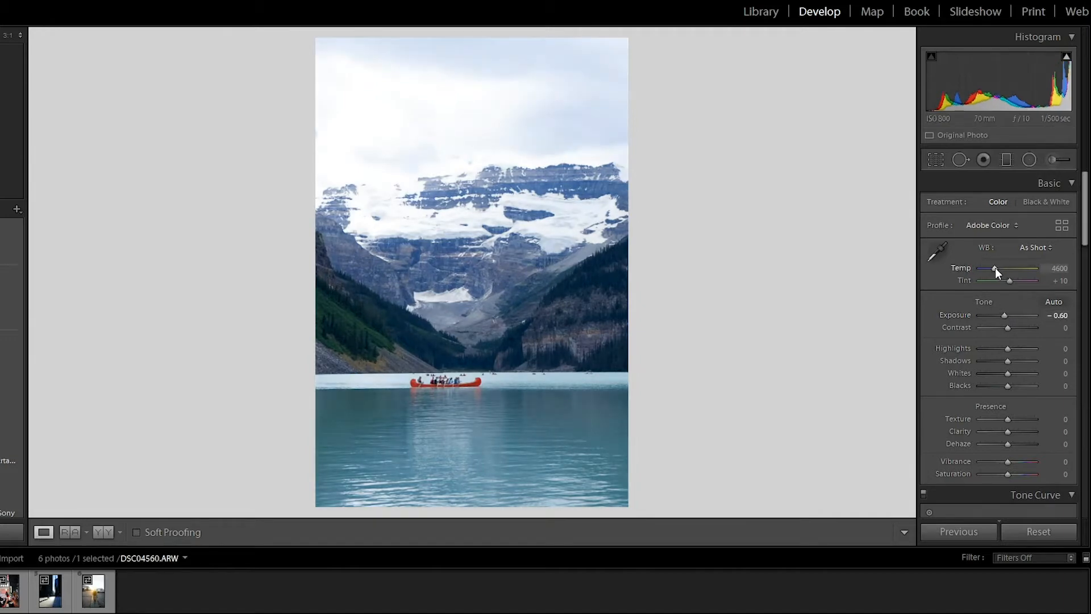
left_click_drag(993, 270, 996, 269)
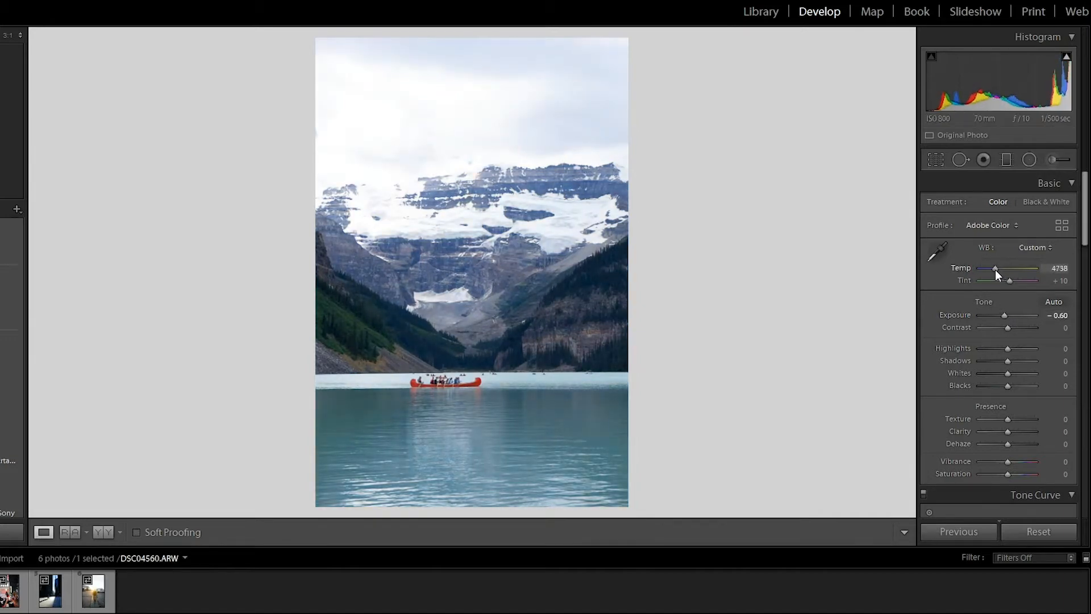
left_click_drag(994, 268, 1000, 268)
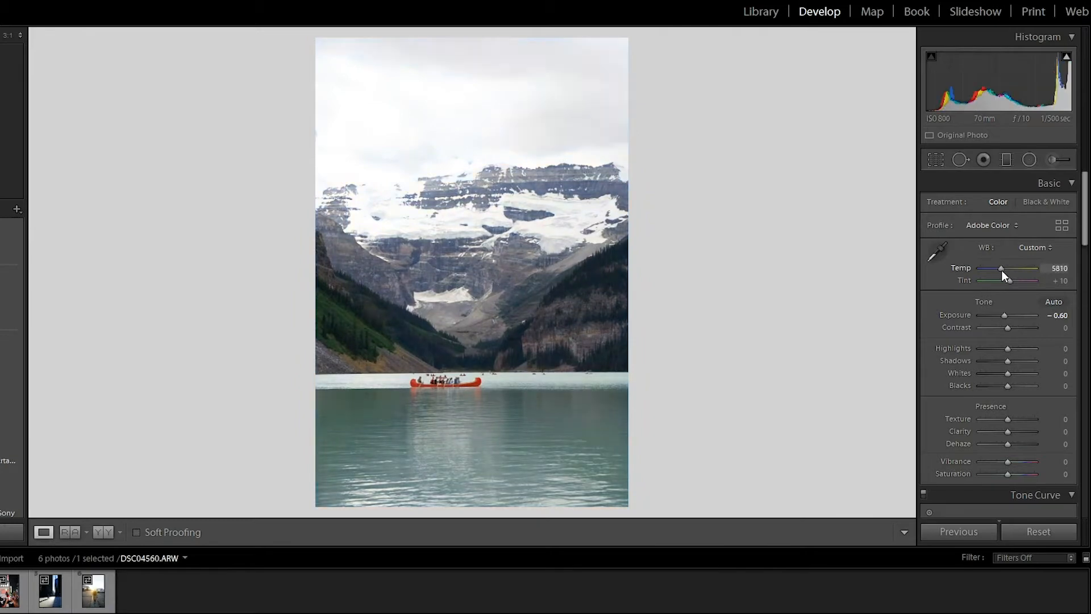
left_click_drag(1000, 268, 990, 268)
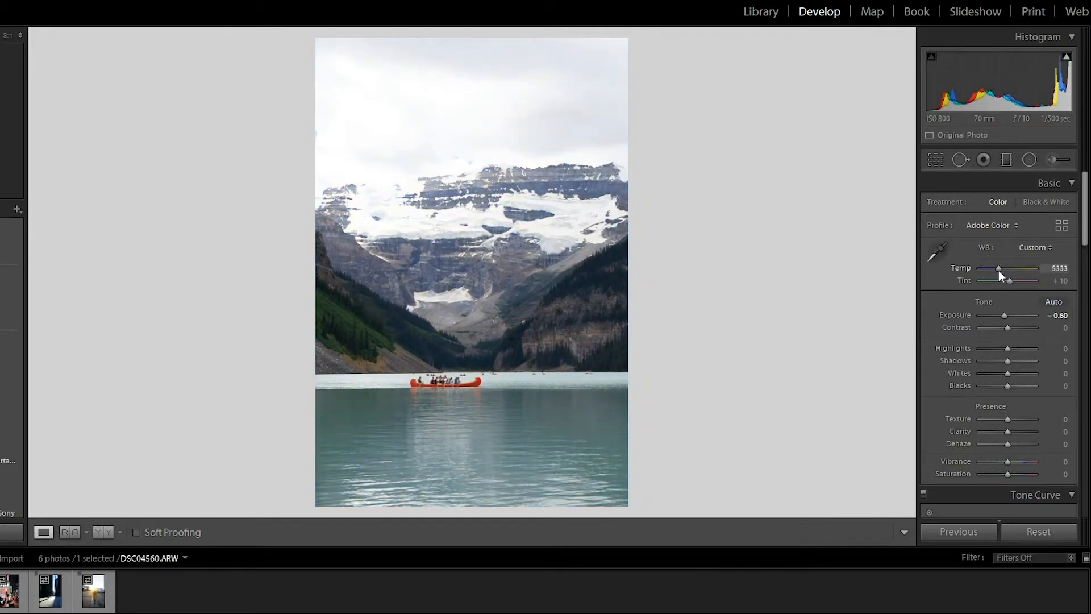
Set a custom white balance by sampling a neutral spot with the eyedropper
left_click(936, 253)
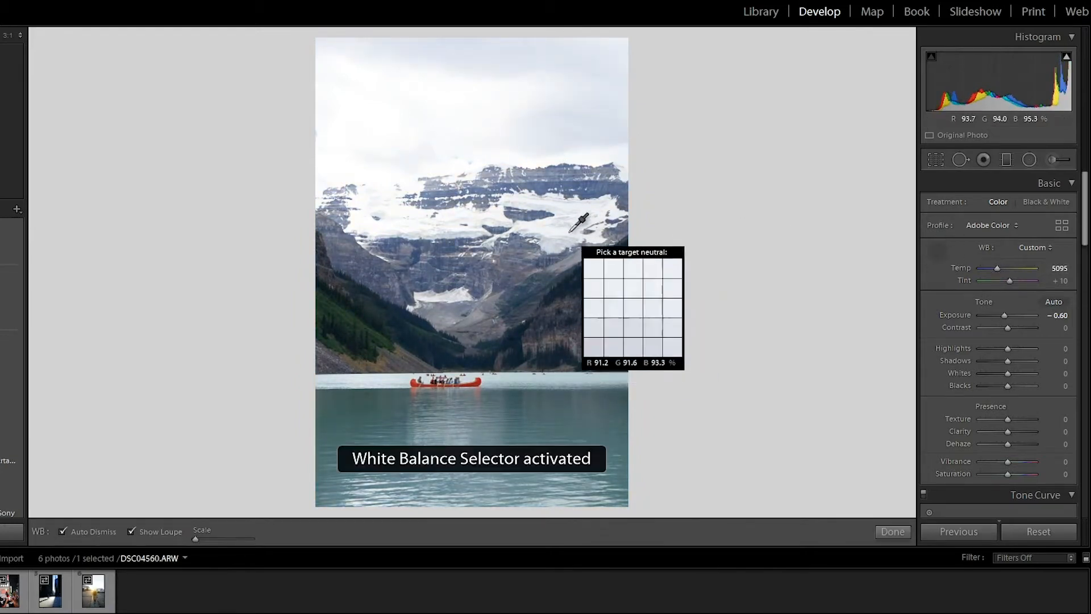
left_click(579, 223)
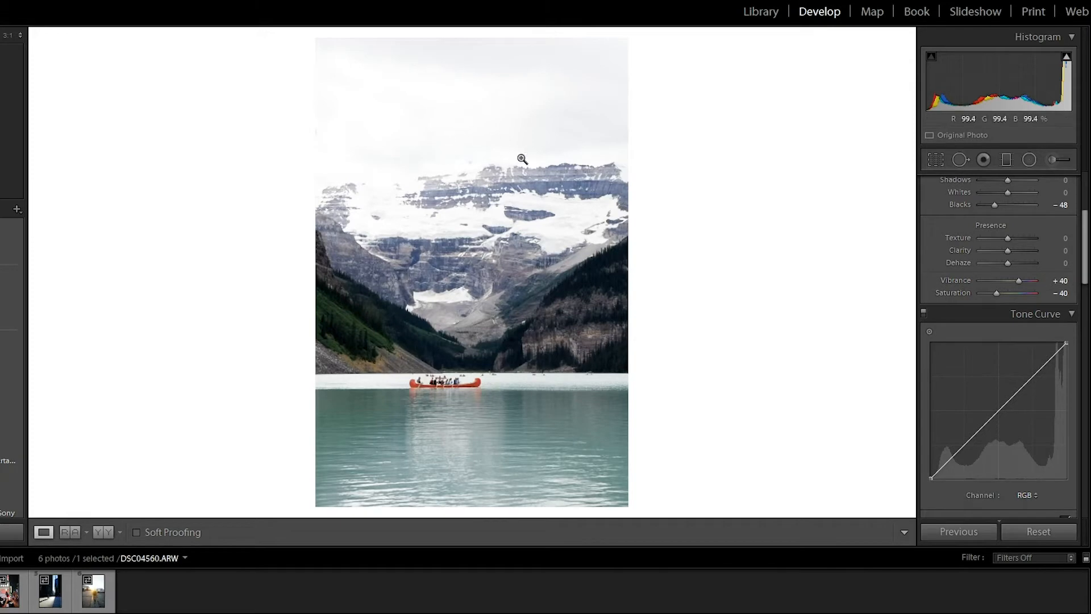
Lay a graduated filter over the sky and pull its exposure down to about −2.09
left_click(522, 159)
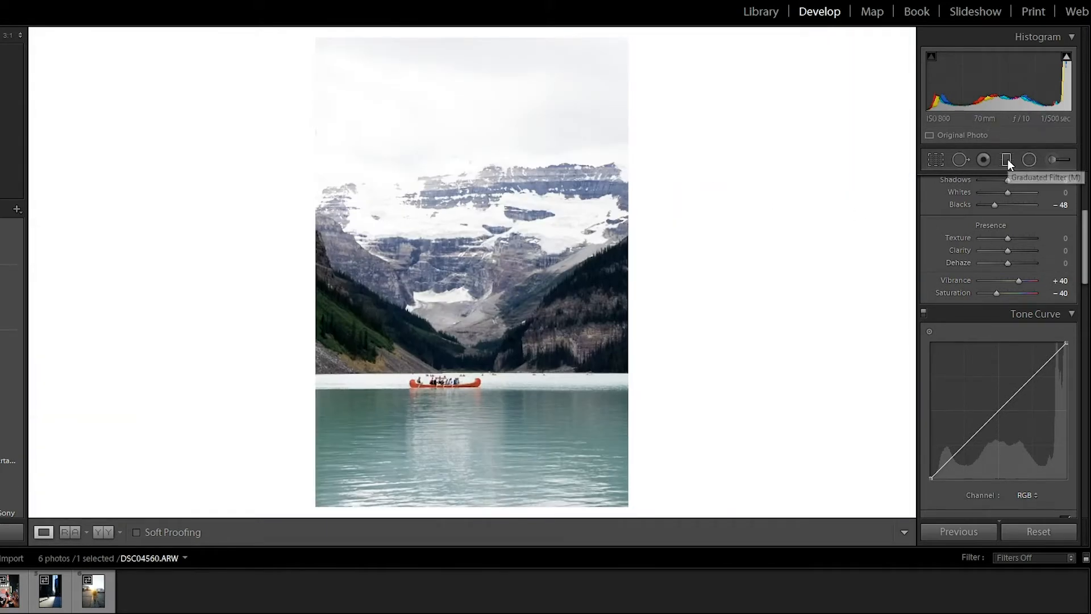
left_click(1006, 159)
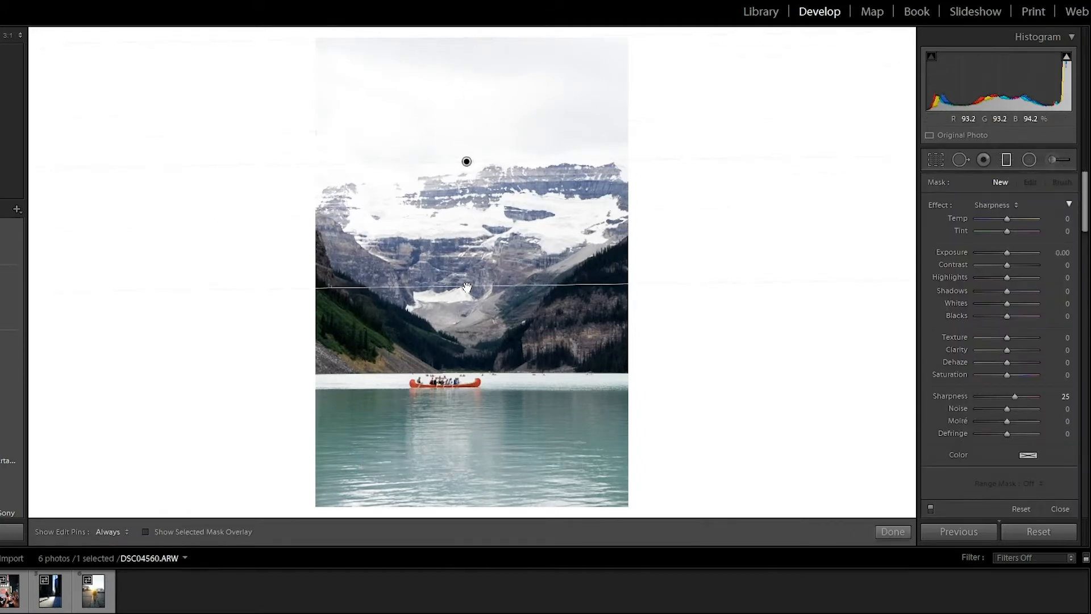
left_click_drag(1007, 252, 1004, 252)
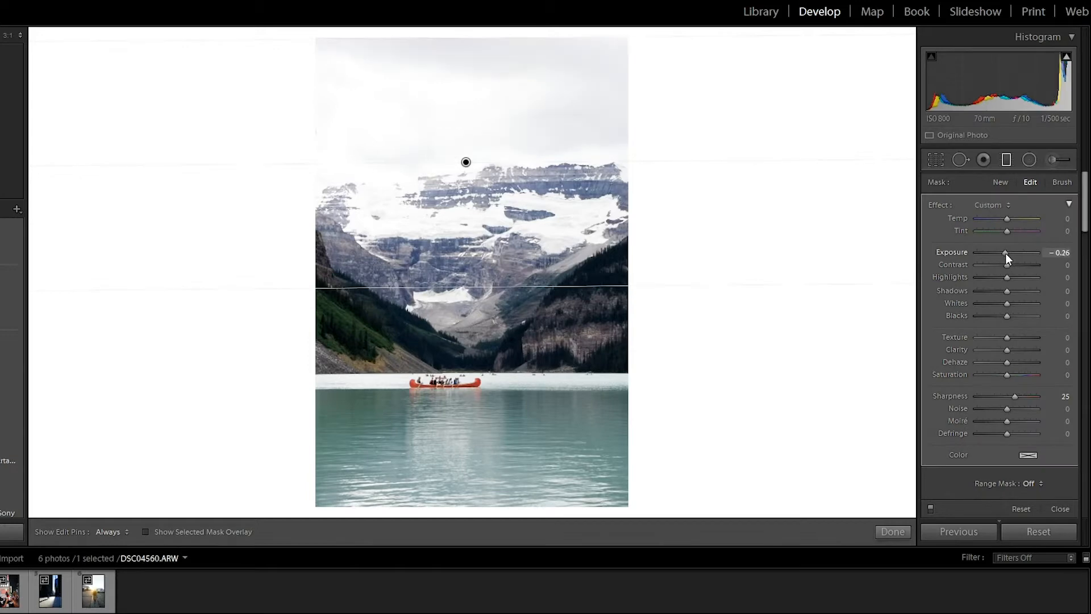
left_click_drag(1006, 252, 990, 253)
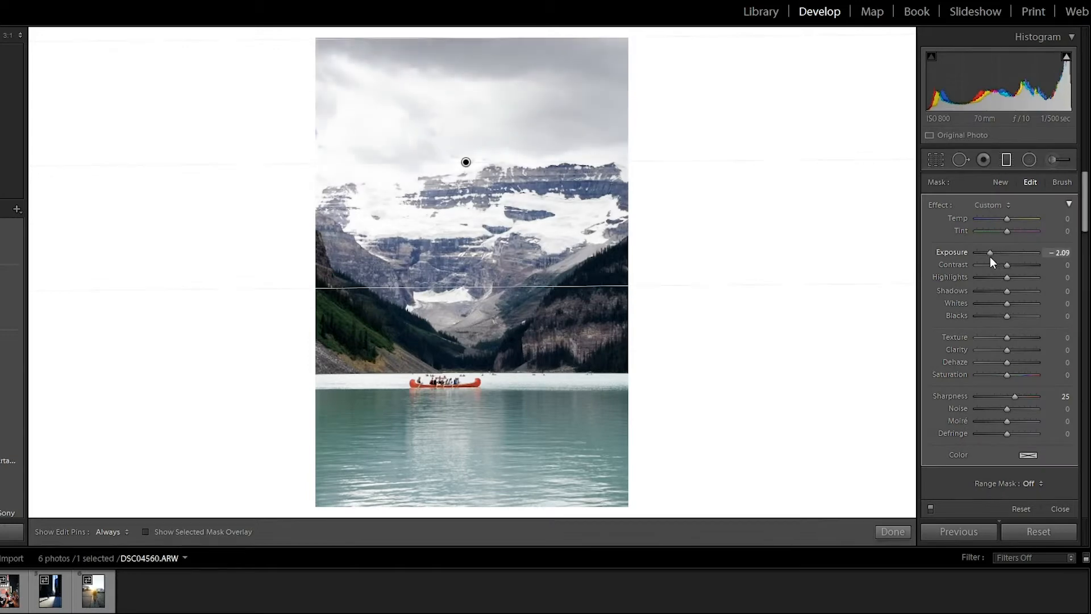
left_click_drag(991, 252, 987, 252)
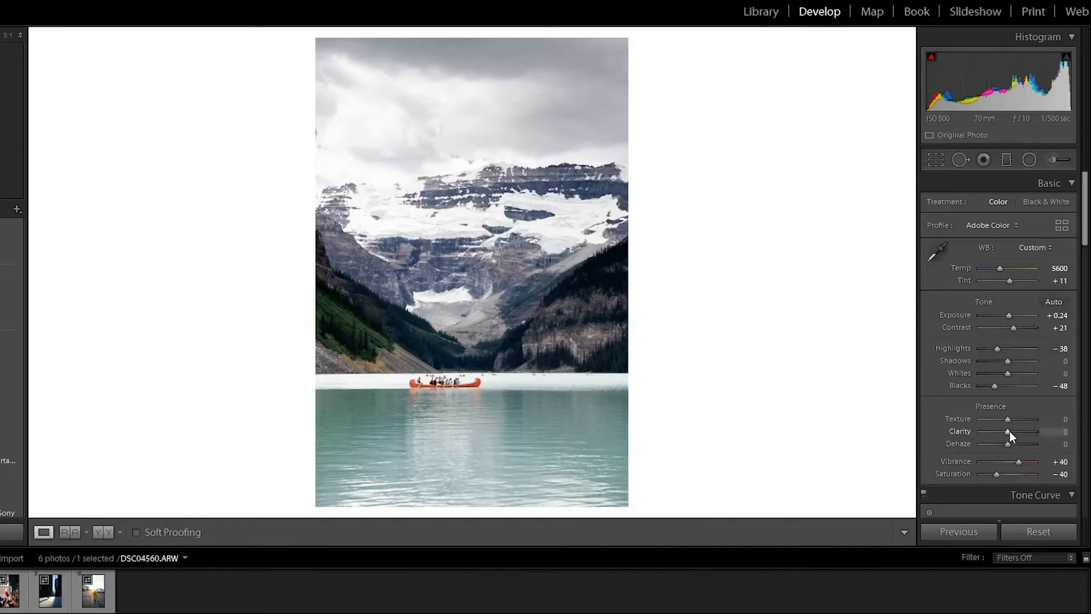
Raise clarity to +14, tweak HSL saturation and compare before/after
left_click_drag(1007, 436, 1009, 435)
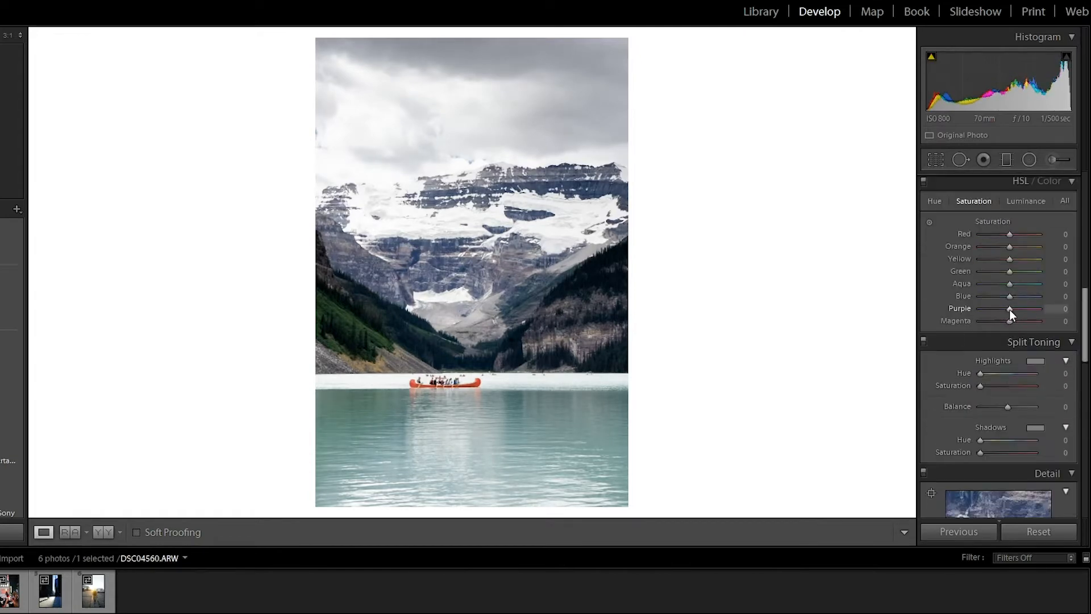
left_click(934, 200)
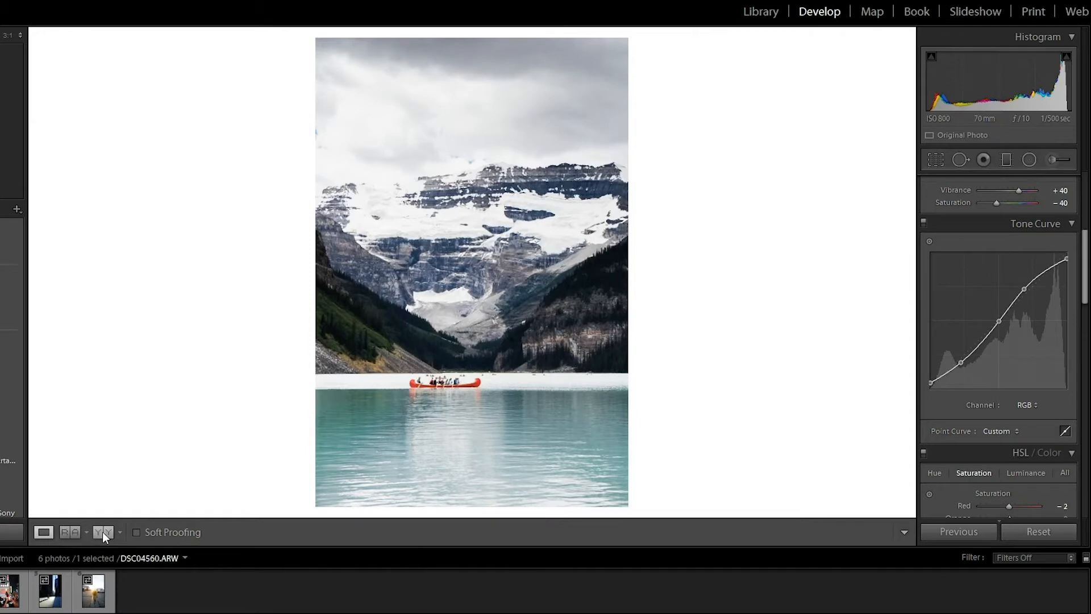
left_click(101, 532)
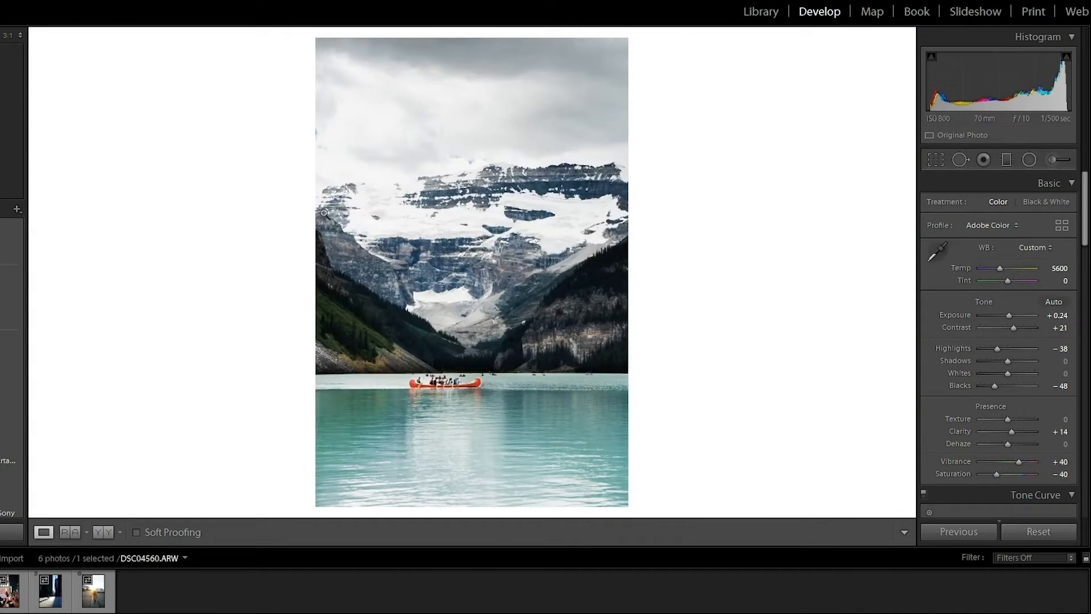
mouse_move(408, 413)
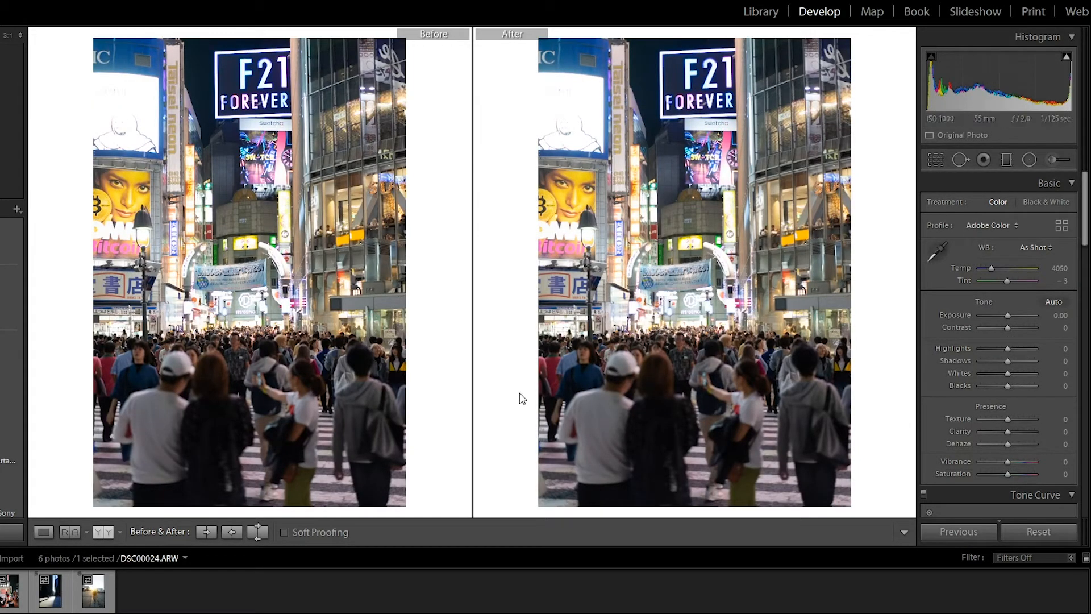
mouse_move(491, 335)
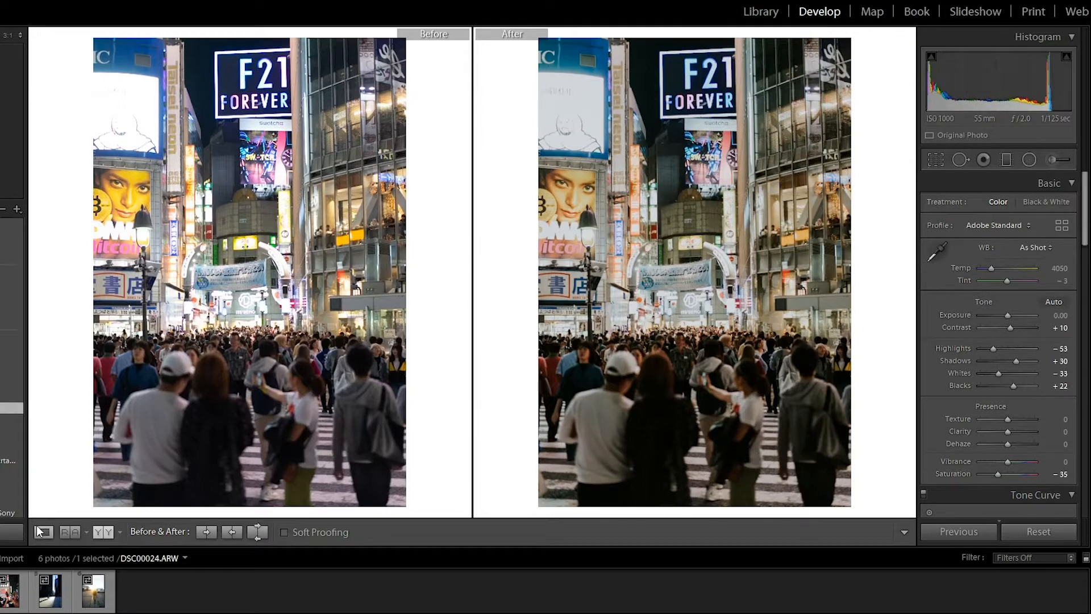
Return to the single-photo Loupe view of the edited crossing photo
left_click(43, 531)
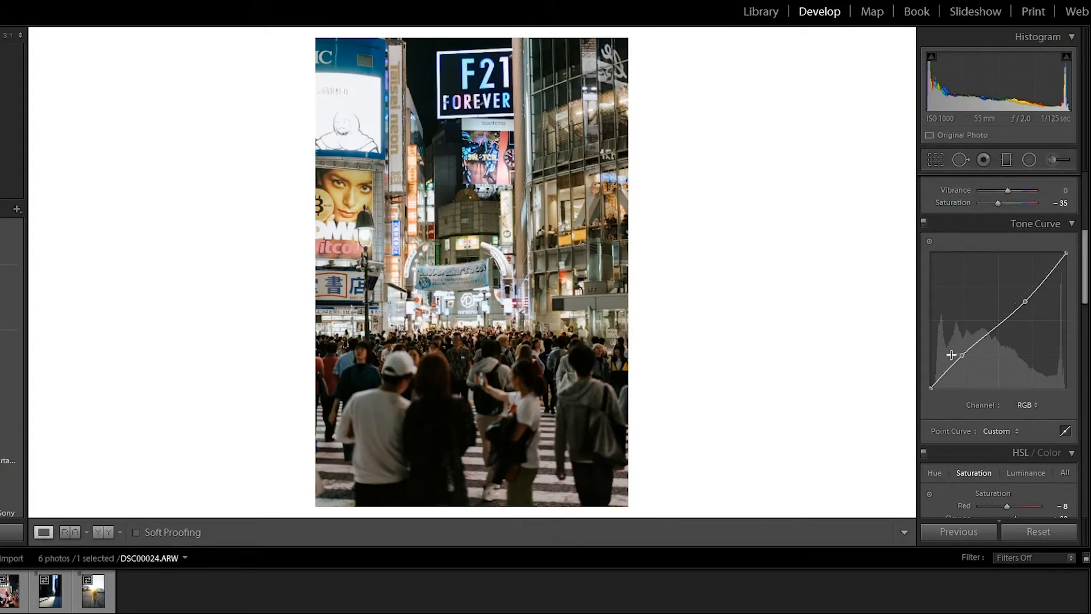
Add and reshape a shadow point on the tone curve, then move to HSL hue shifts
left_click_drag(962, 355, 963, 362)
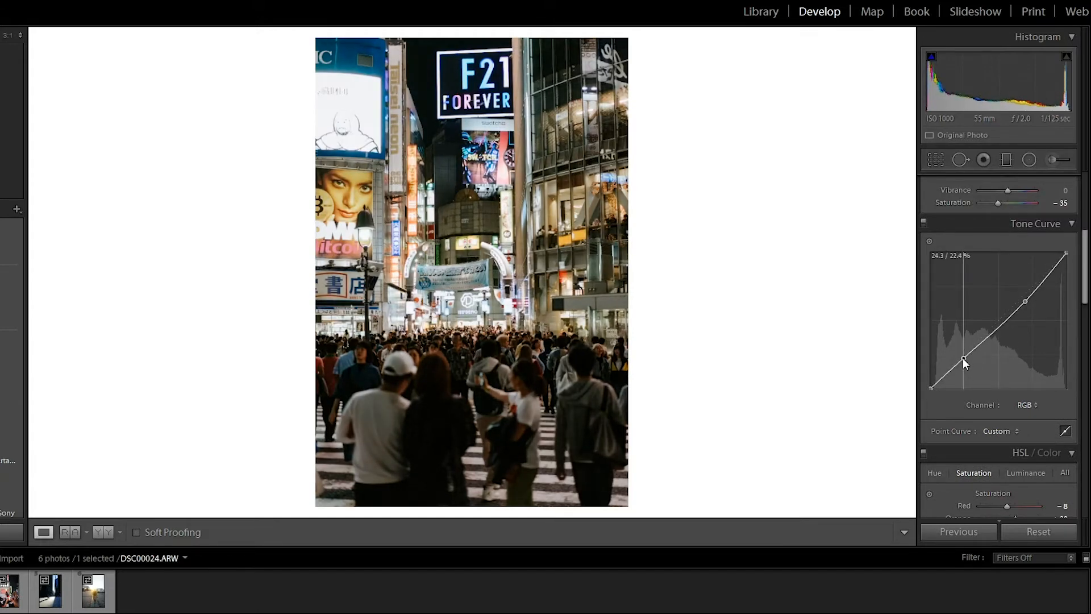
left_click_drag(963, 360, 959, 355)
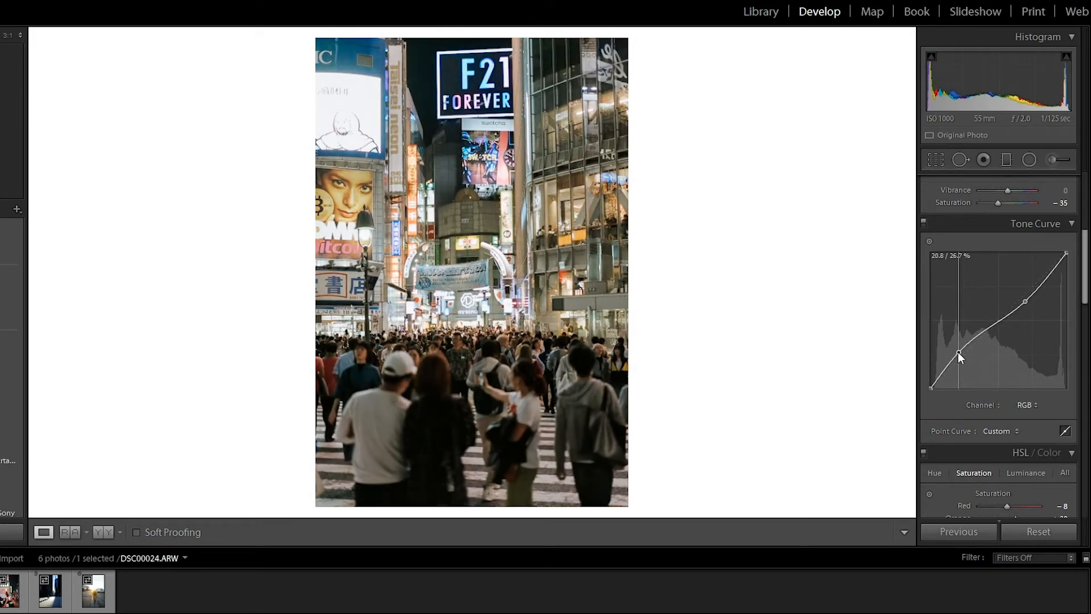
left_click_drag(960, 355, 961, 354)
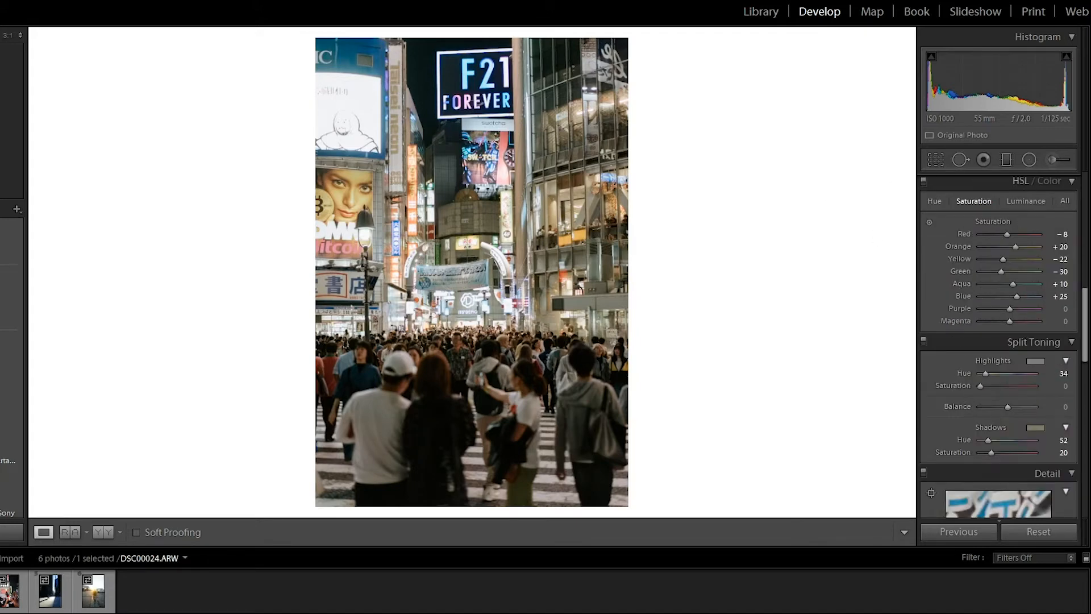
left_click(934, 200)
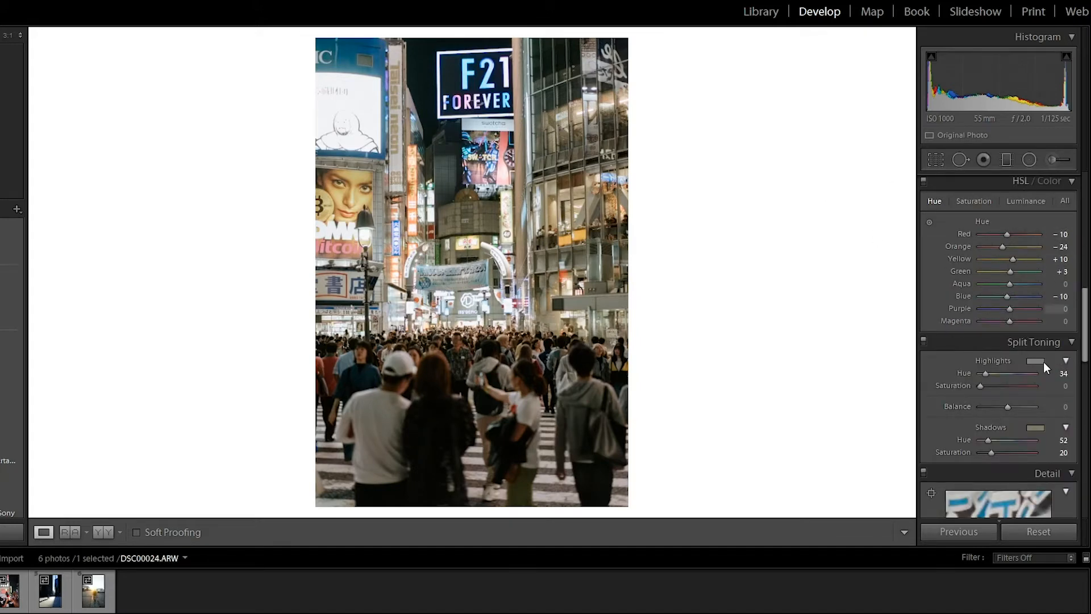
mouse_move(498, 292)
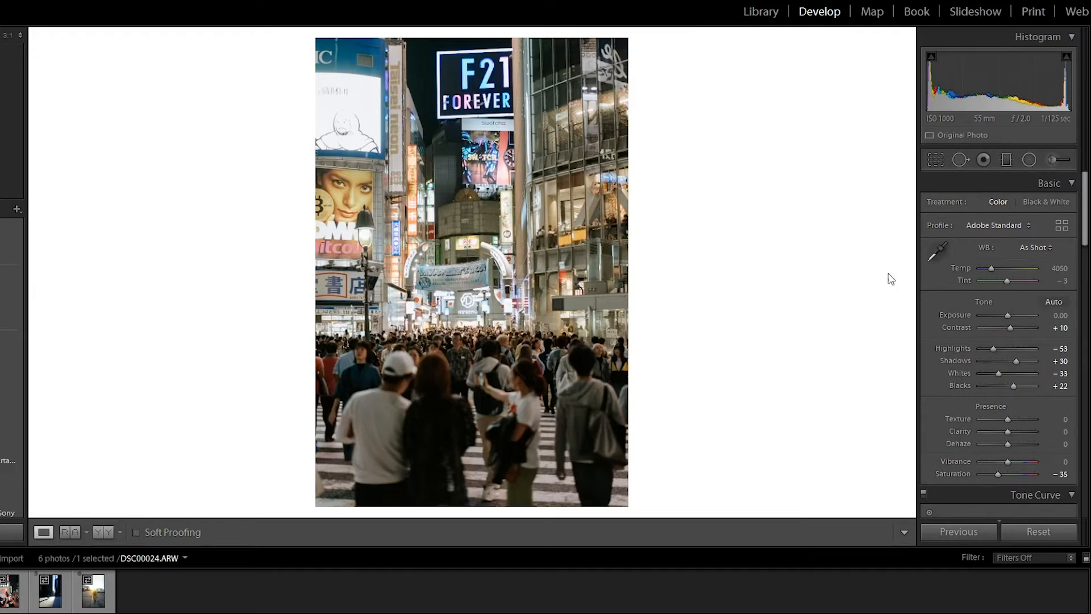
Shift tint toward magenta, brighten exposure and settle contrast at +50
left_click_drag(1007, 280, 1011, 280)
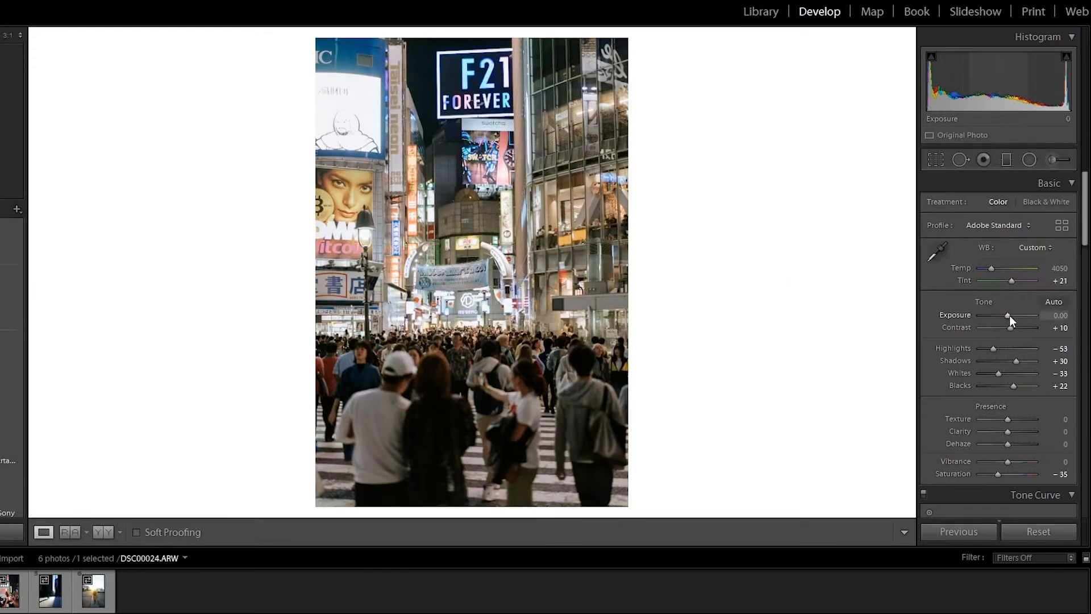
left_click_drag(1008, 315, 1013, 314)
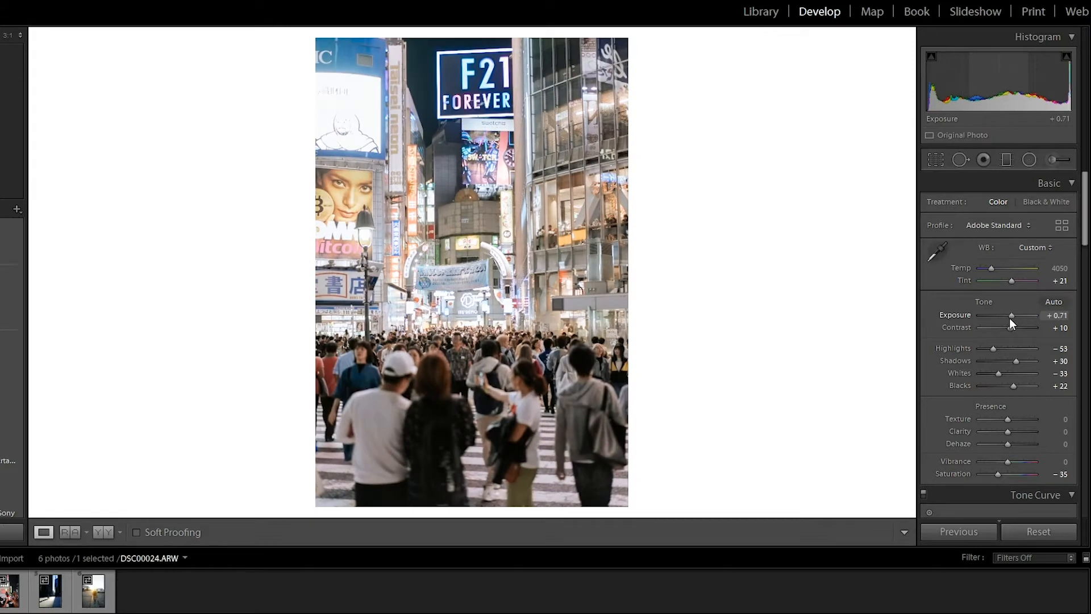
left_click_drag(993, 348, 989, 348)
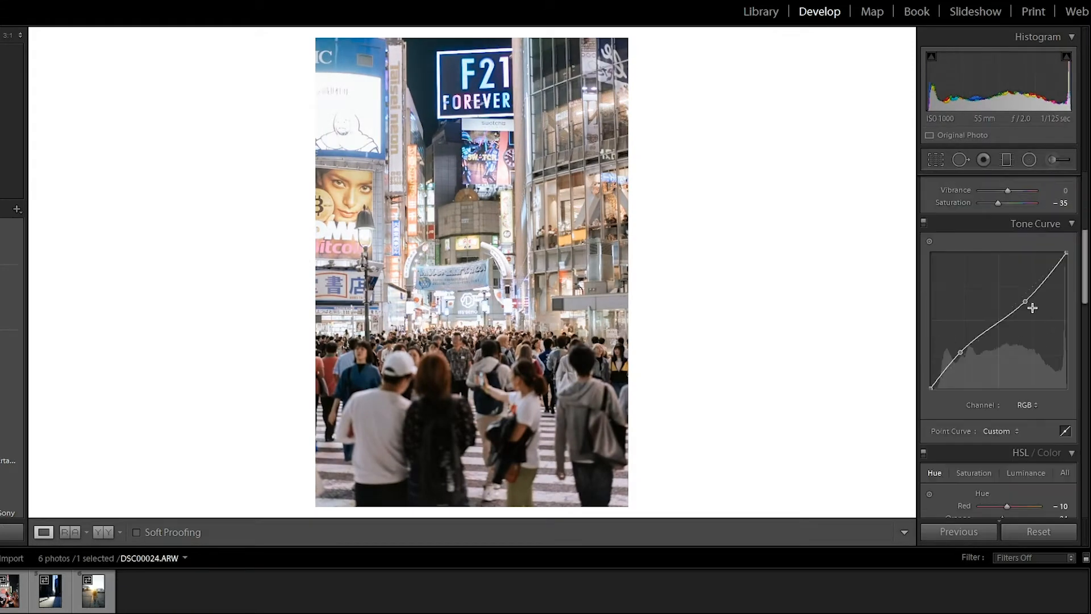
left_click(1049, 182)
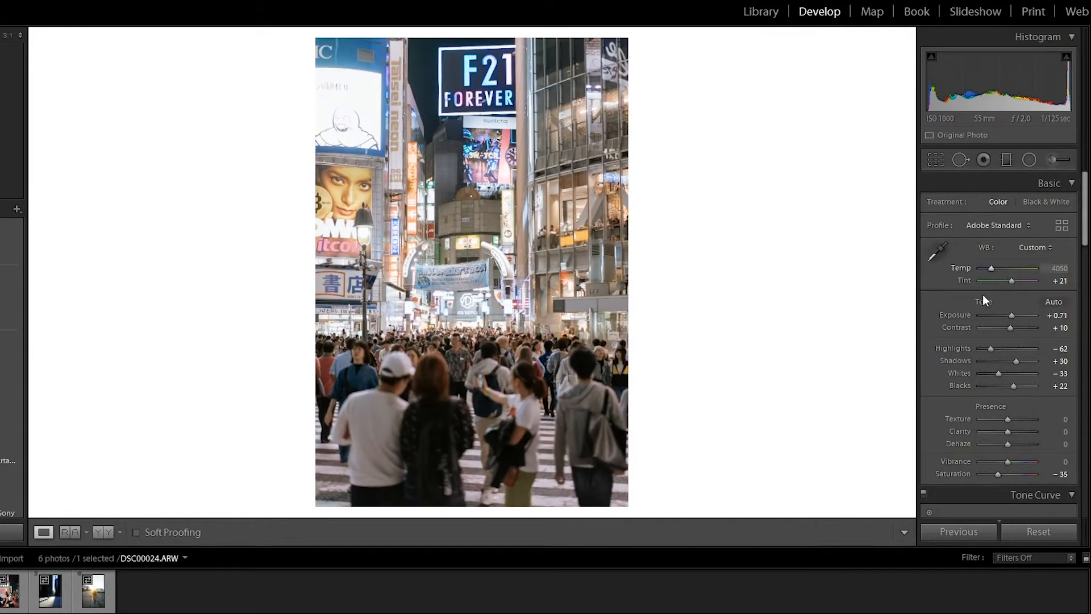
left_click_drag(994, 327, 1025, 327)
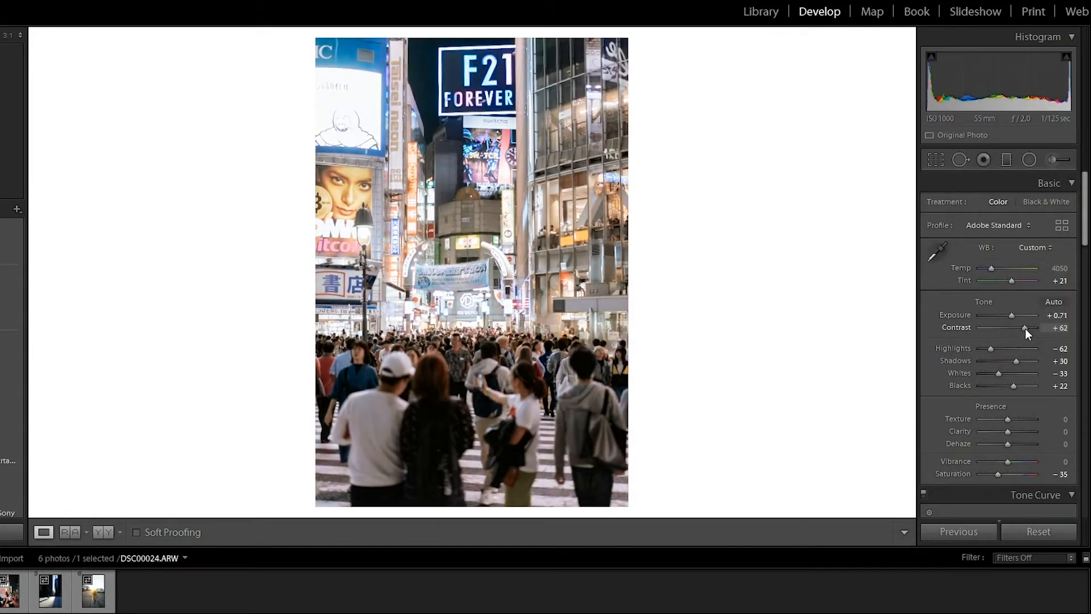
left_click_drag(1024, 328, 1021, 327)
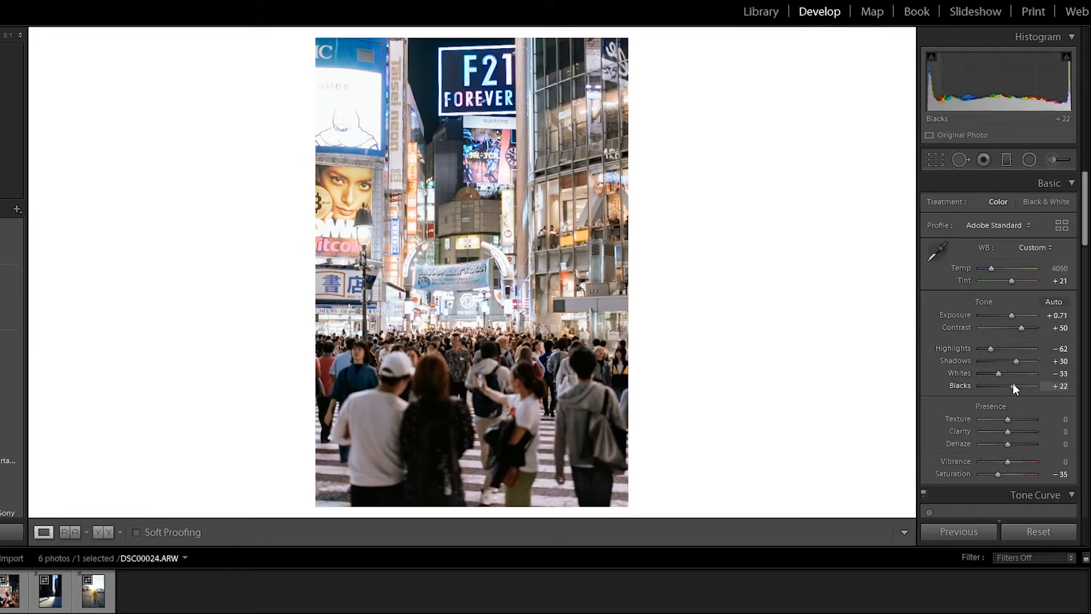
Lower the blacks, dipping to −33 before settling at −10
left_click_drag(1026, 386, 1011, 387)
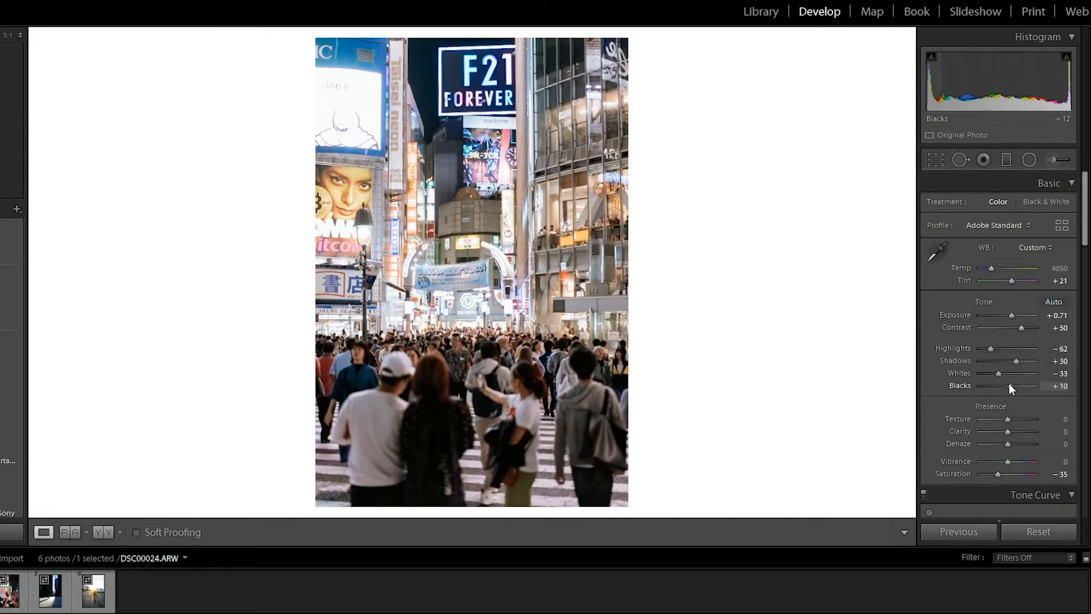
left_click_drag(1022, 387, 1012, 386)
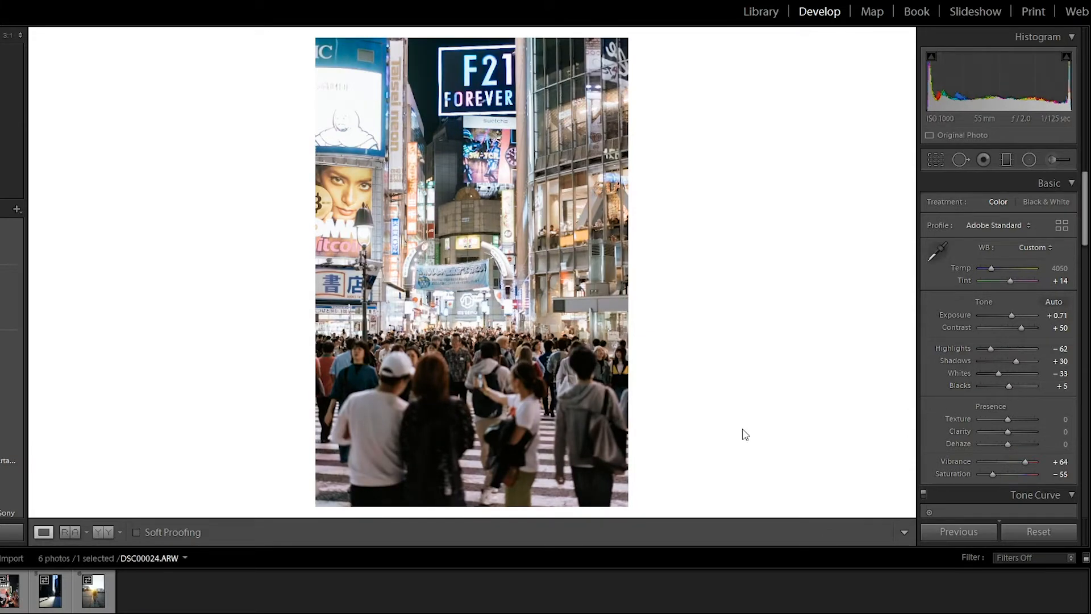
left_click(471, 272)
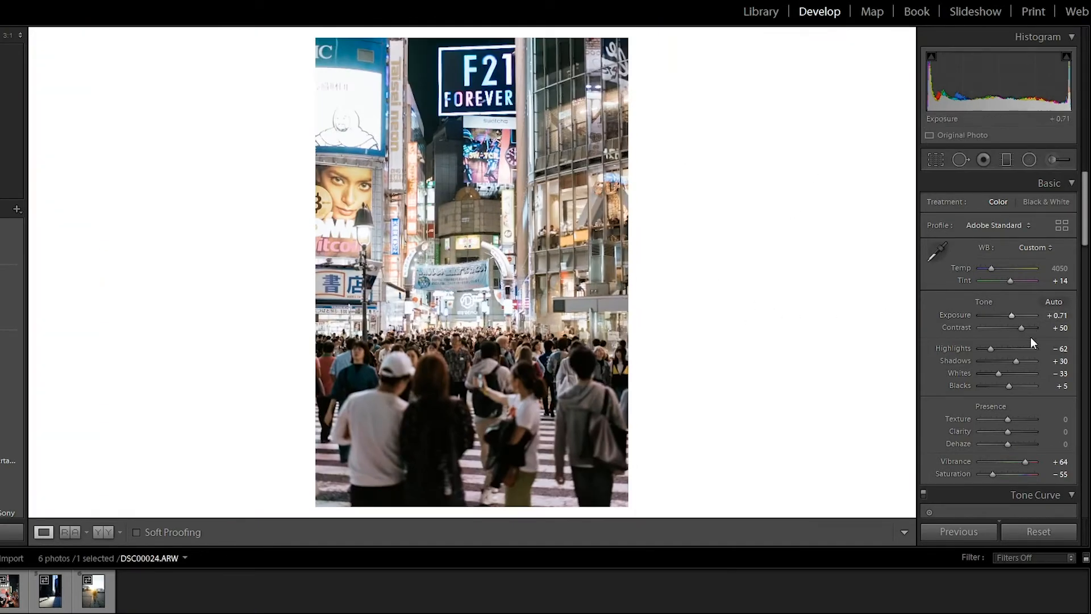
left_click_drag(1009, 385, 999, 385)
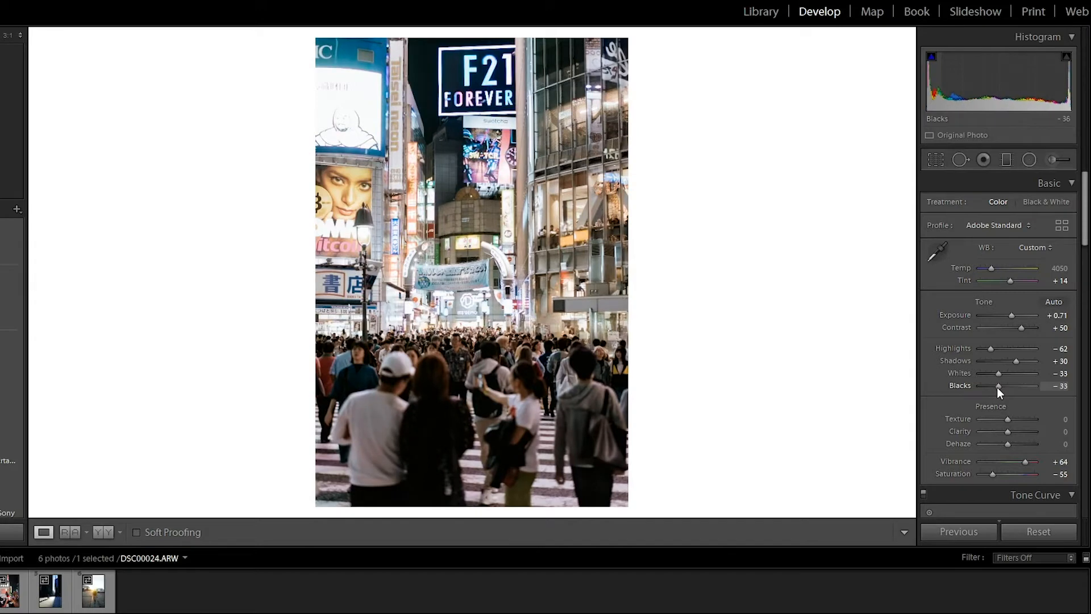
left_click_drag(997, 386, 1003, 386)
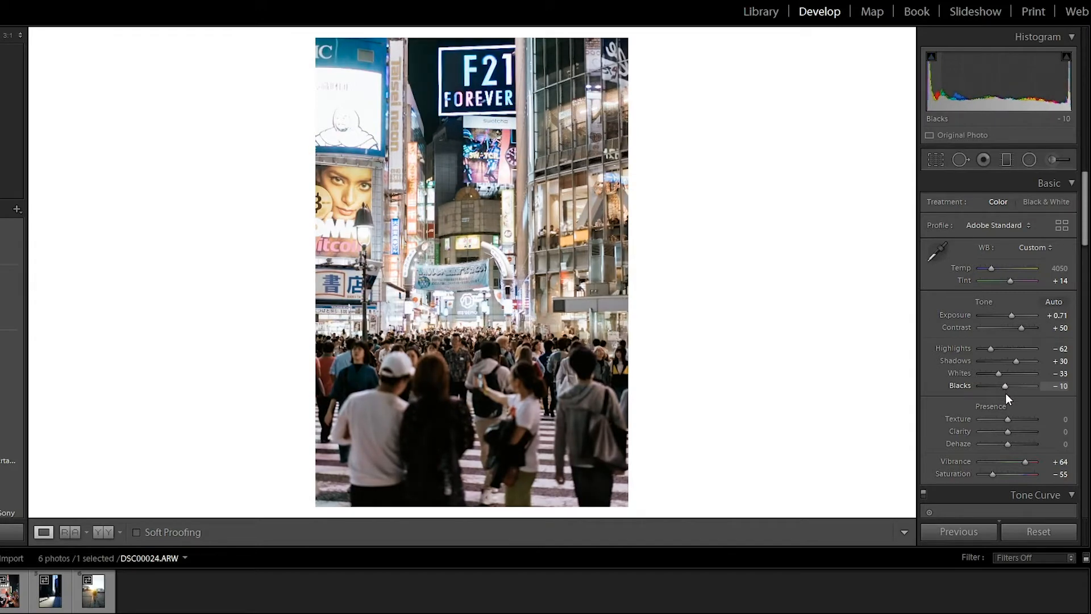
Set tint to +21 and cool the temperature to 3667
left_click_drag(1008, 281, 1013, 281)
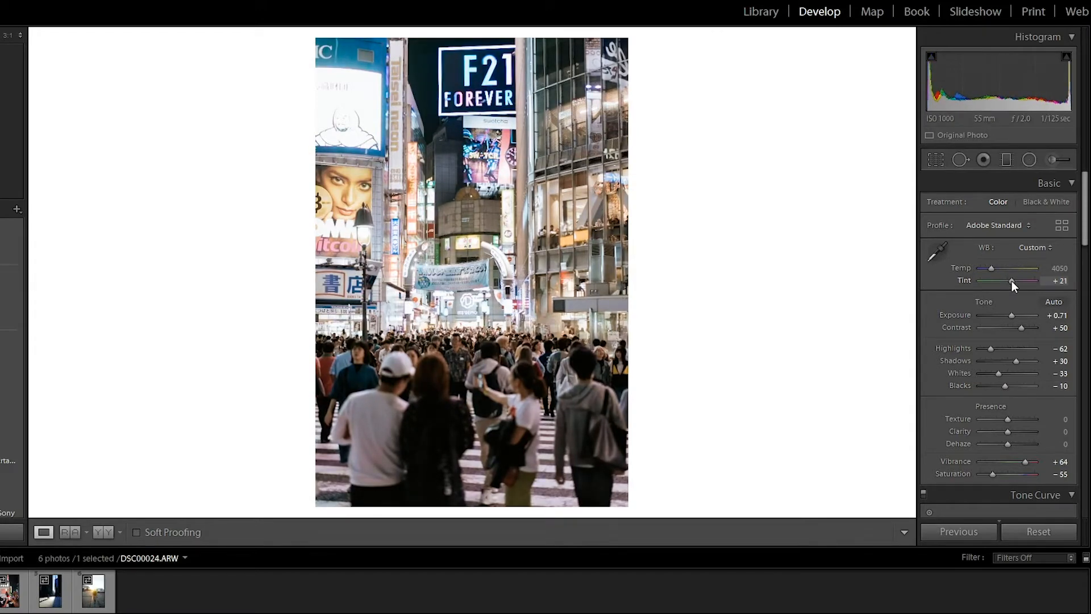
left_click_drag(991, 268, 988, 268)
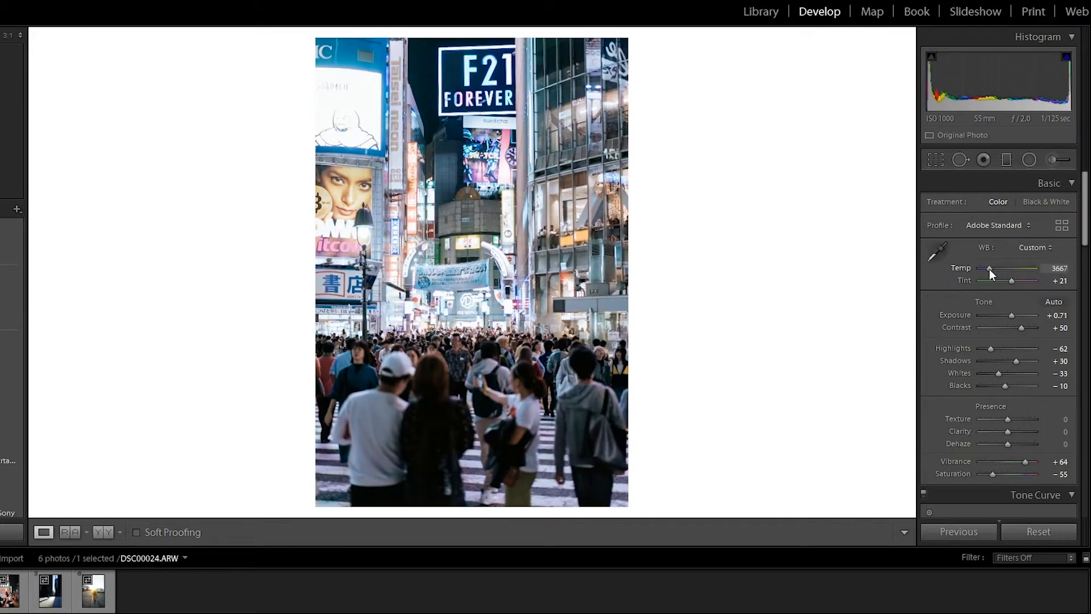
left_click_drag(987, 268, 991, 269)
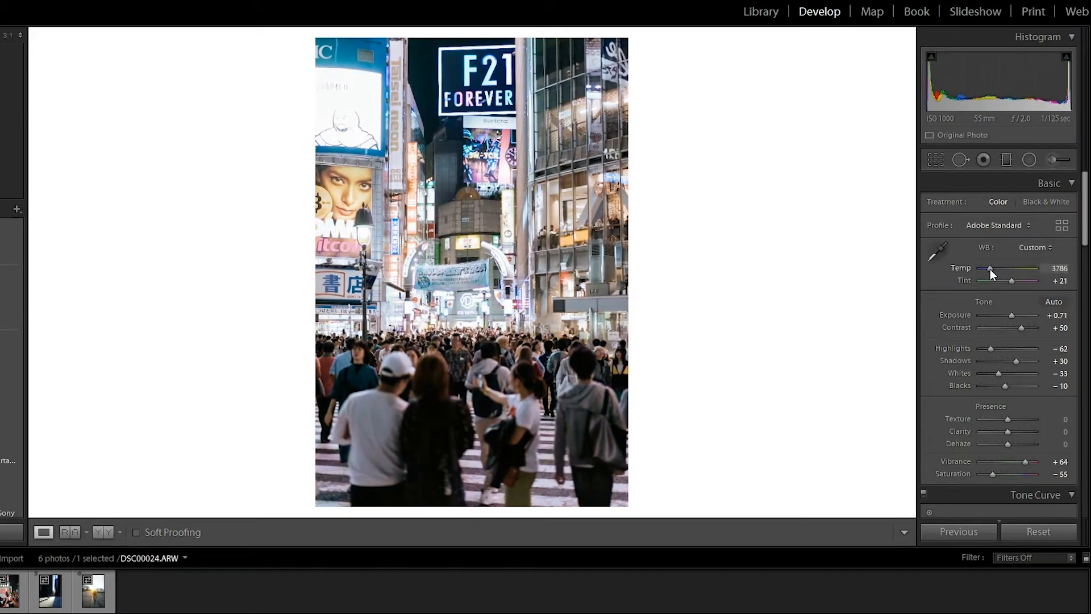
left_click_drag(991, 269, 989, 268)
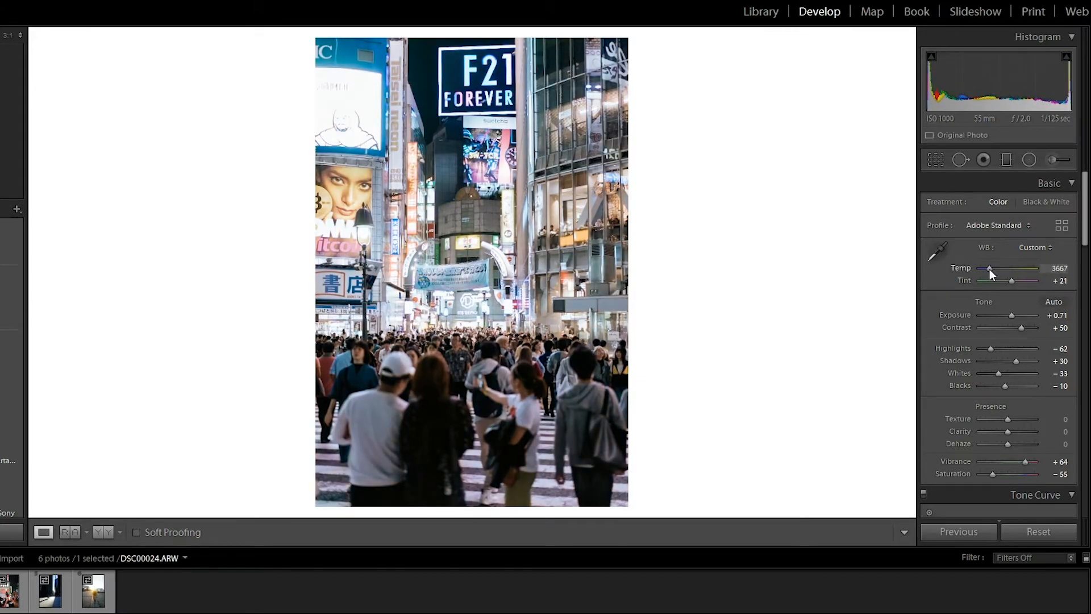
left_click_drag(990, 269, 993, 269)
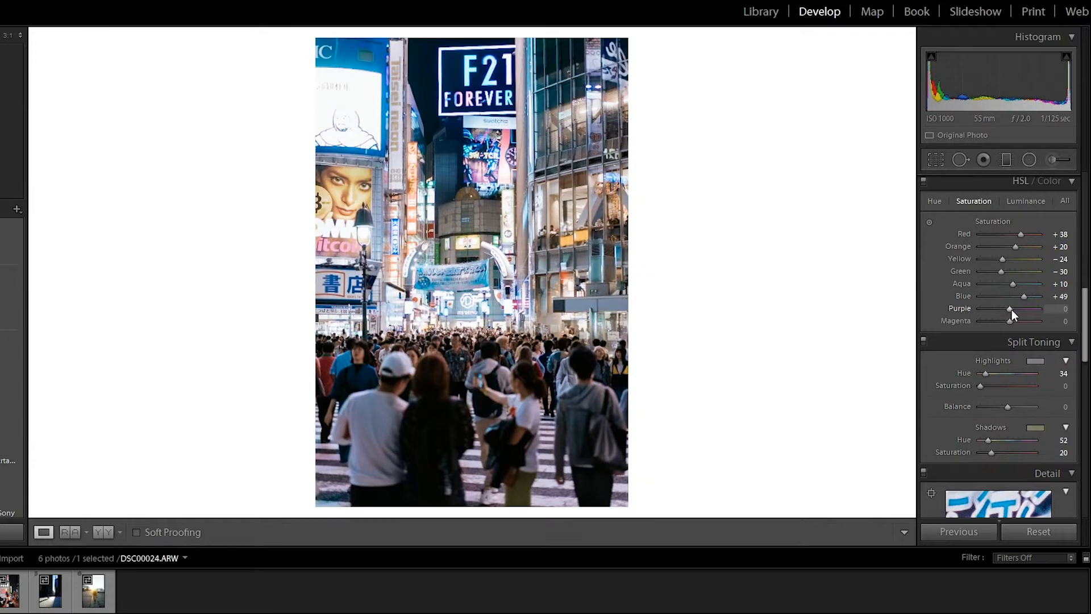
Boost purple saturation to +51 and magenta to +49
left_click_drag(1012, 309, 1043, 309)
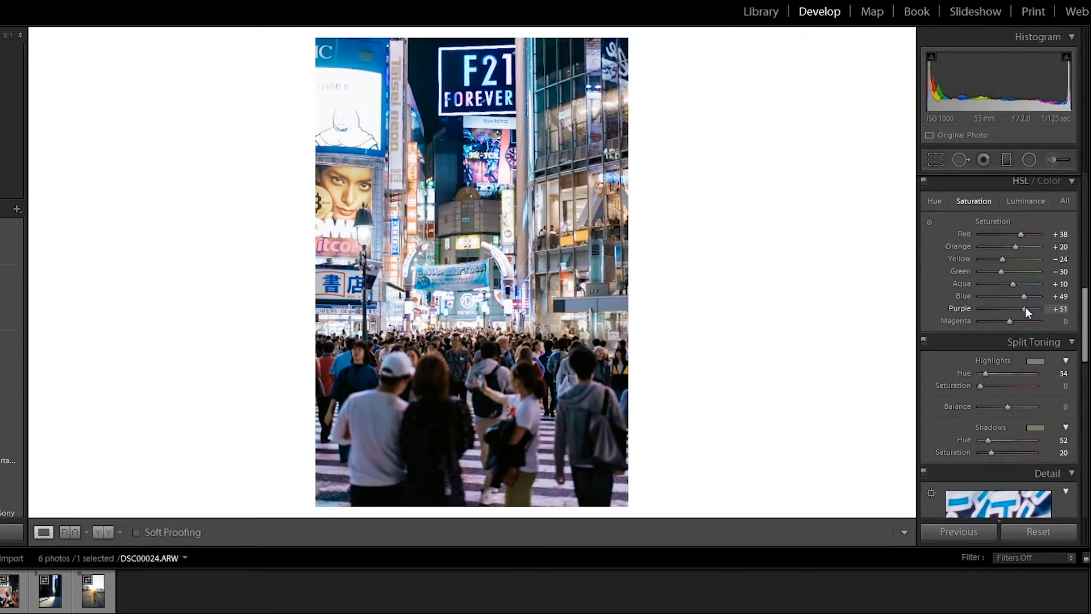
left_click_drag(1011, 320, 1023, 320)
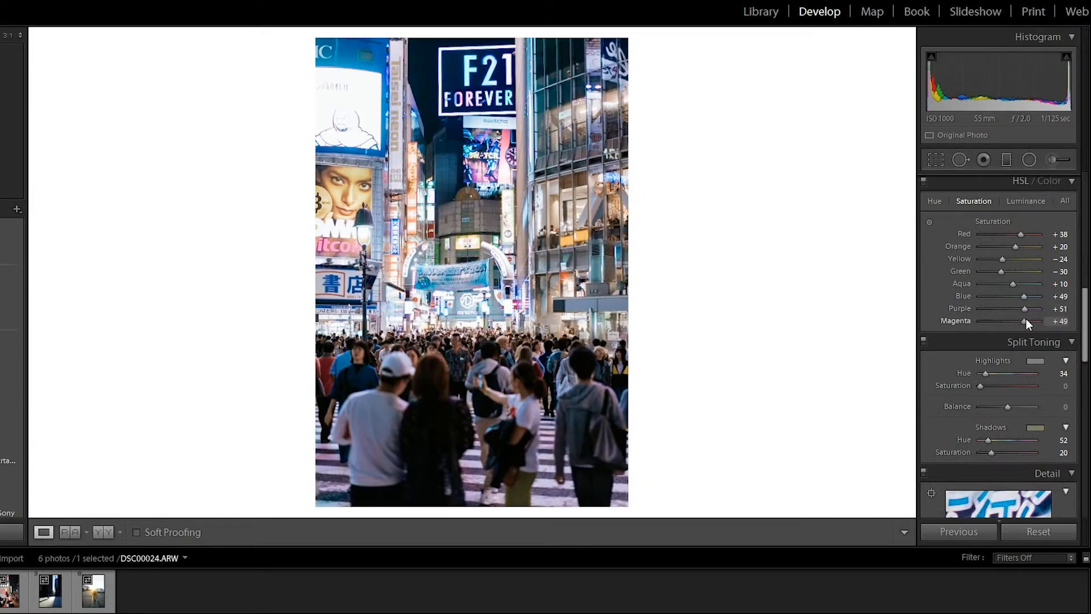
left_click_drag(1023, 320, 1028, 320)
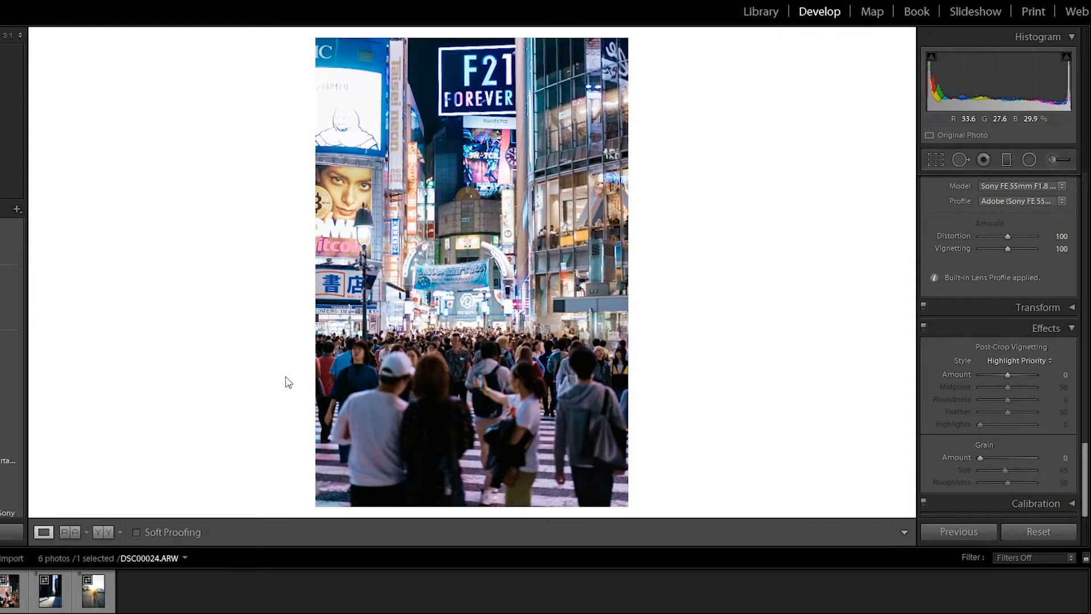
mouse_move(103, 532)
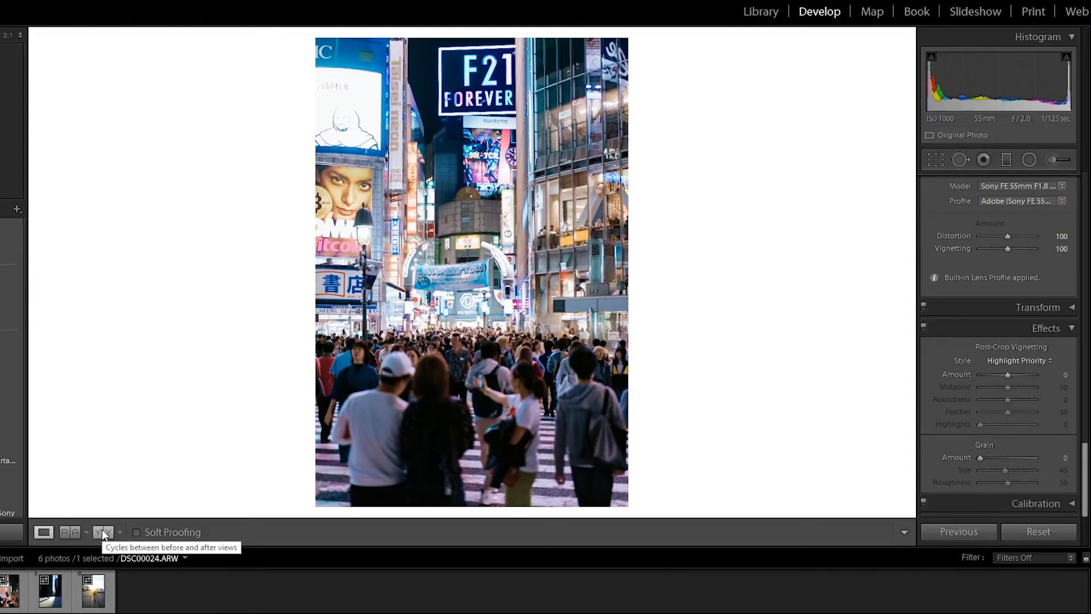
Compare the night photo before/after, then move to the crowded daytime street photo
left_click(100, 532)
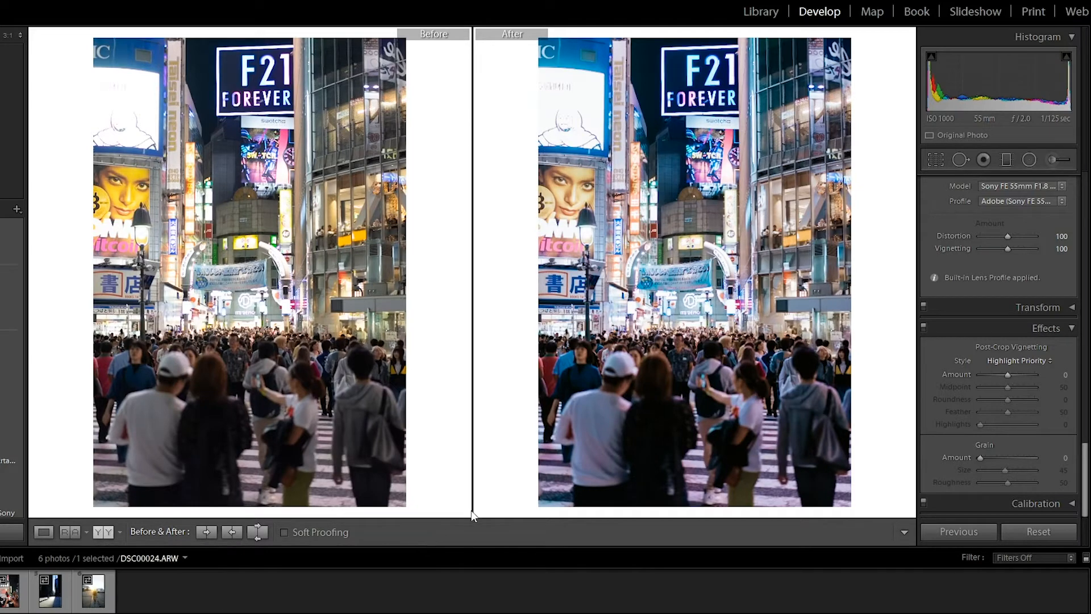
mouse_move(720, 170)
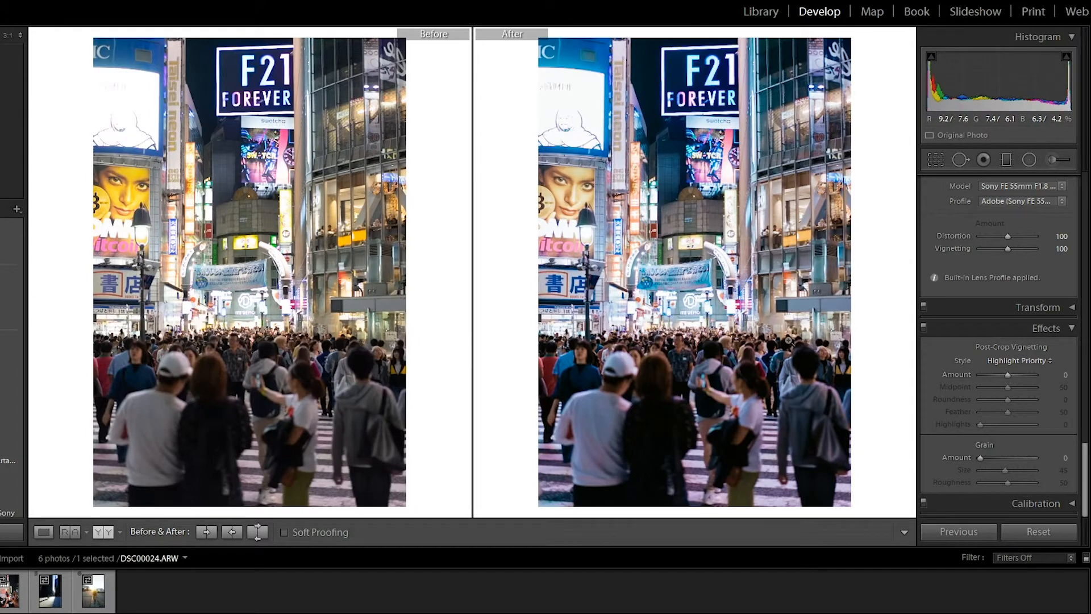
mouse_move(787, 336)
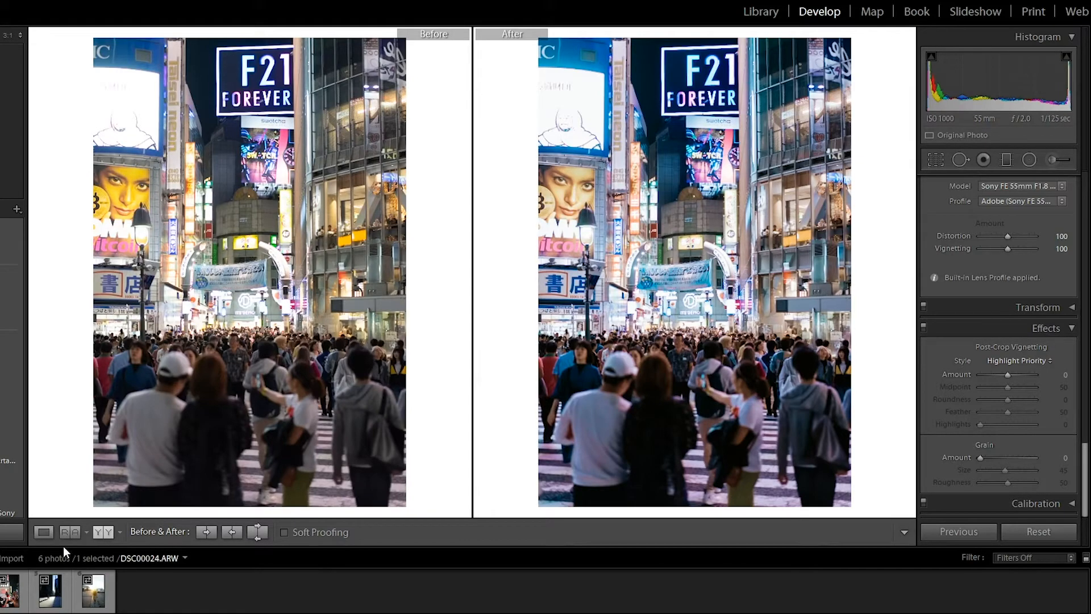
left_click(43, 532)
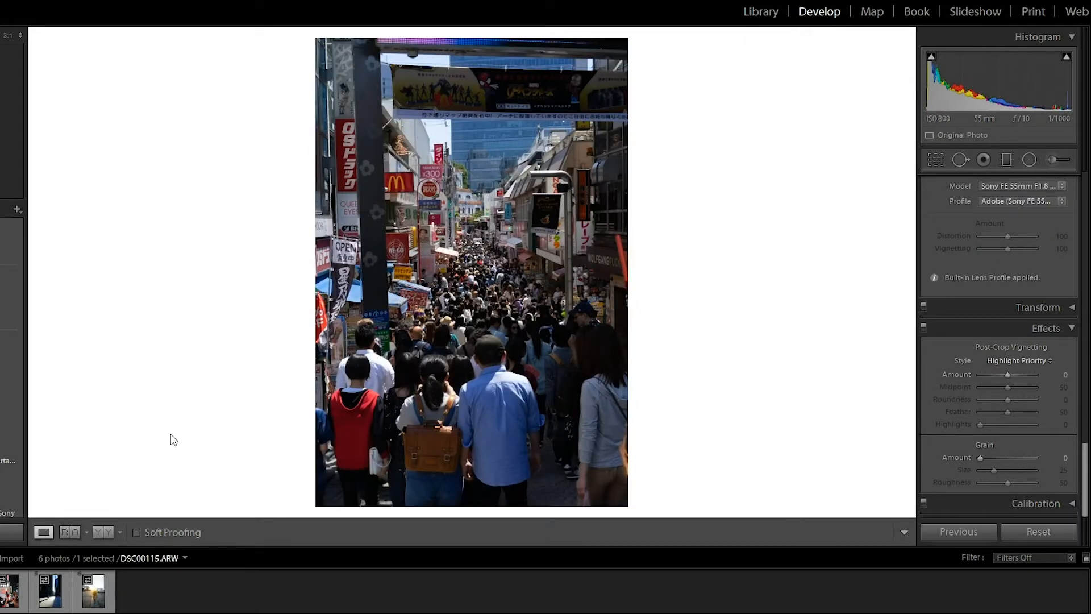
Convert the crowd photo to black and white with contrast +45 and exposure +1.07
left_click(1047, 183)
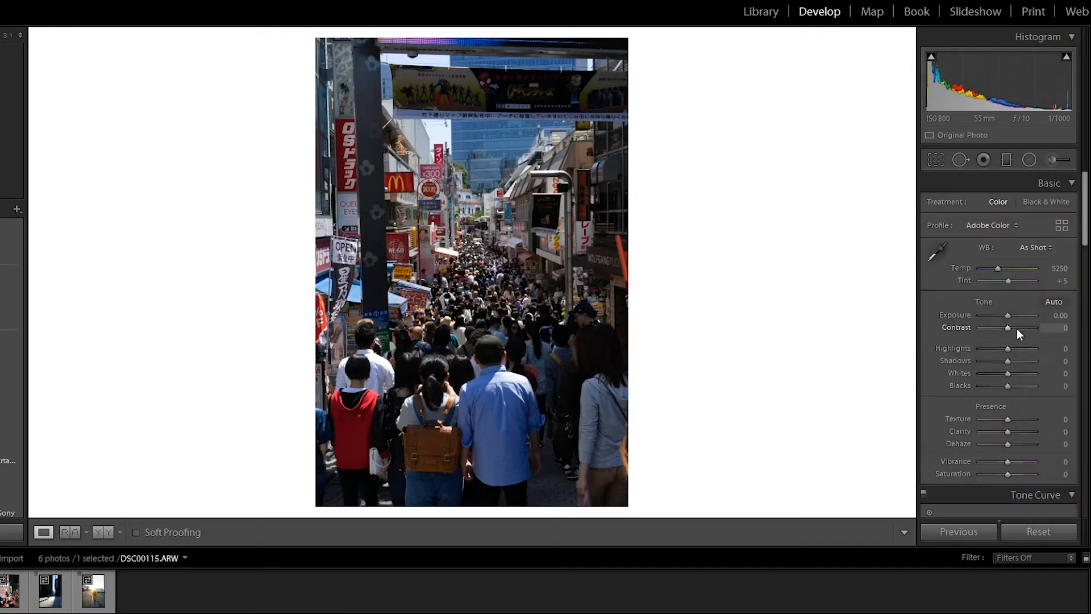
left_click(1045, 202)
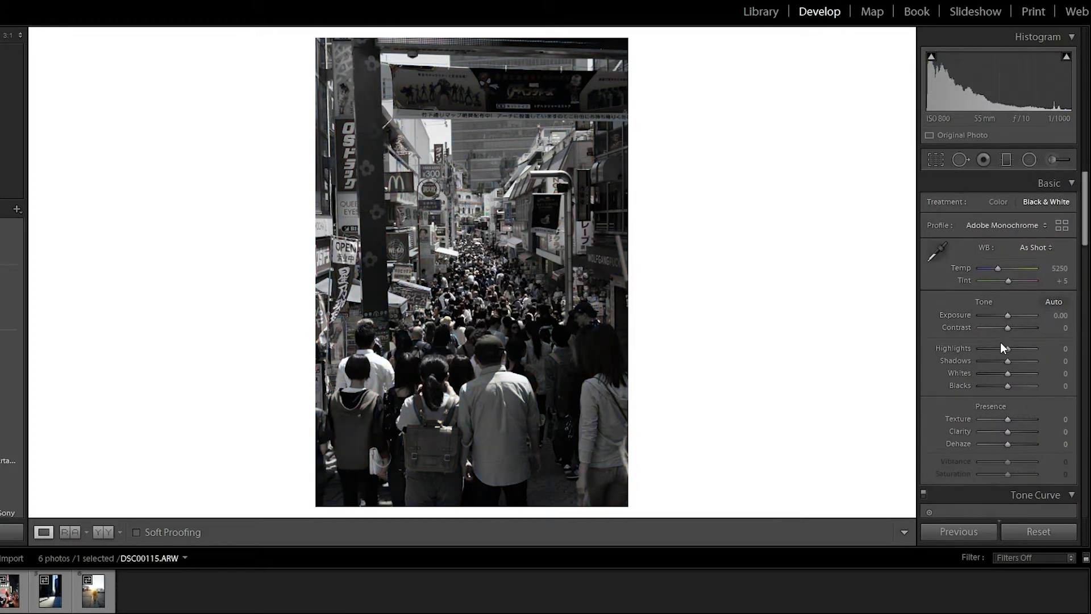
left_click_drag(1008, 328, 1022, 327)
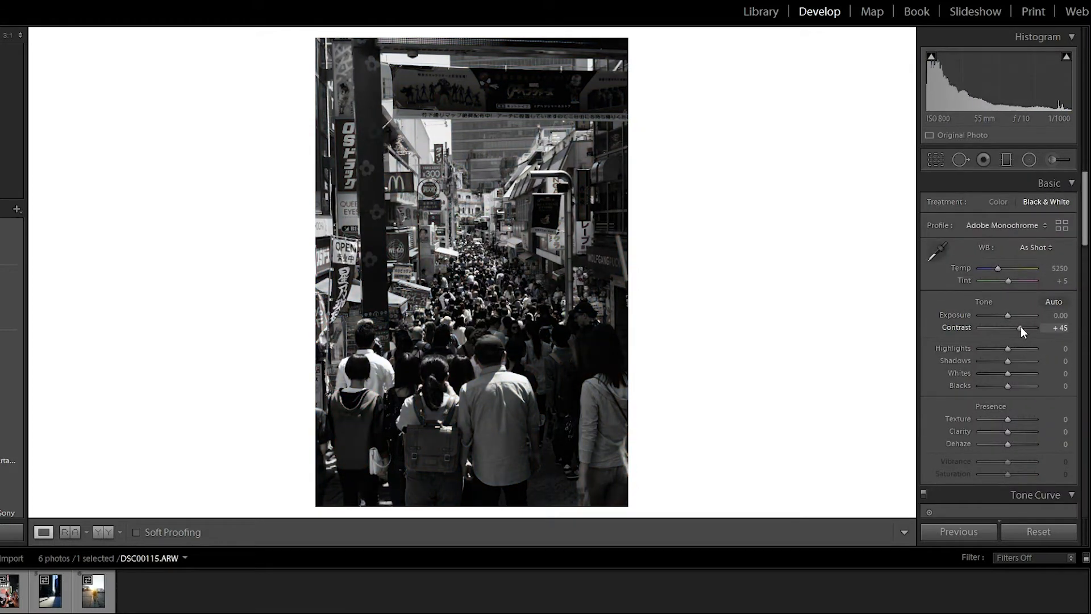
left_click_drag(1008, 315, 1020, 314)
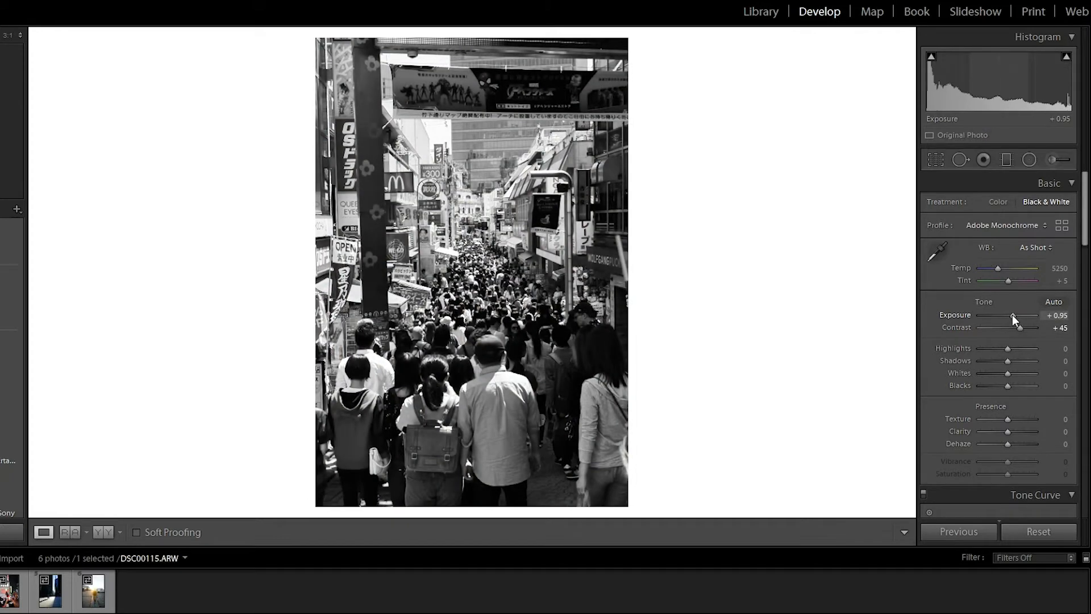
left_click_drag(1019, 321, 1009, 321)
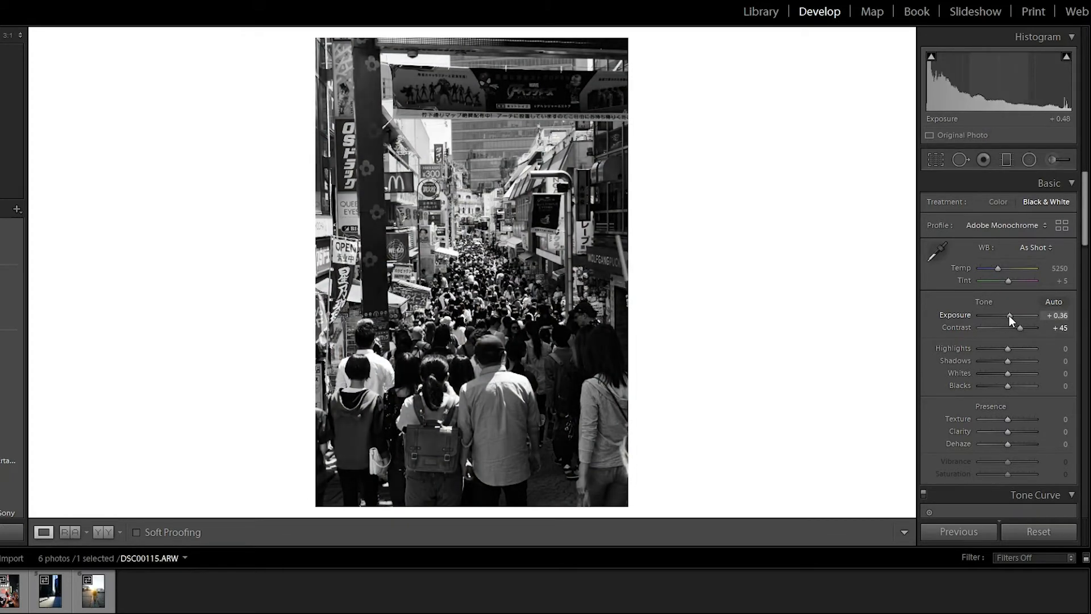
left_click_drag(1008, 315, 997, 315)
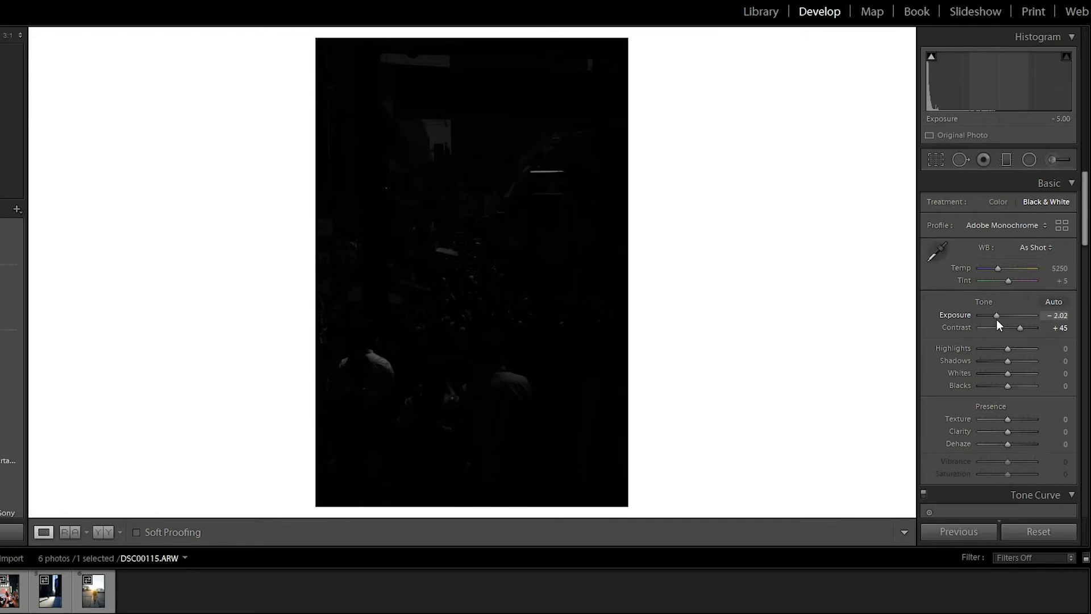
left_click_drag(997, 315, 1012, 314)
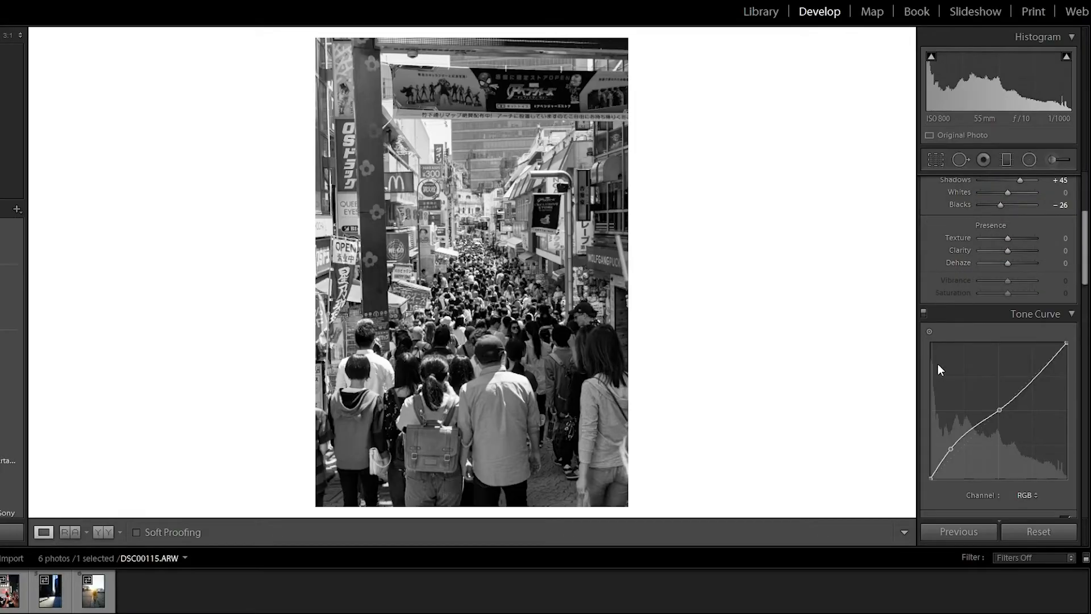
mouse_move(1042, 370)
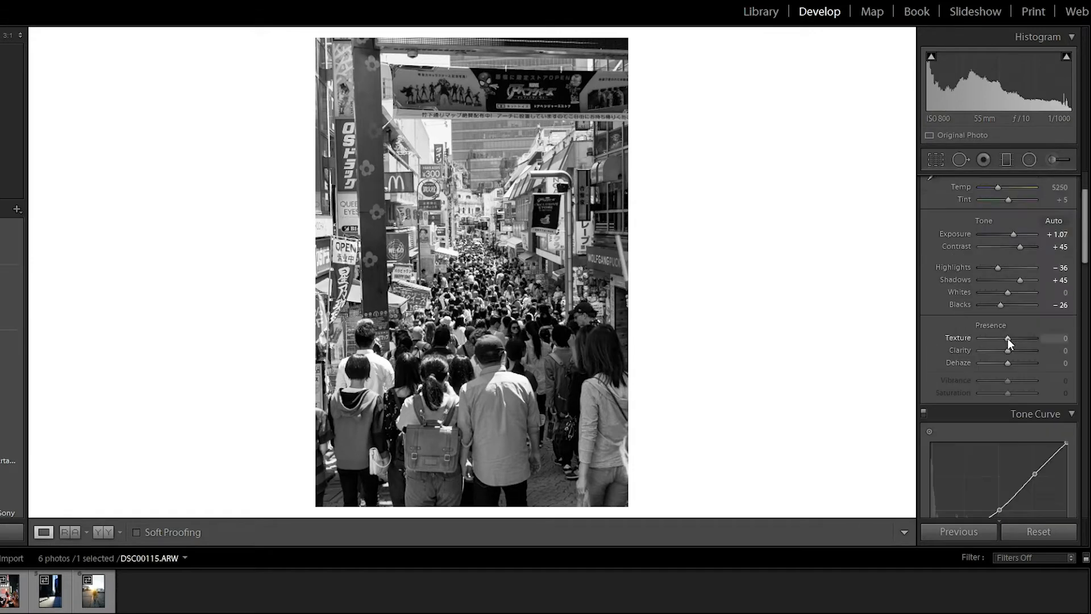
Swing the texture slider up and down before settling at a moderate value
left_click_drag(1006, 338, 1028, 338)
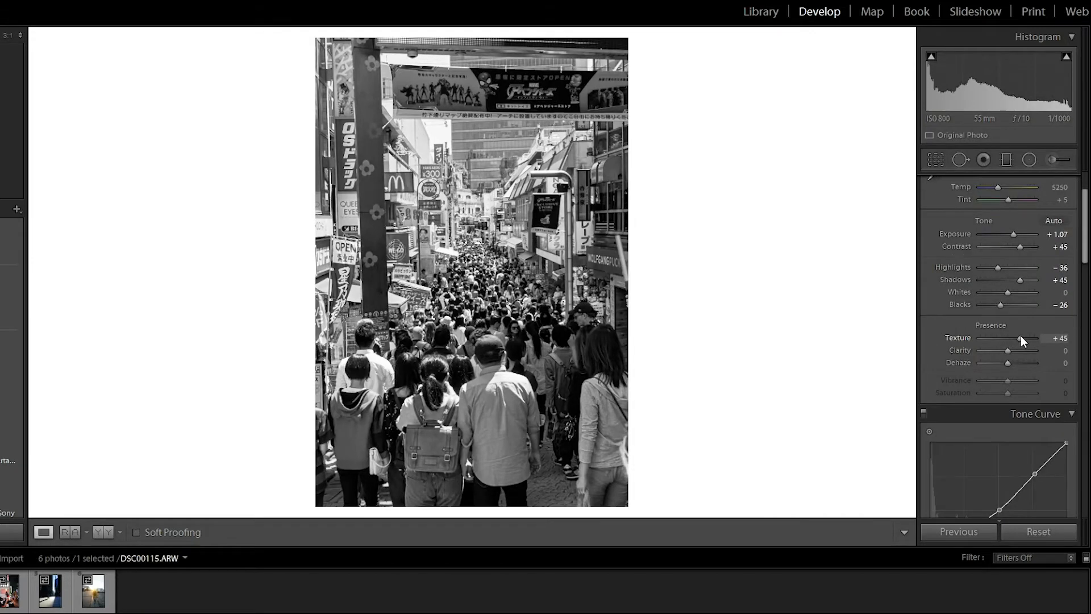
left_click_drag(1023, 338, 1036, 337)
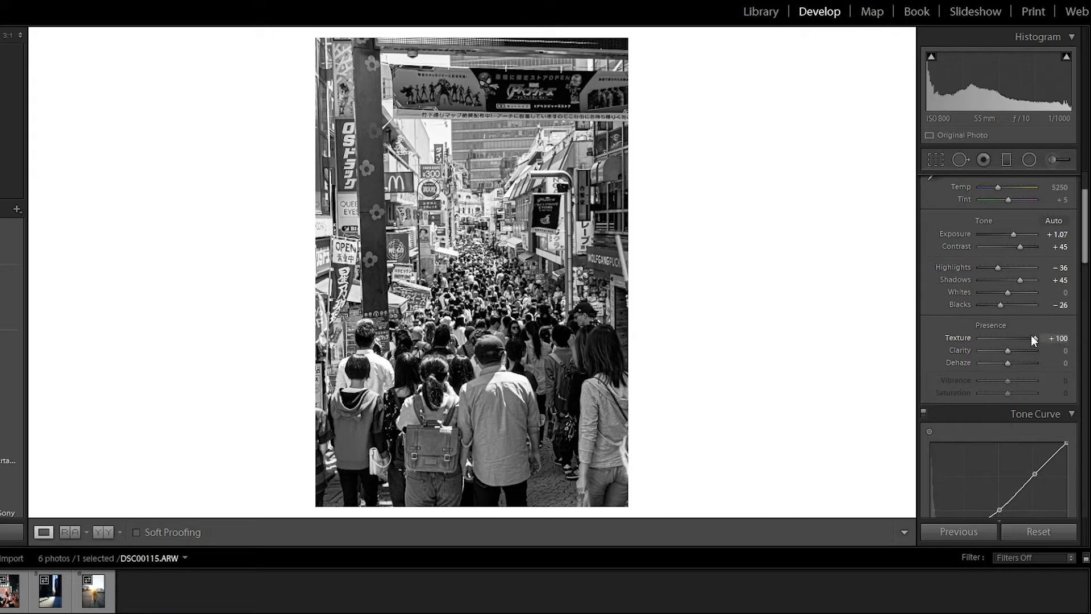
left_click_drag(1033, 338, 1005, 337)
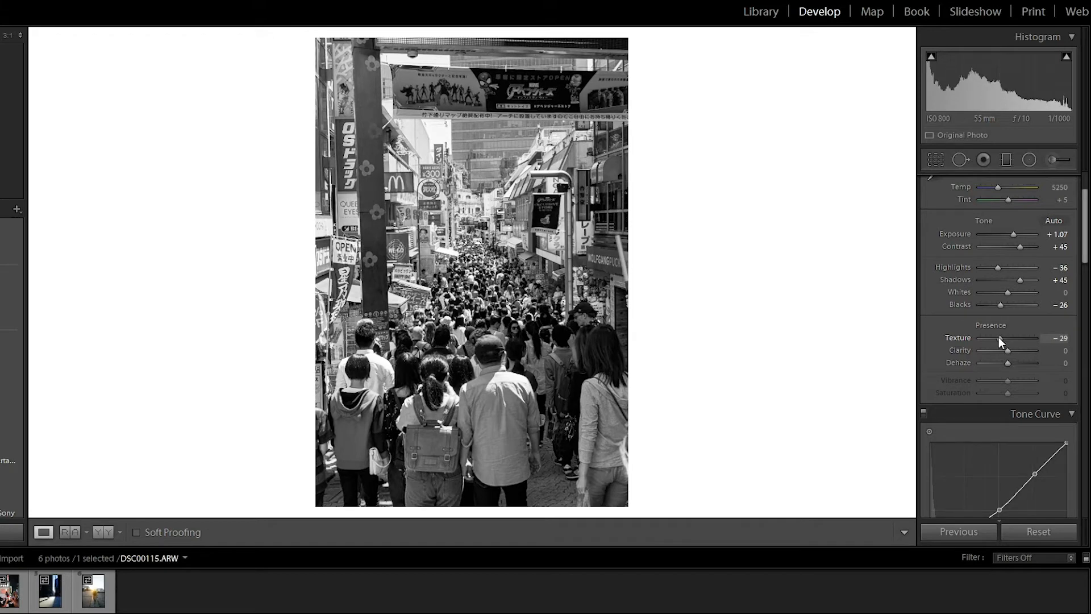
left_click_drag(1008, 337, 982, 338)
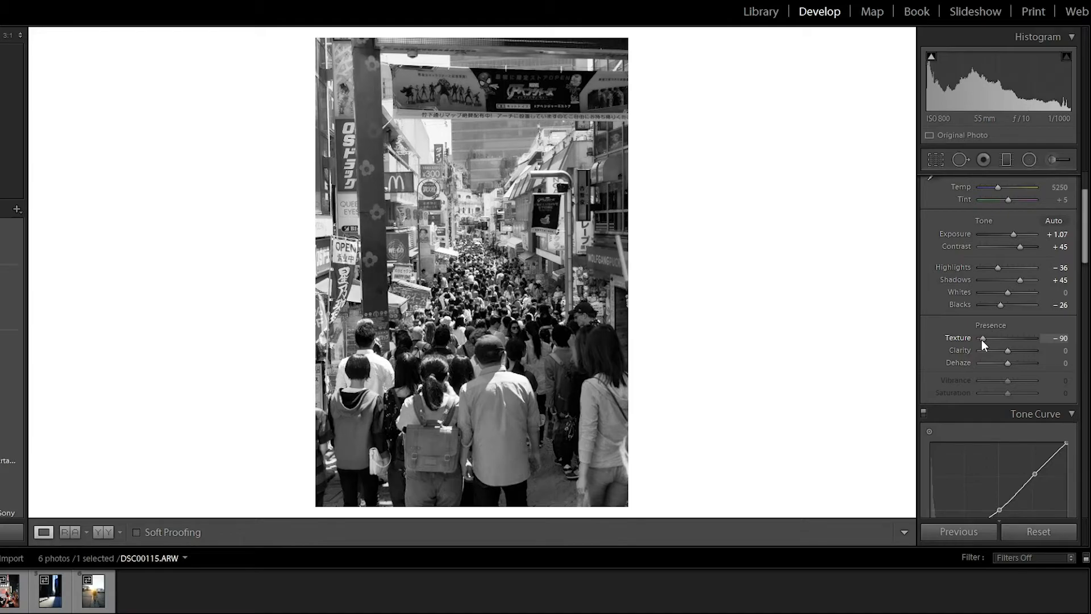
left_click_drag(983, 339, 1011, 339)
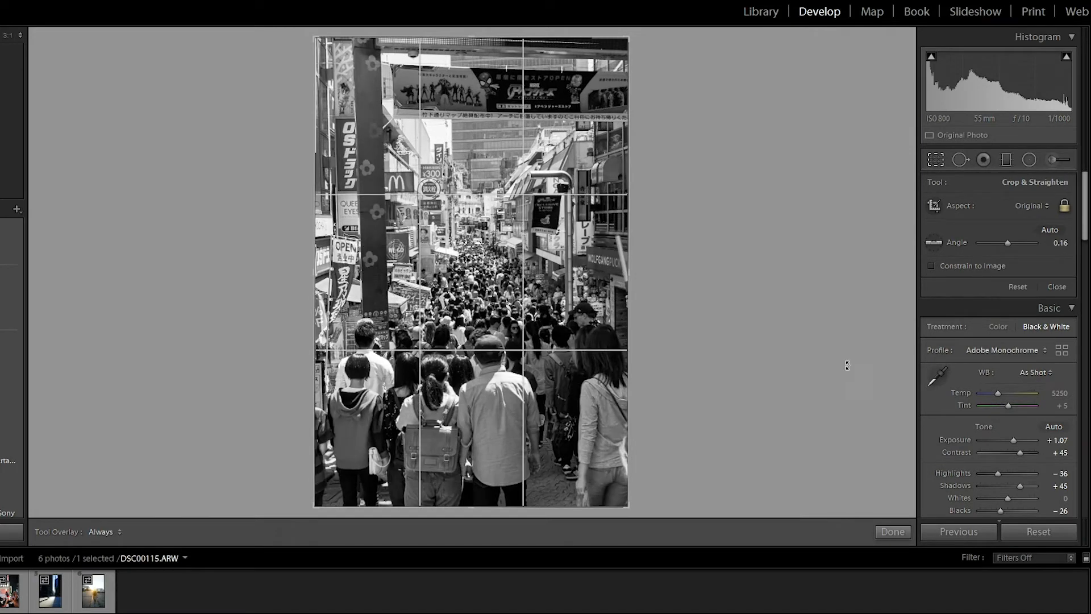
Finish cropping with Done, leaving texture at +12
left_click(893, 531)
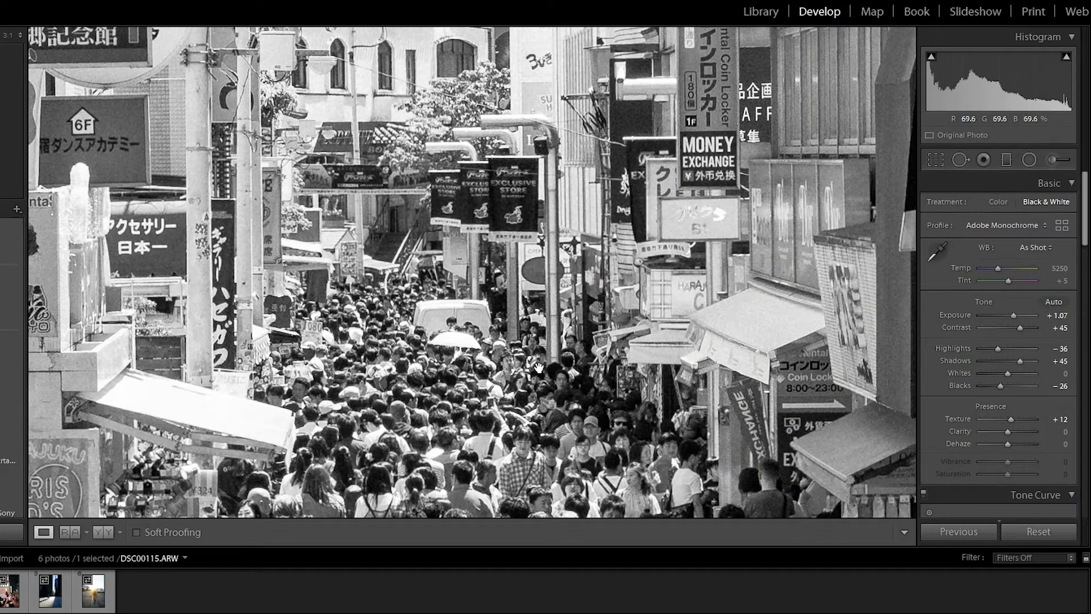
mouse_move(479, 398)
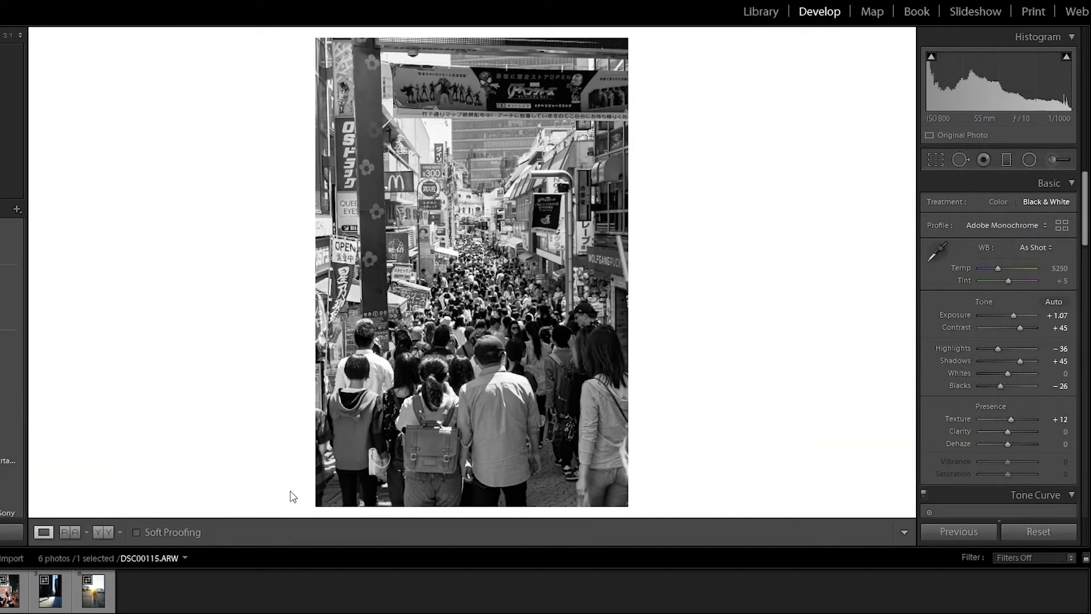
mouse_move(473, 200)
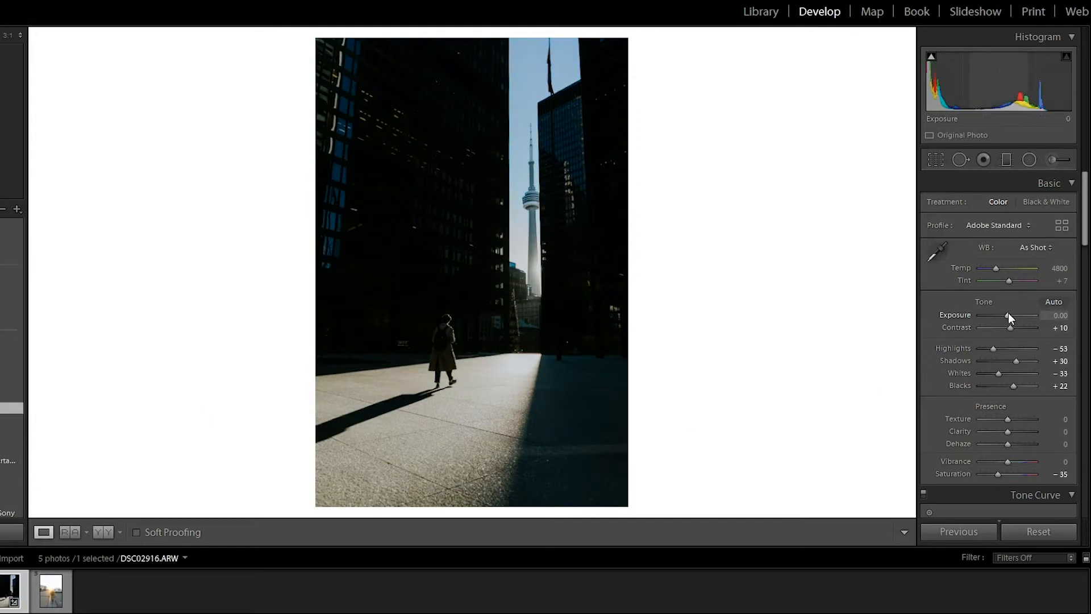
mouse_move(373, 296)
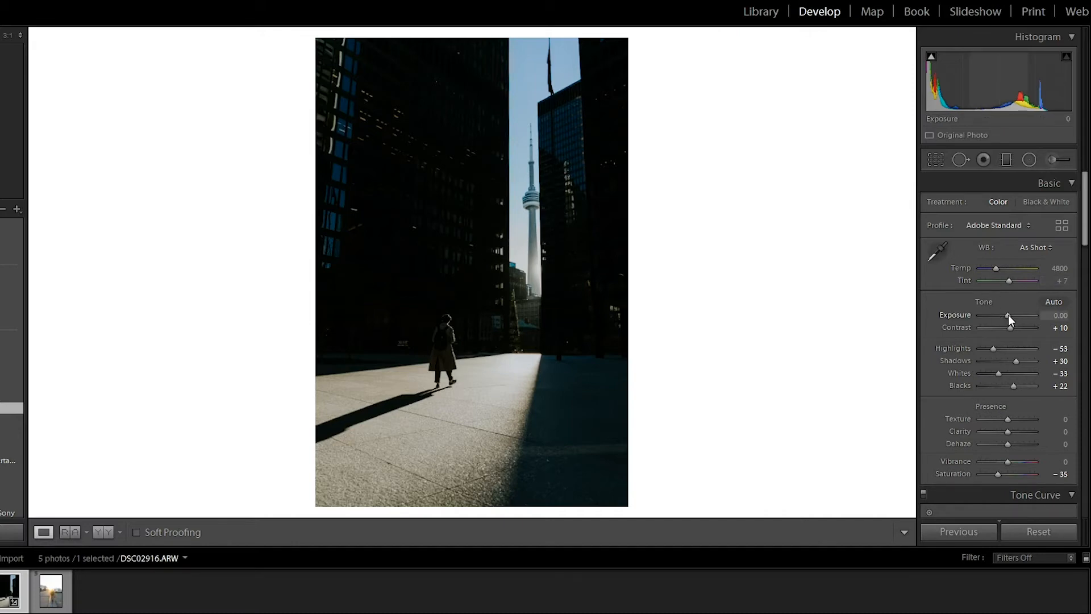
Raise Exposure on the tower walker photo to +1.31 to brighten it
left_click_drag(1007, 315, 1017, 315)
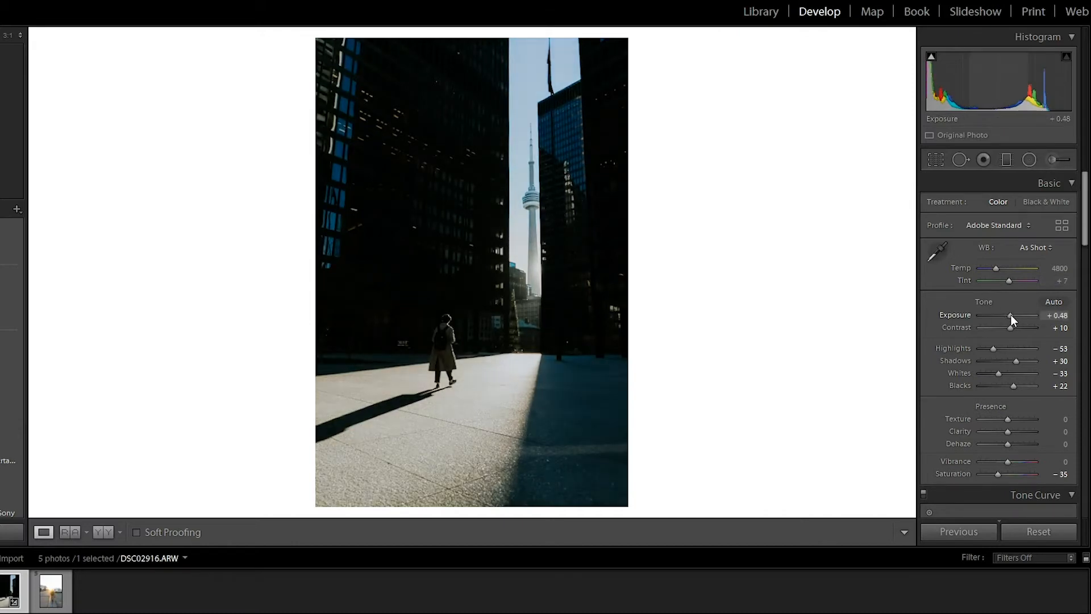
left_click_drag(1010, 315, 1019, 315)
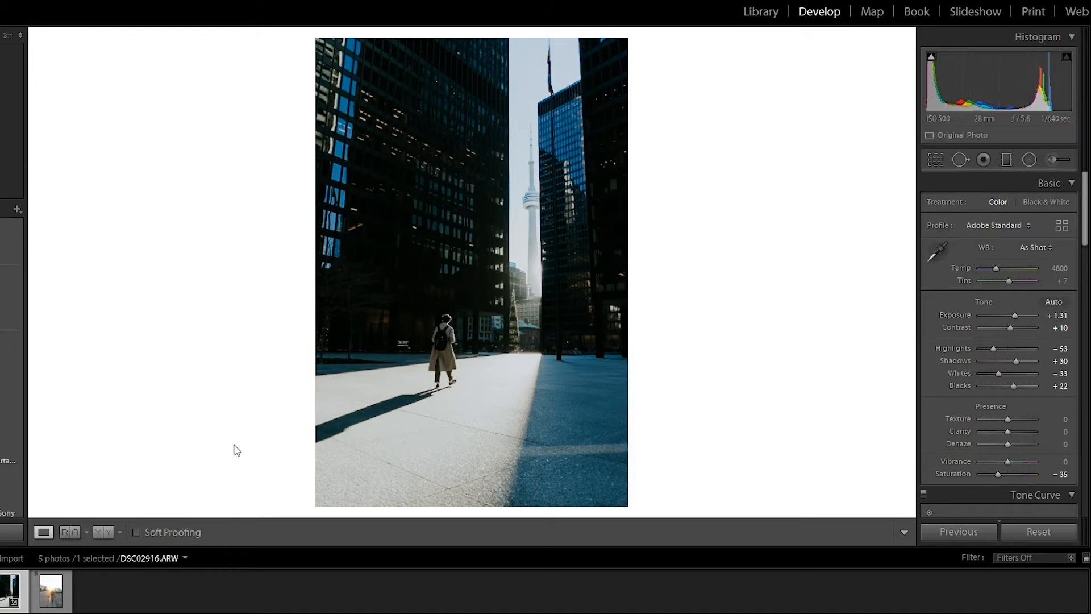
mouse_move(272, 473)
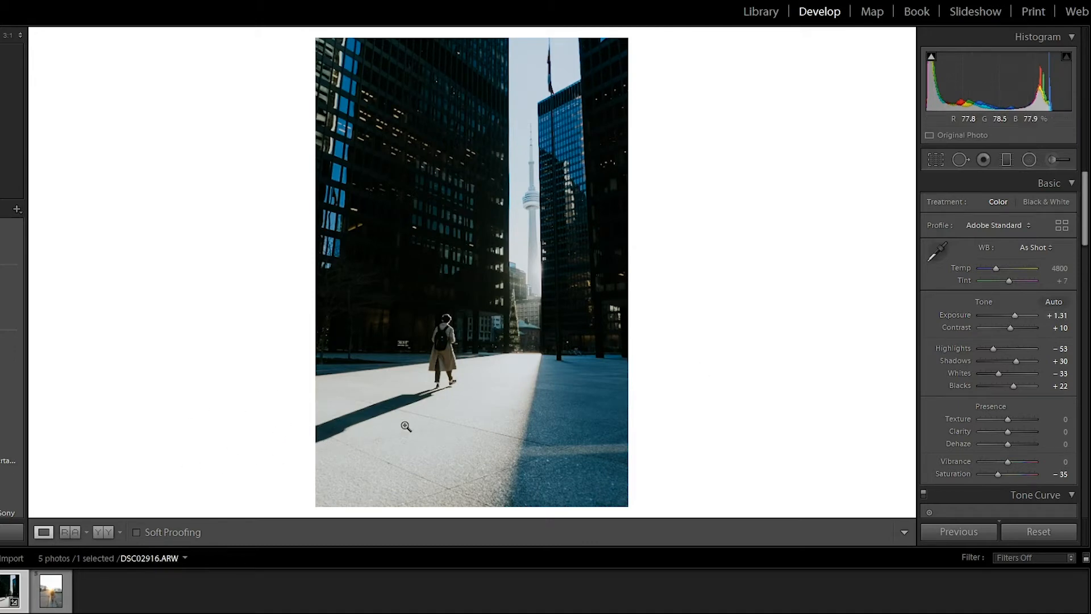
mouse_move(875, 146)
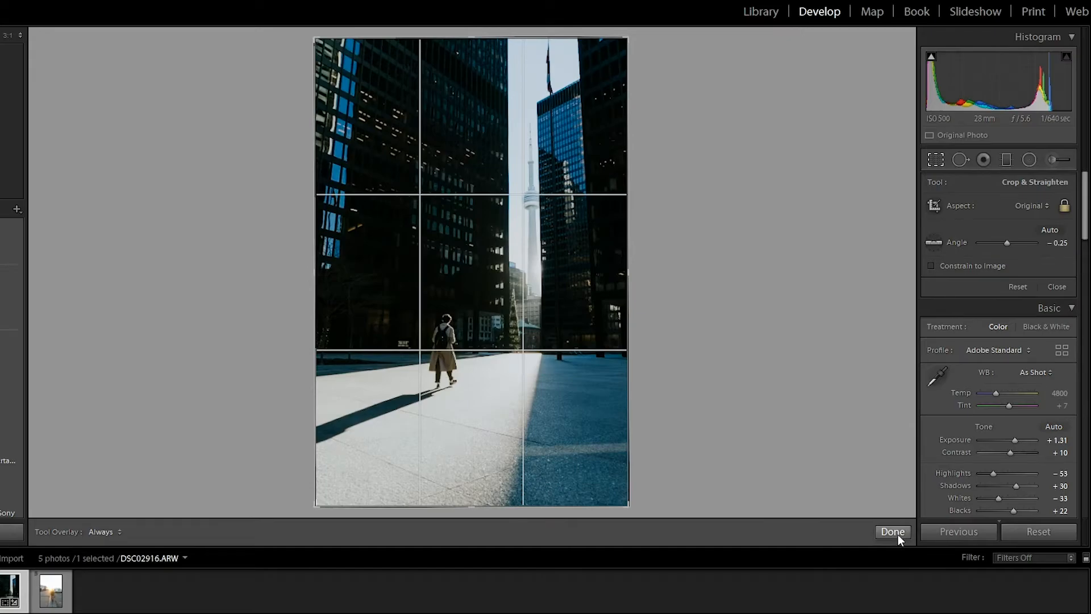
Close the crop grid with Done, leaving the walker photo uncropped
left_click(893, 532)
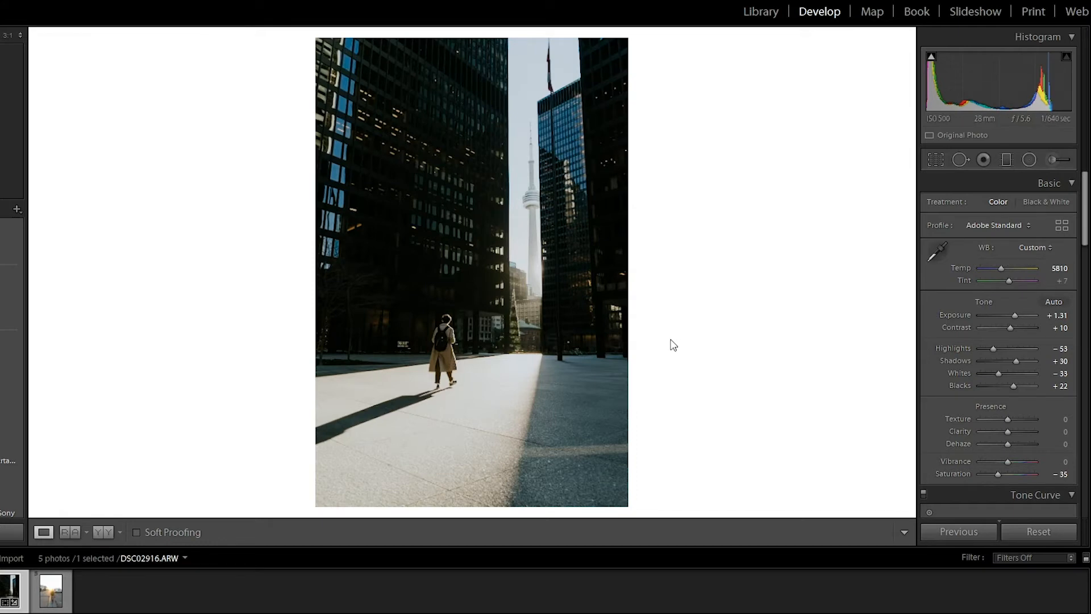
Warm white balance to 7119 with tint +32 and blacks +26, zooming in to check
left_click_drag(1000, 268, 1006, 269)
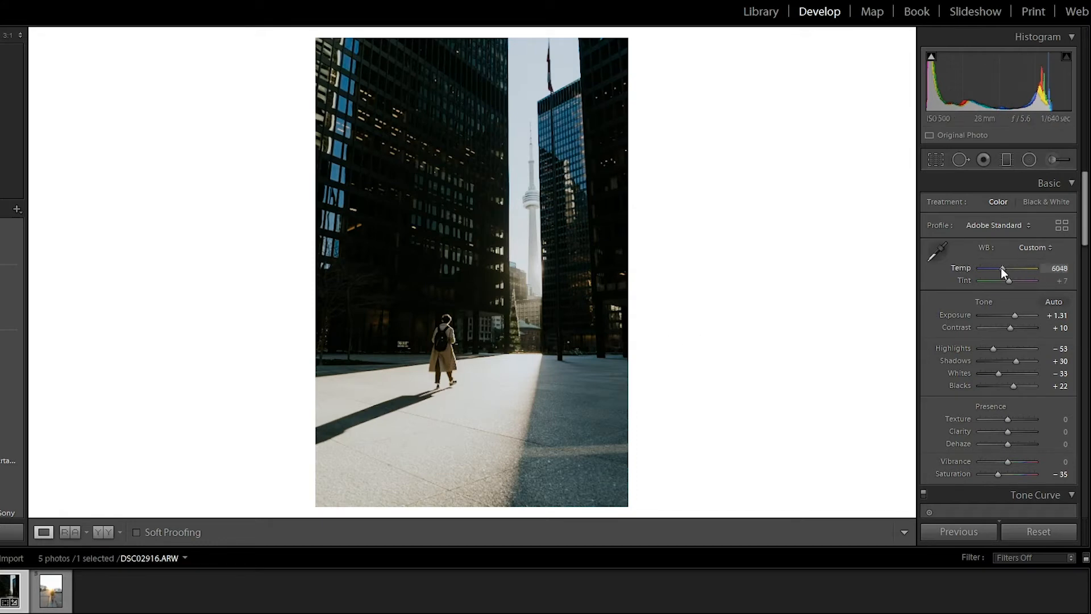
left_click_drag(1003, 268, 1009, 268)
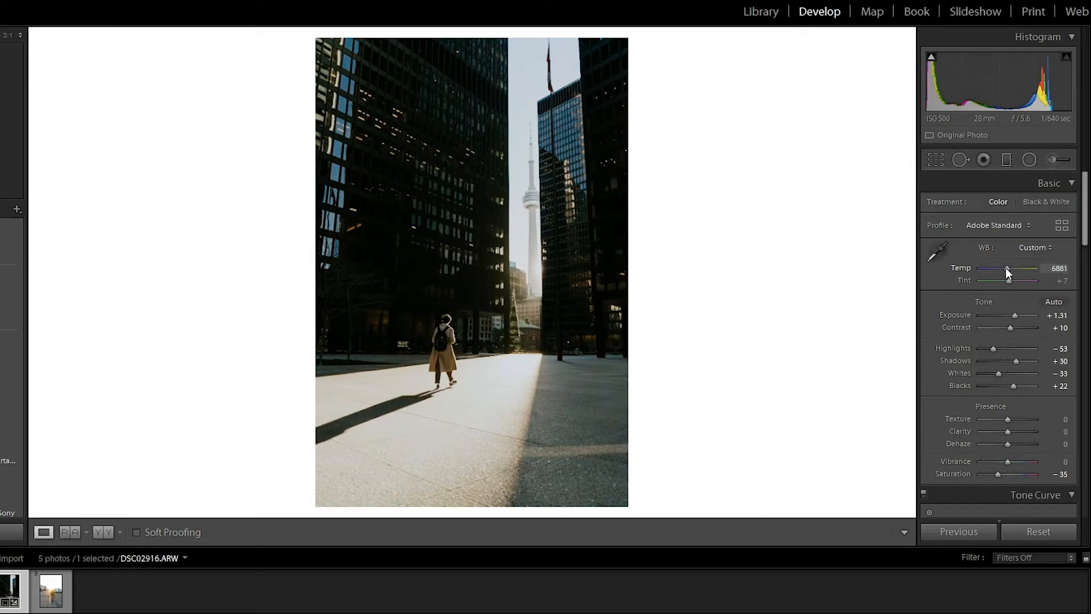
left_click(935, 159)
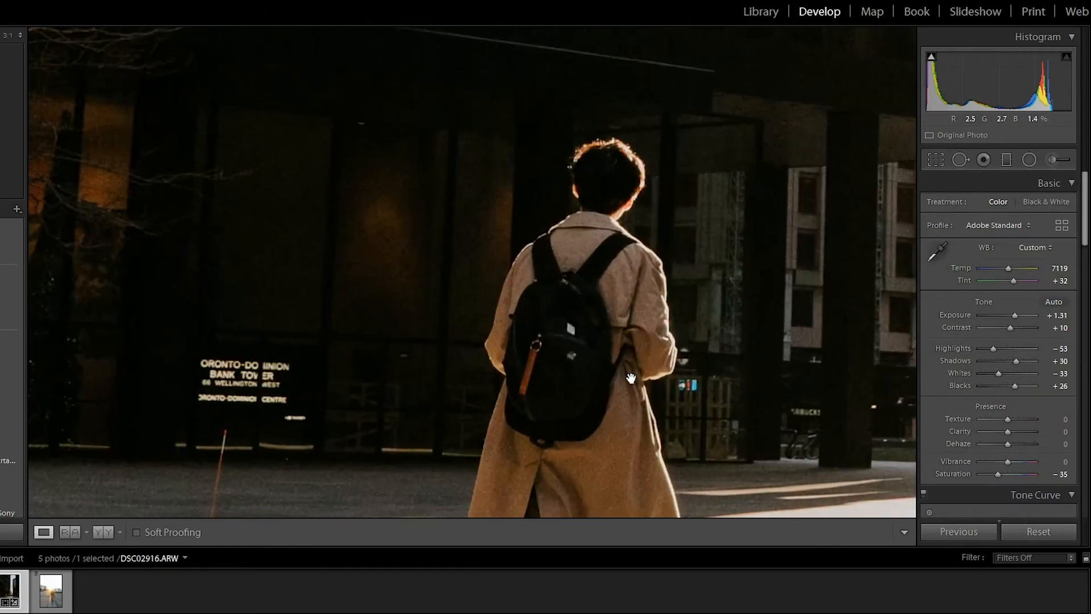
left_click(630, 378)
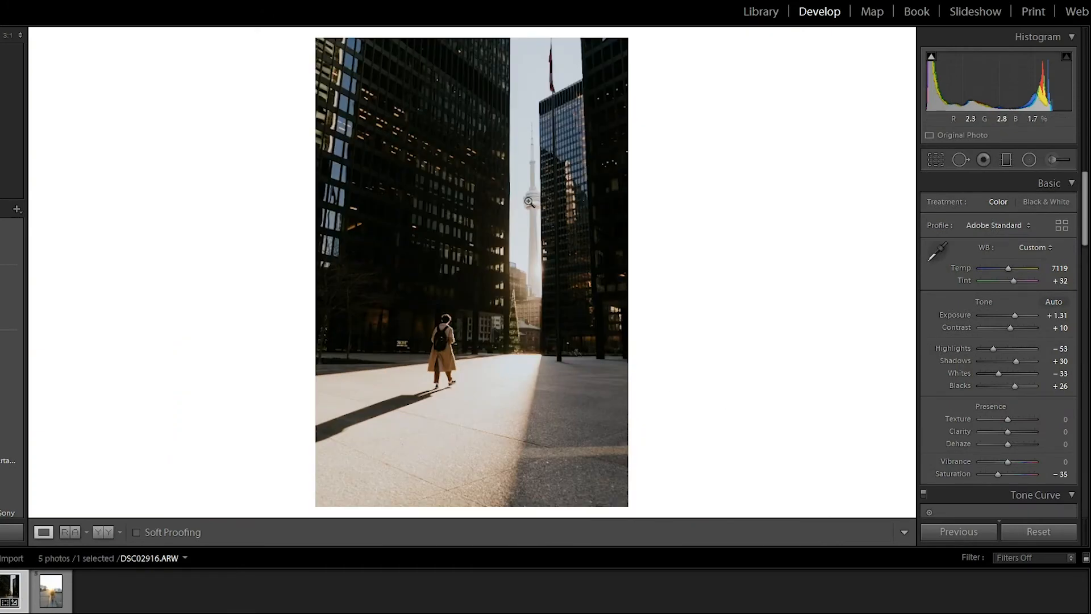
left_click(528, 203)
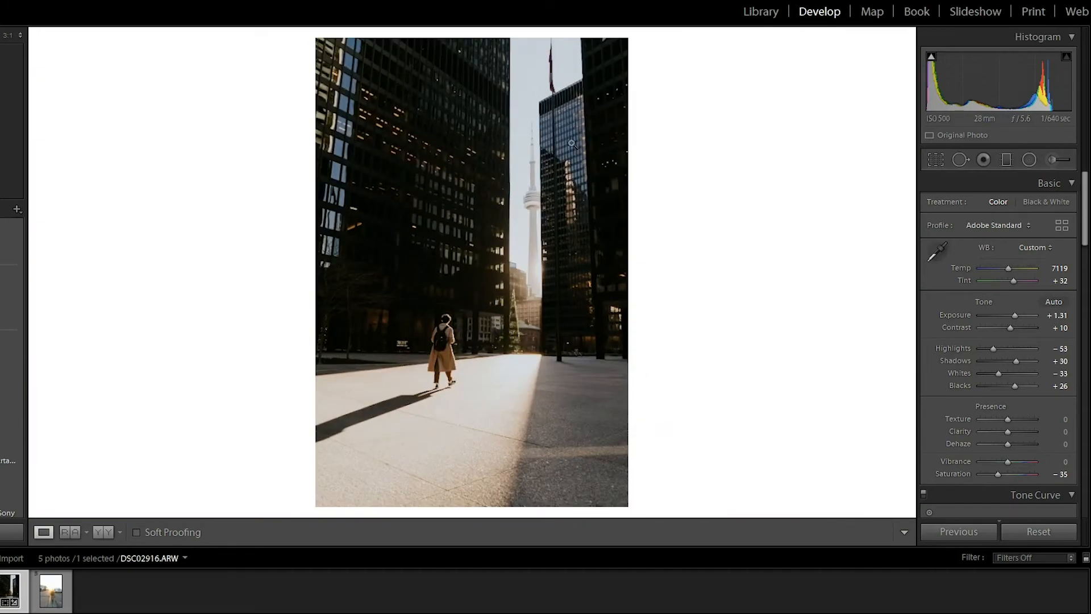
left_click(571, 144)
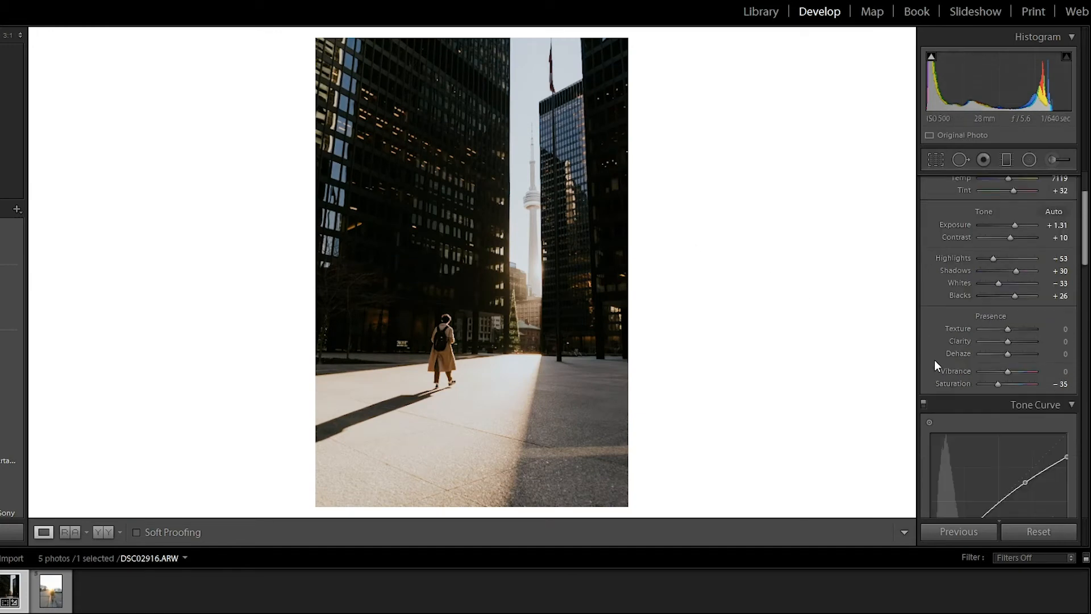
Pull the tone curve's top-right point down to about 98/78.8% for muted highlights
scroll("down", 3)
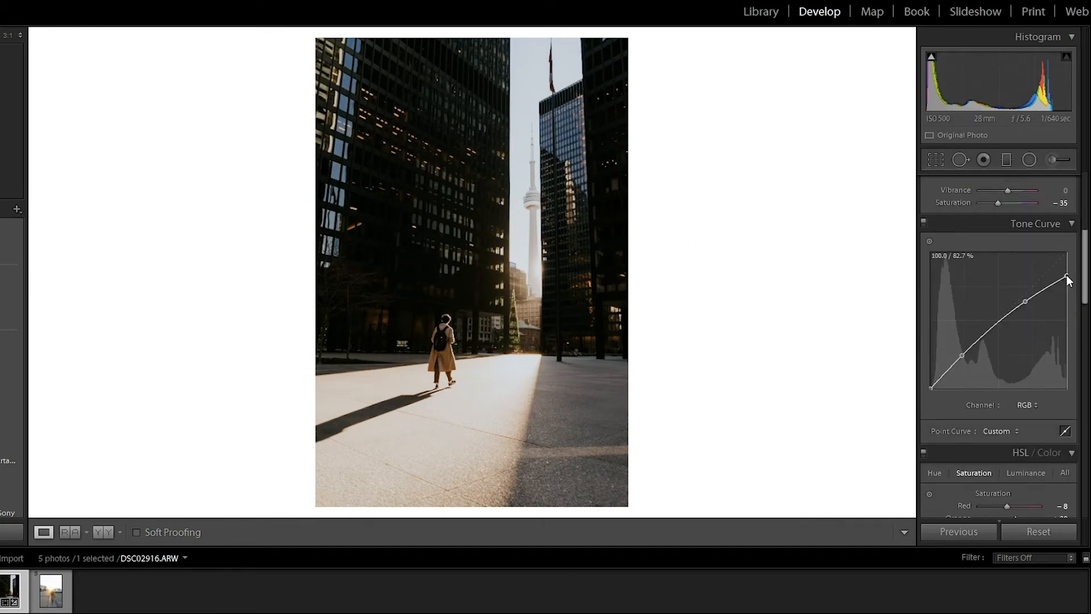
left_click_drag(1067, 277, 1067, 253)
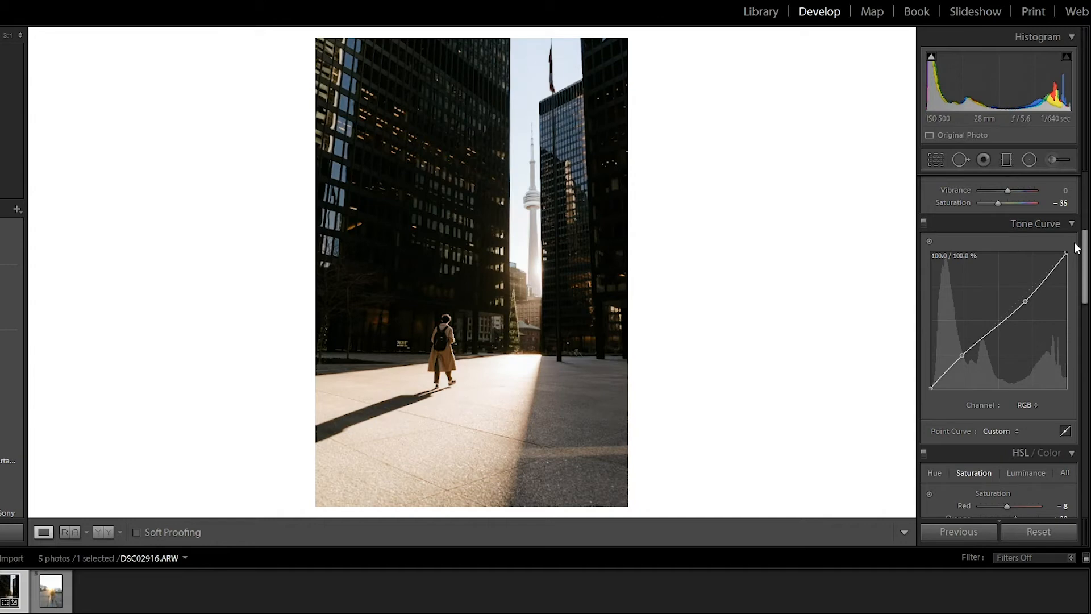
left_click_drag(1065, 253, 1065, 256)
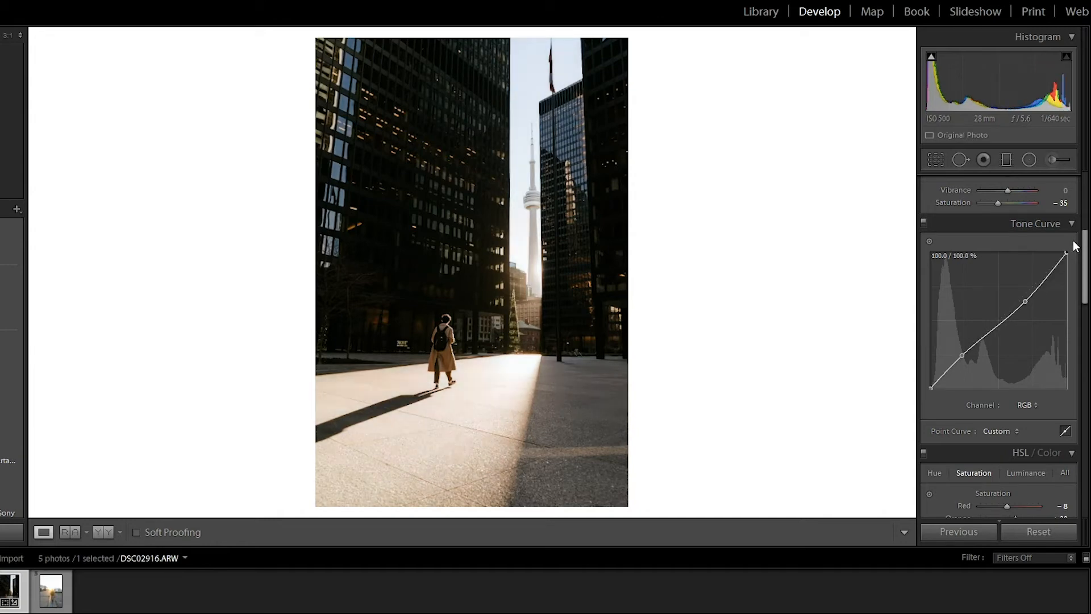
mouse_move(445, 228)
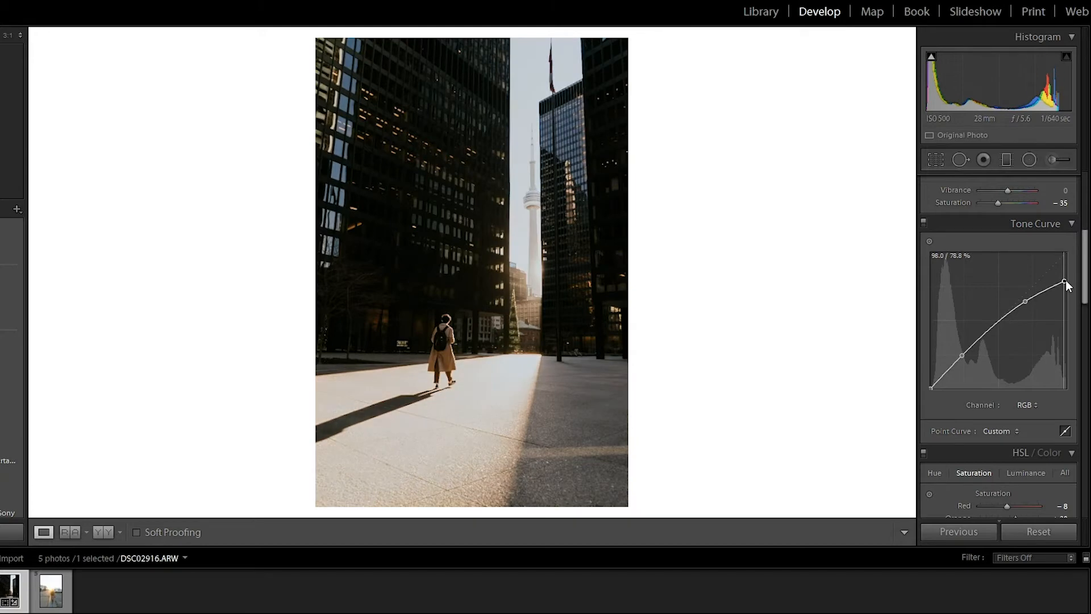
left_click_drag(1065, 282, 1059, 261)
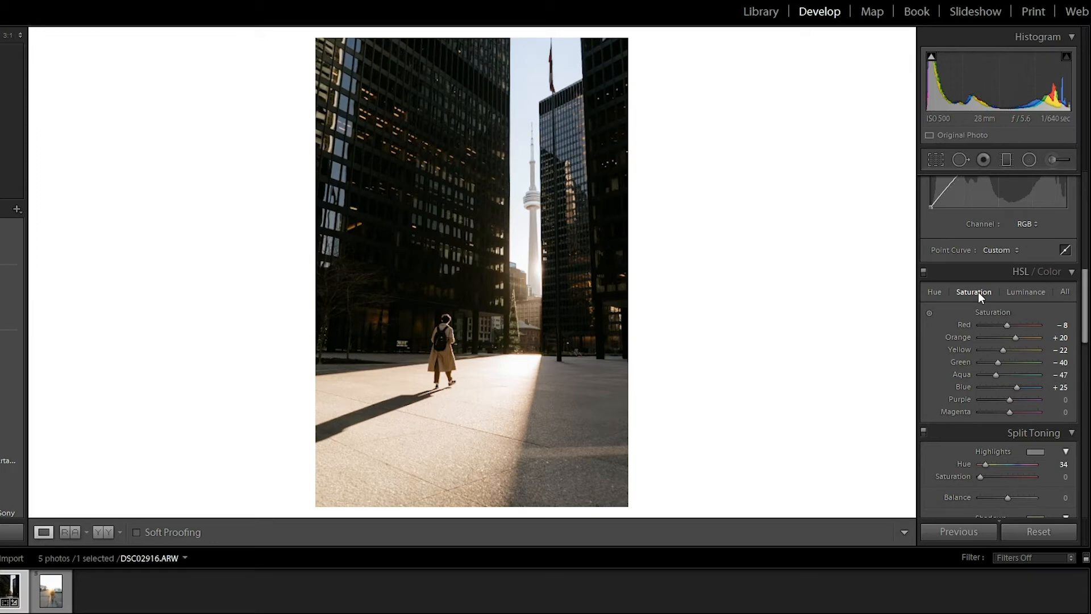
mouse_move(1014, 390)
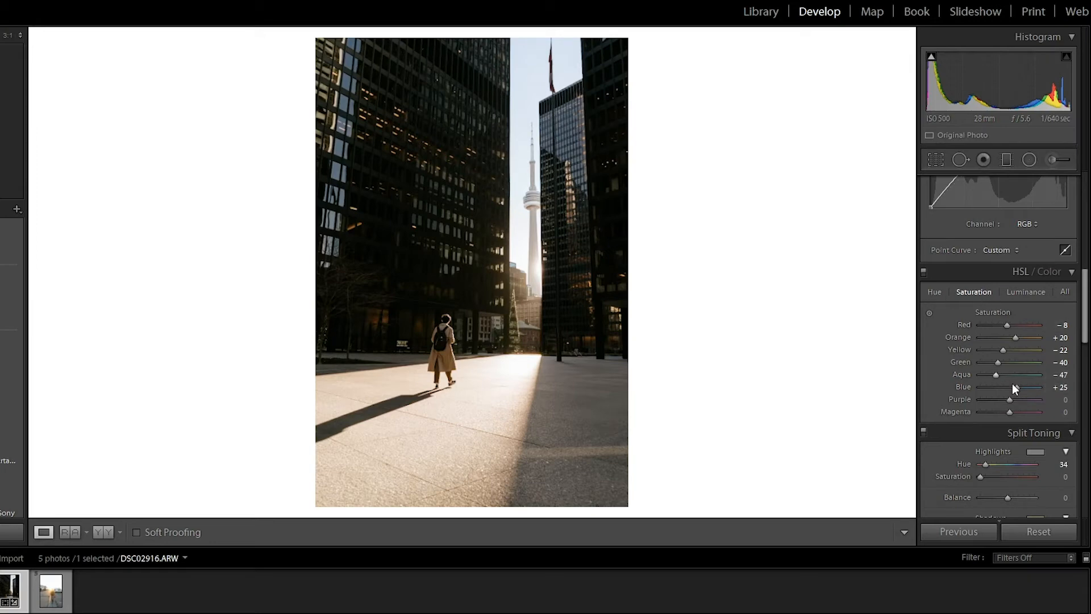
Desaturate Blue to −100 and settle Green saturation at +2 in the HSL panel
left_click_drag(1010, 387, 1023, 387)
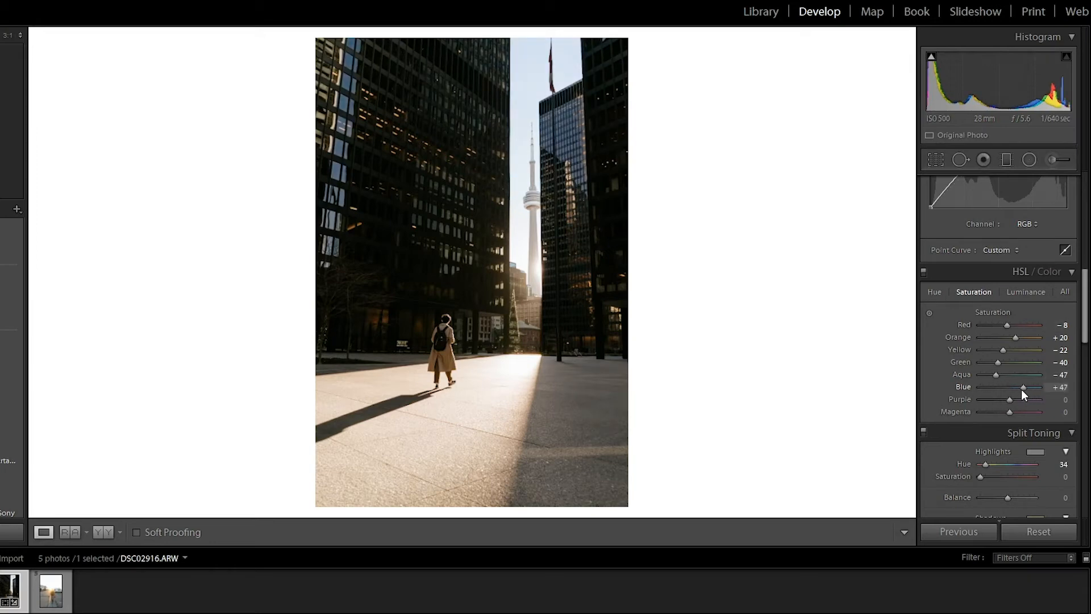
left_click_drag(1023, 386, 1011, 386)
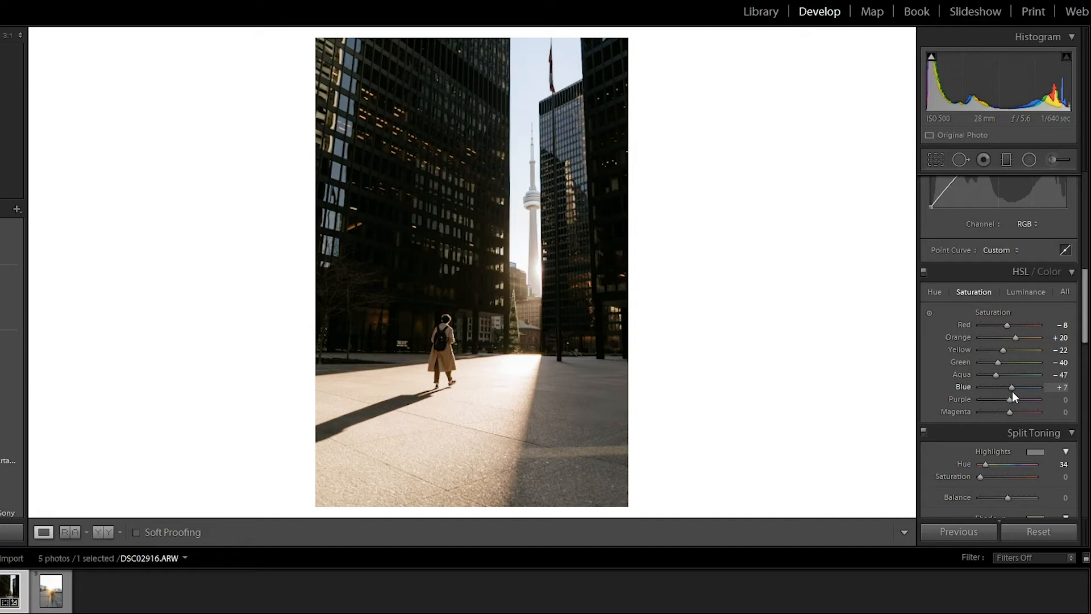
left_click_drag(1012, 386, 980, 386)
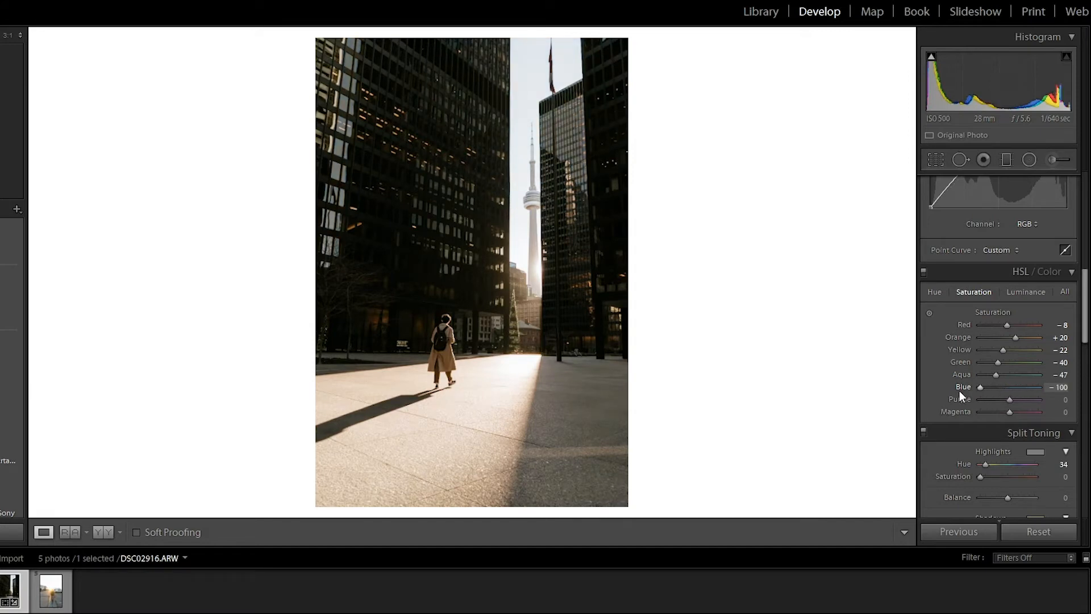
left_click_drag(997, 361, 1032, 361)
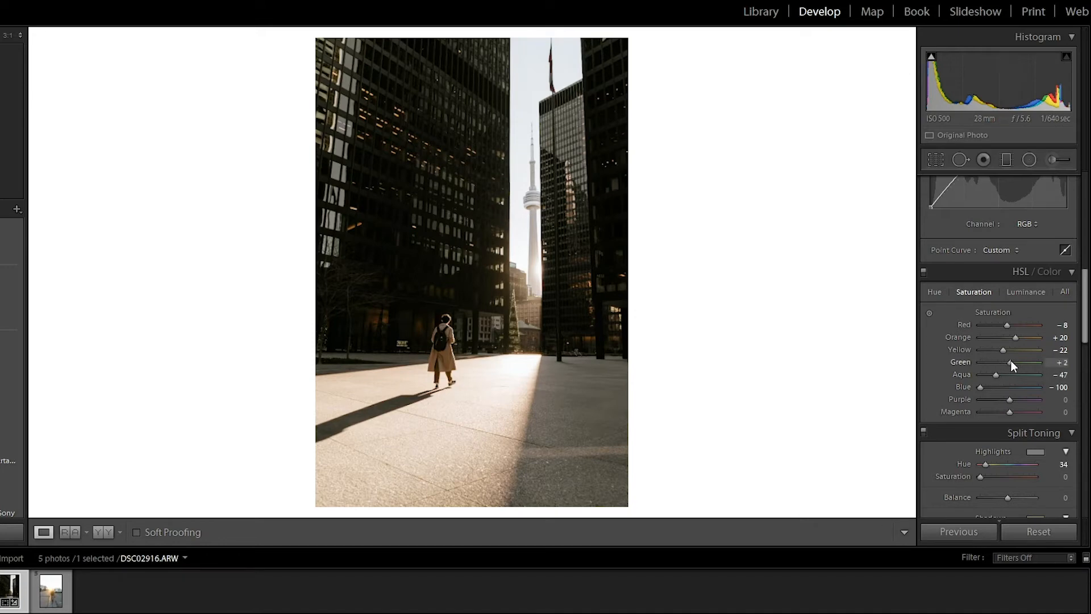
left_click_drag(1009, 362, 1023, 361)
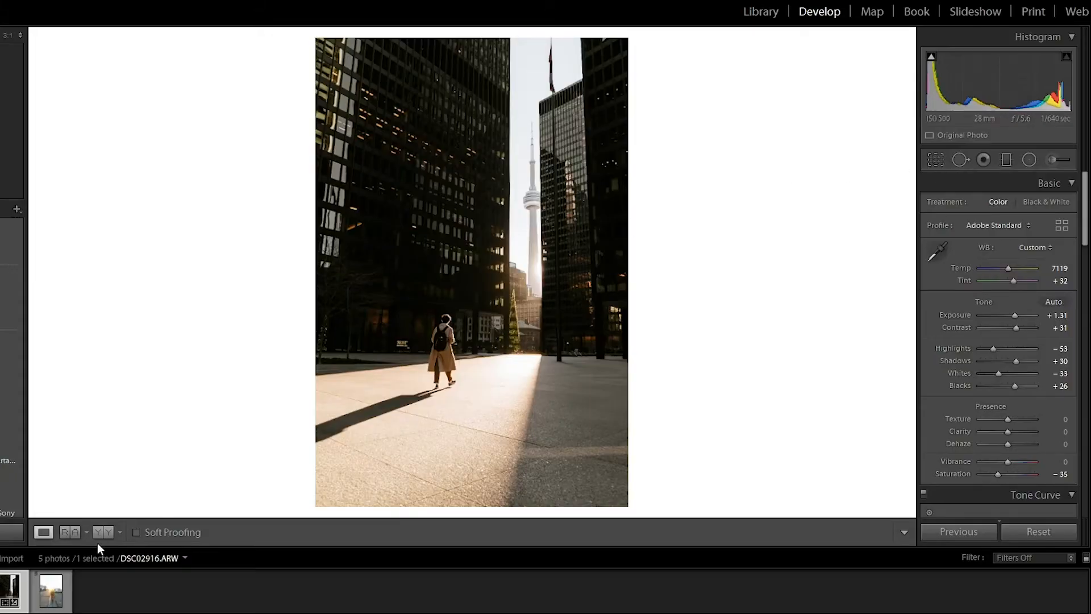
Show a Before & After comparison of the cold original and the warm walker edit
left_click(100, 532)
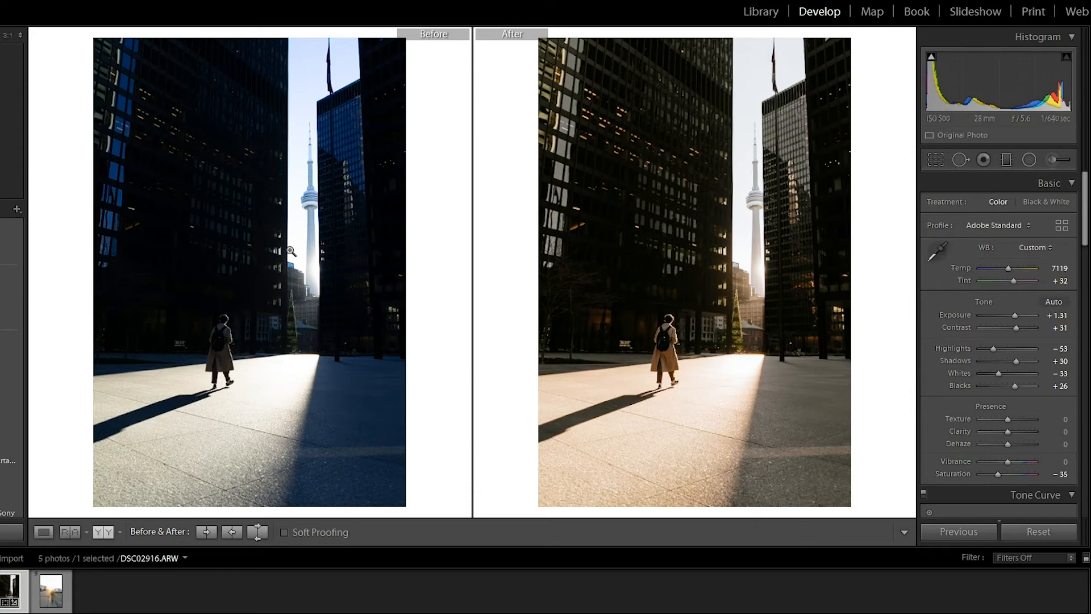
mouse_move(946, 305)
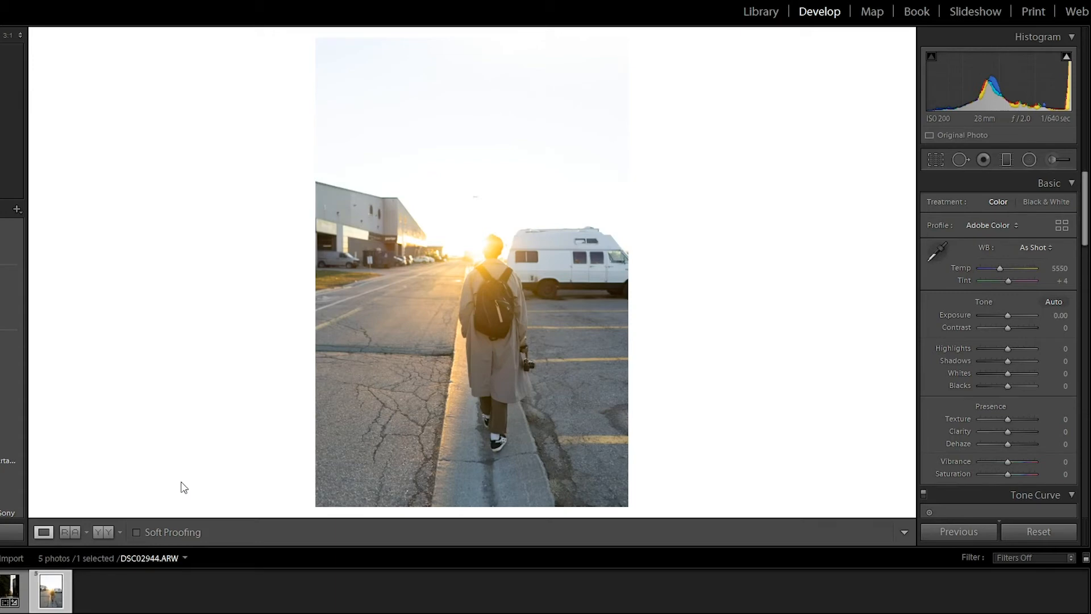
mouse_move(494, 272)
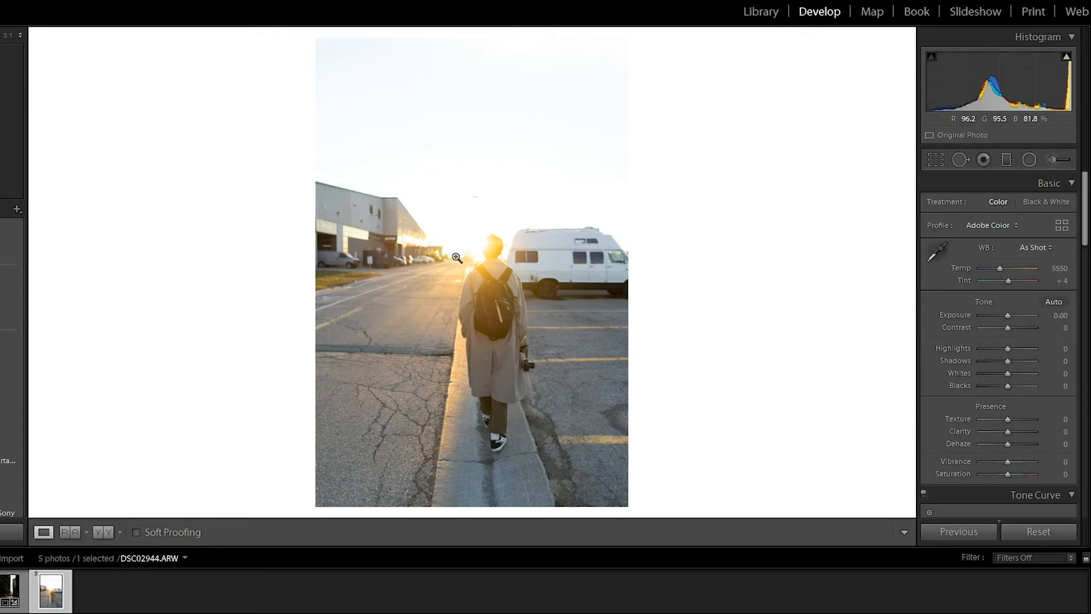
mouse_move(482, 265)
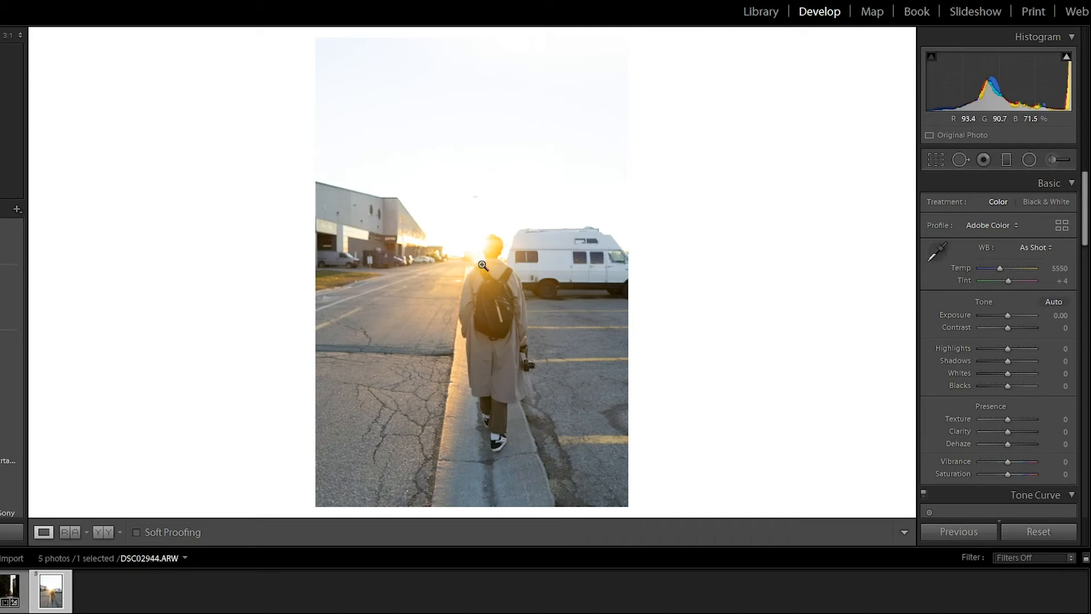
mouse_move(413, 250)
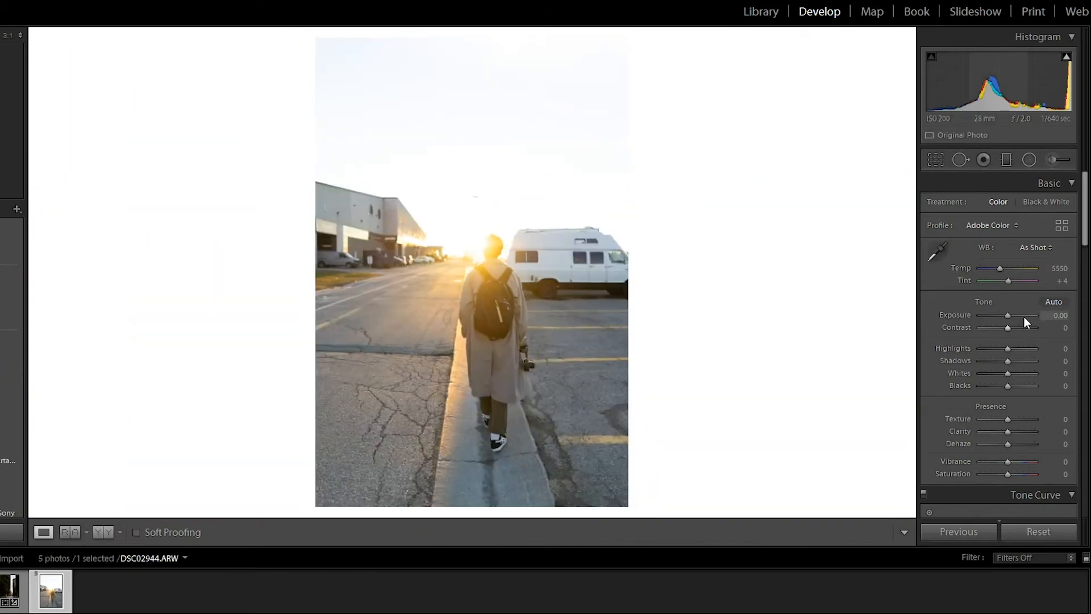
Set the van sunset photo to Exposure −0.36, Contrast +52 and Blacks −33
left_click_drag(1007, 314, 999, 315)
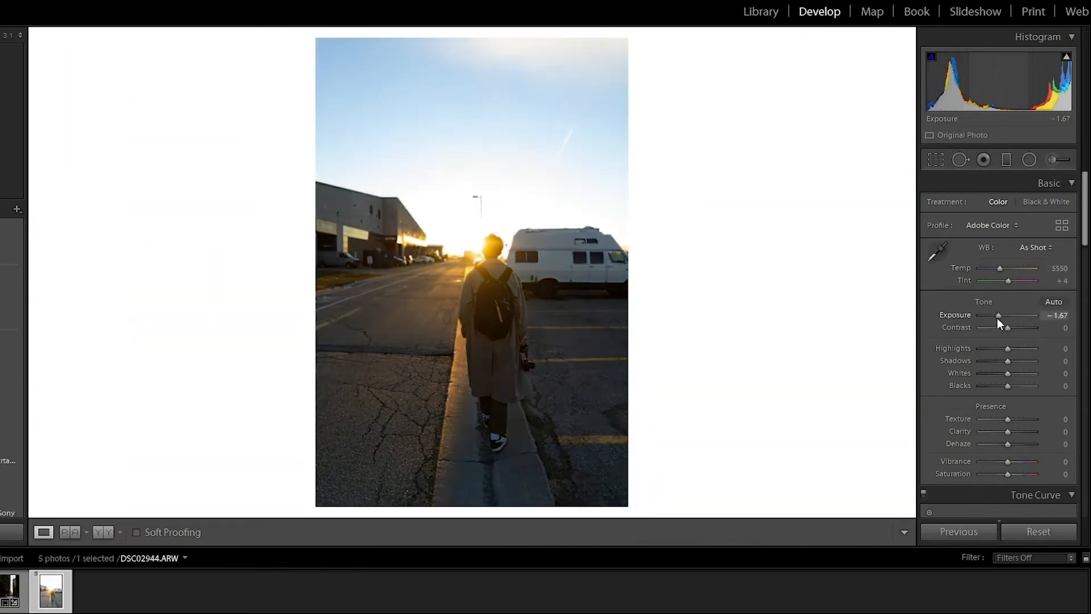
left_click_drag(999, 315, 981, 315)
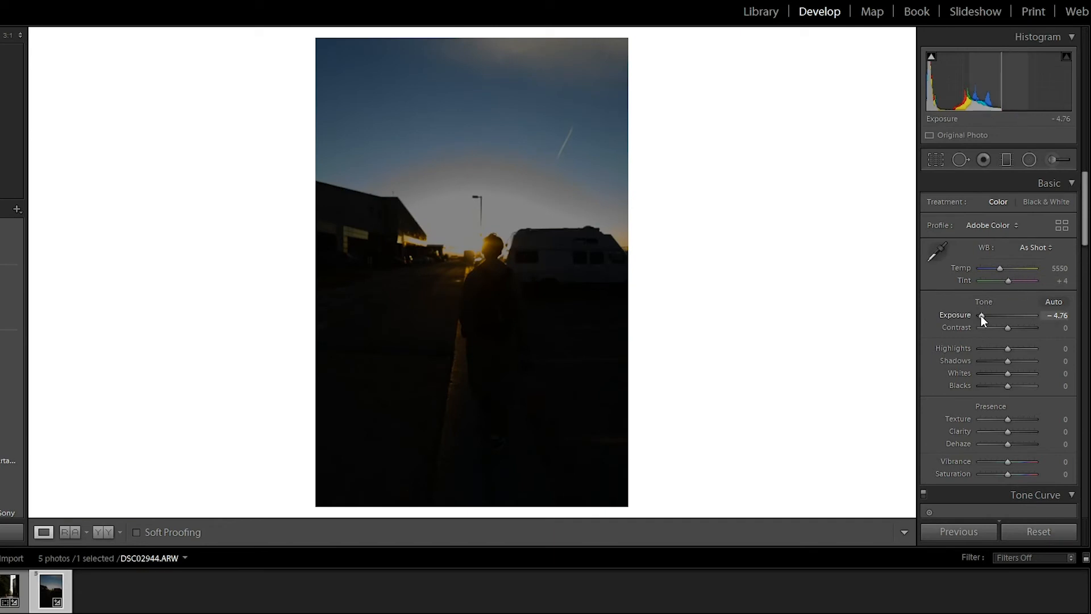
left_click_drag(981, 321, 1006, 320)
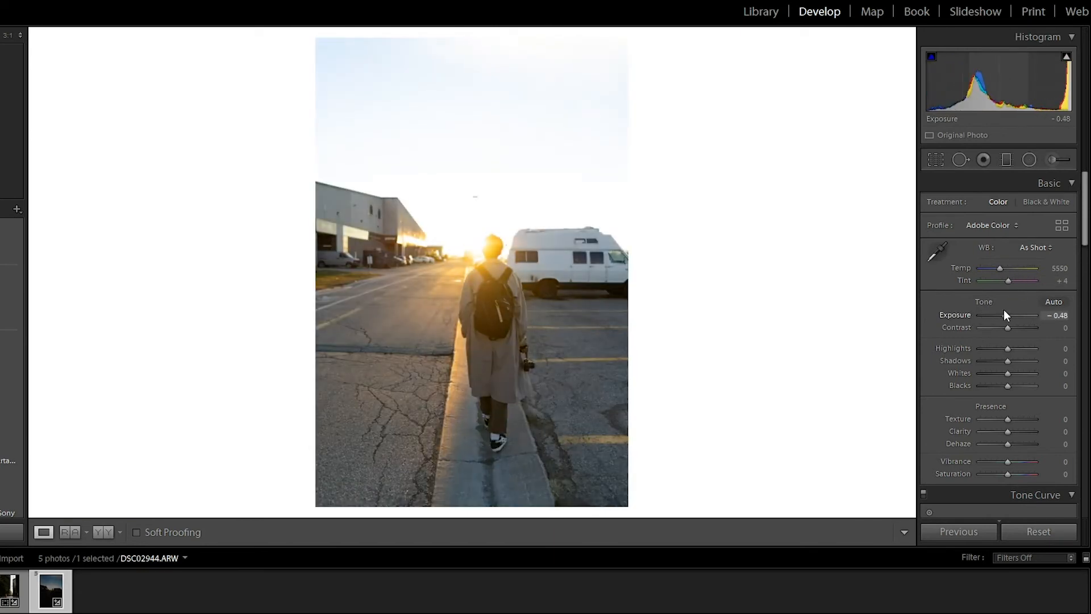
left_click_drag(1016, 321, 993, 321)
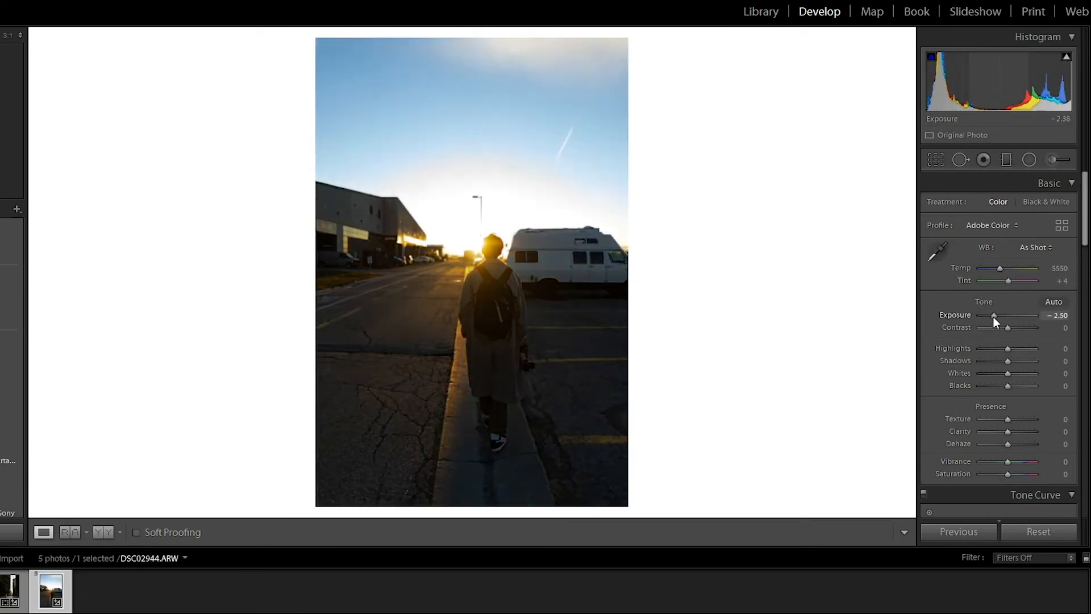
left_click_drag(993, 315, 1004, 314)
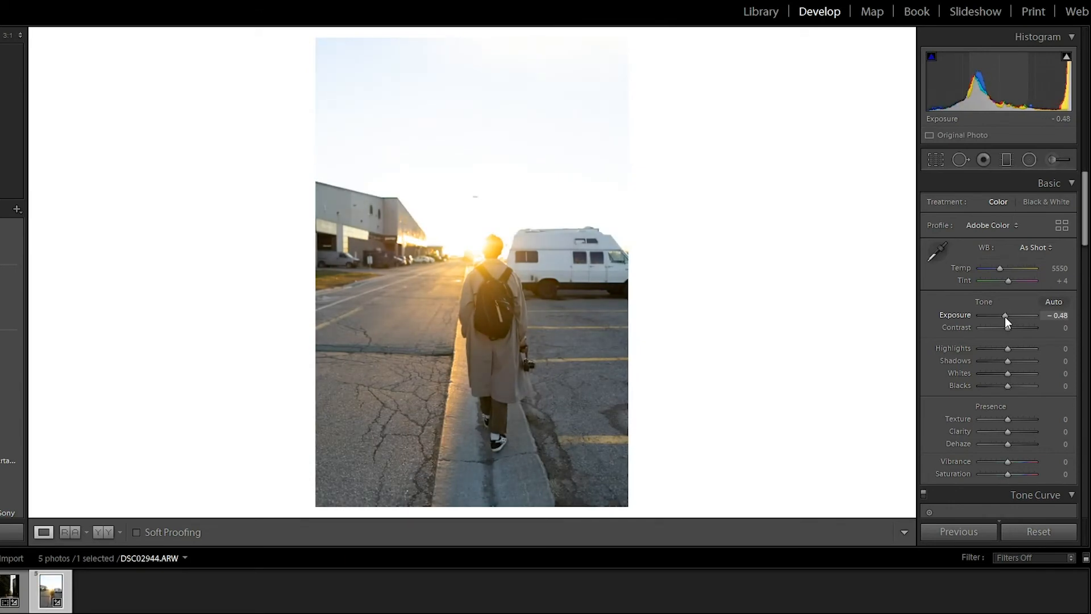
left_click_drag(1004, 315, 1000, 314)
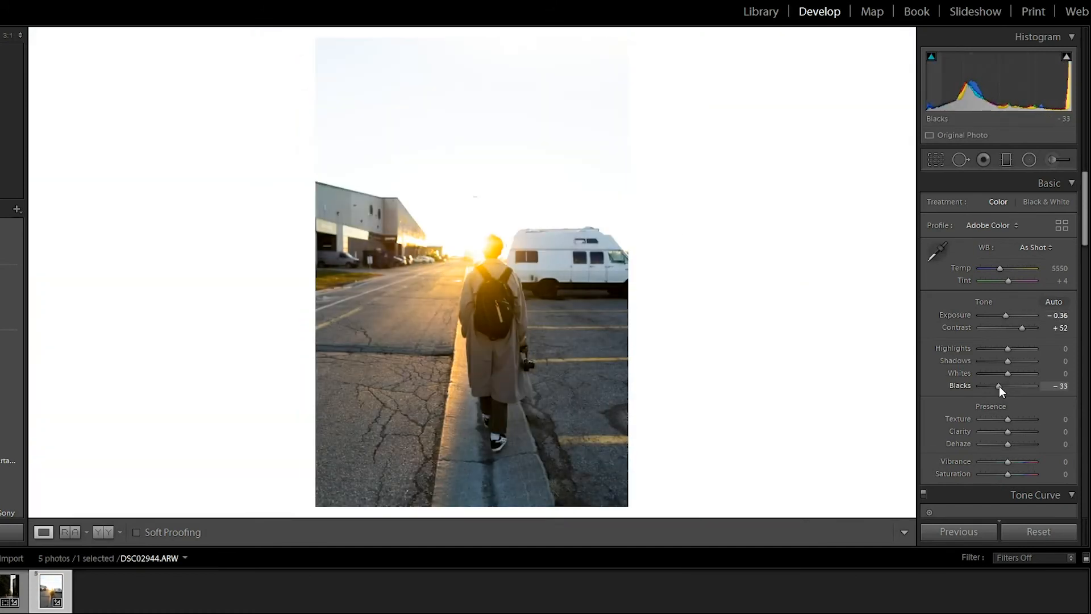
left_click_drag(1000, 386, 1006, 386)
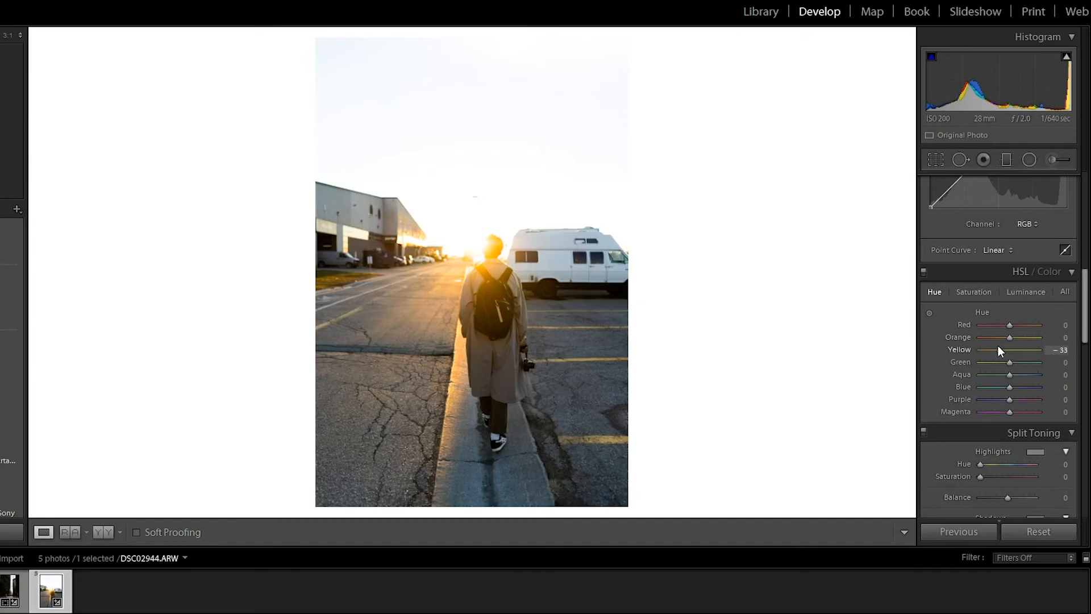
Shift the Yellow hue to −24, pushing the yellows toward orange
left_click_drag(1010, 349, 1002, 349)
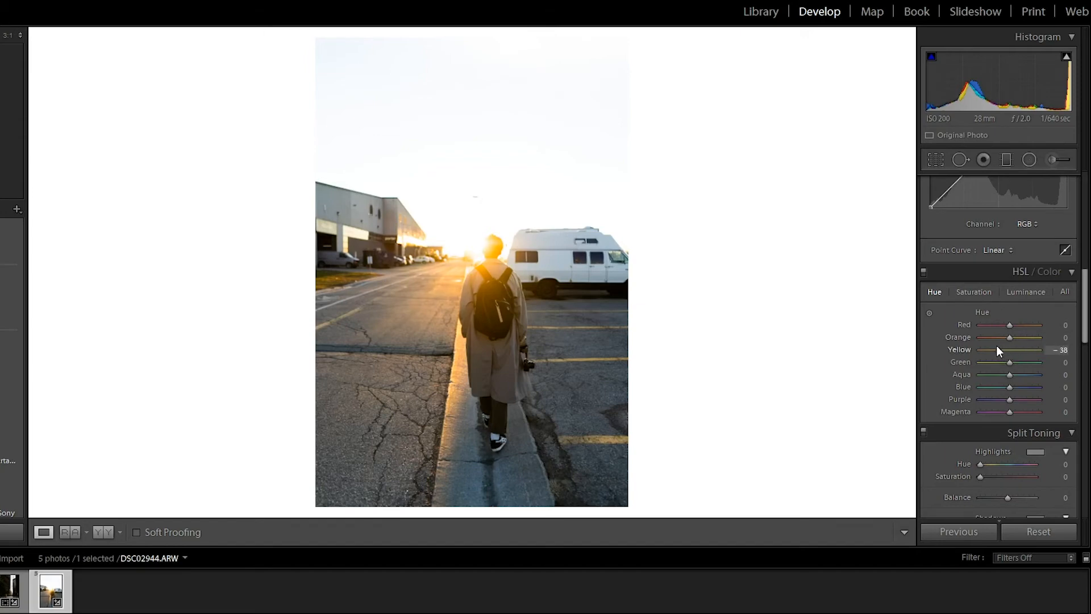
left_click_drag(1003, 348, 1014, 349)
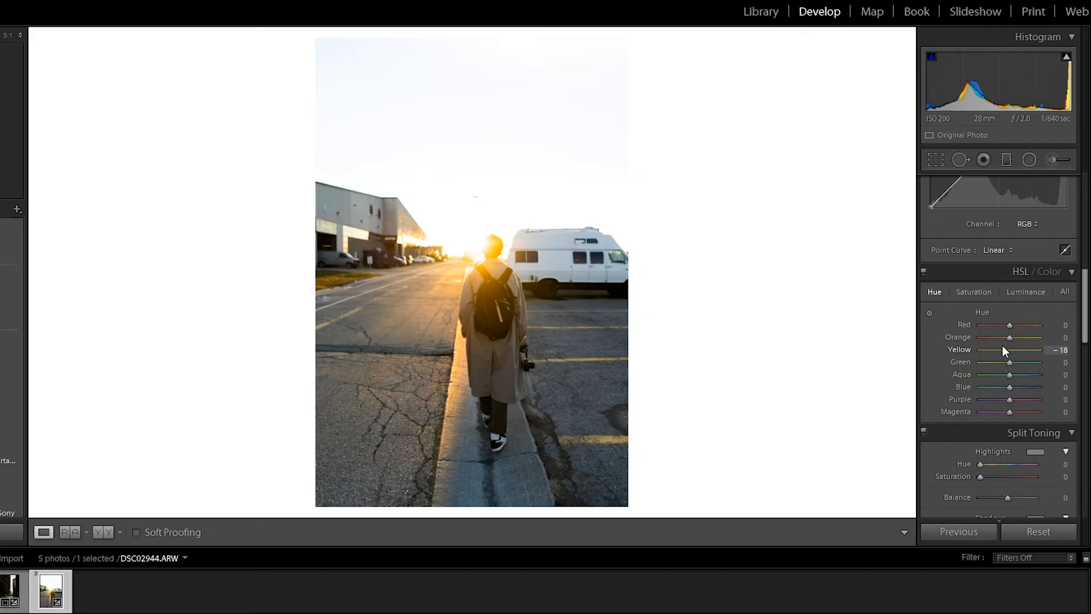
left_click_drag(1005, 349, 1000, 349)
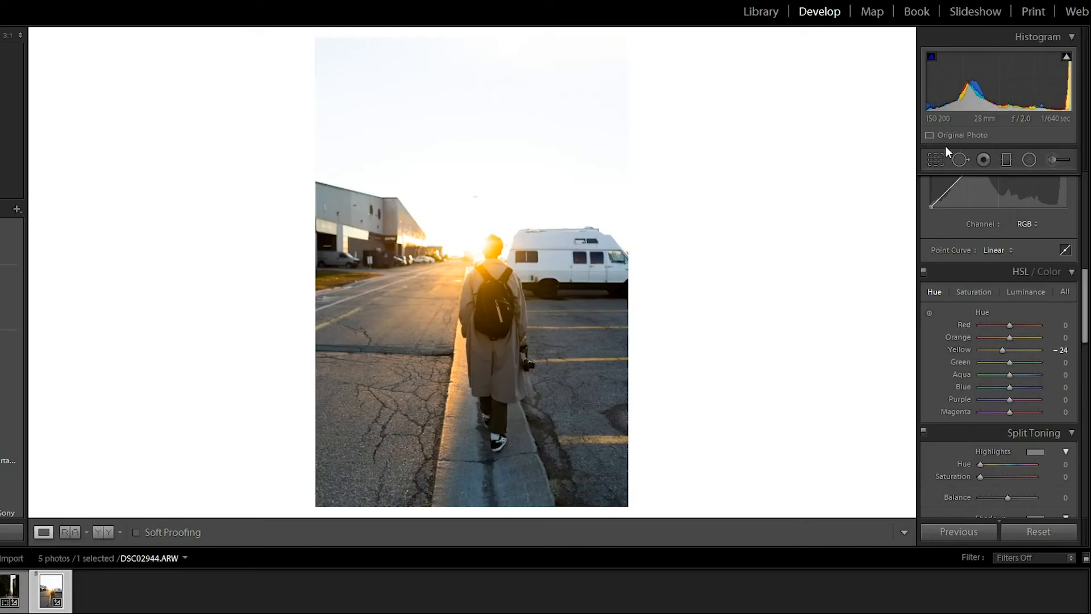
mouse_move(936, 160)
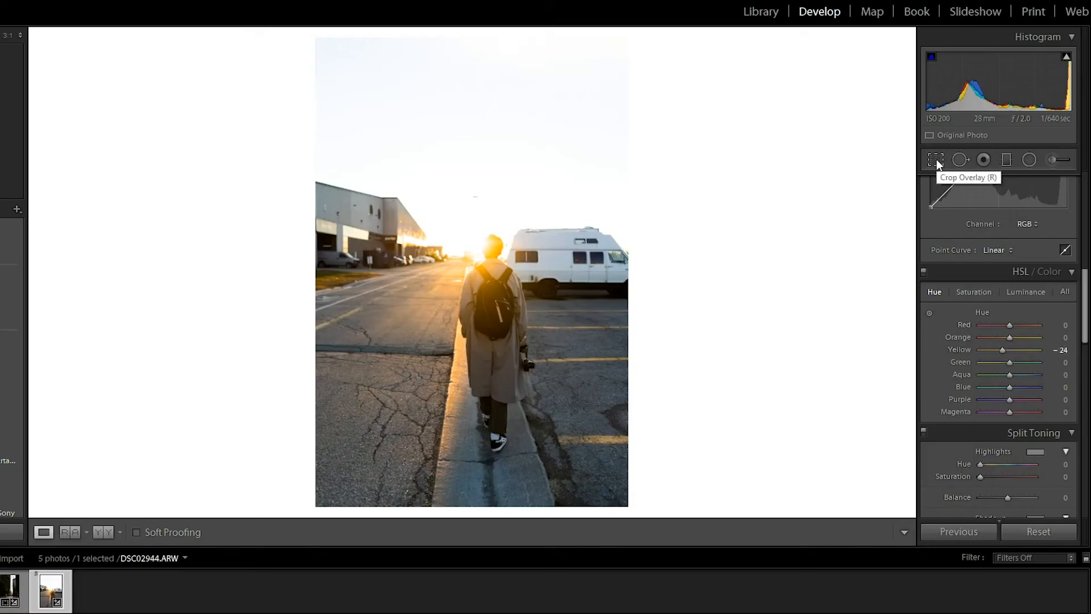
Crop tighter on the walker and darken the sky with a graduated filter near −1.65 exposure
left_click(936, 159)
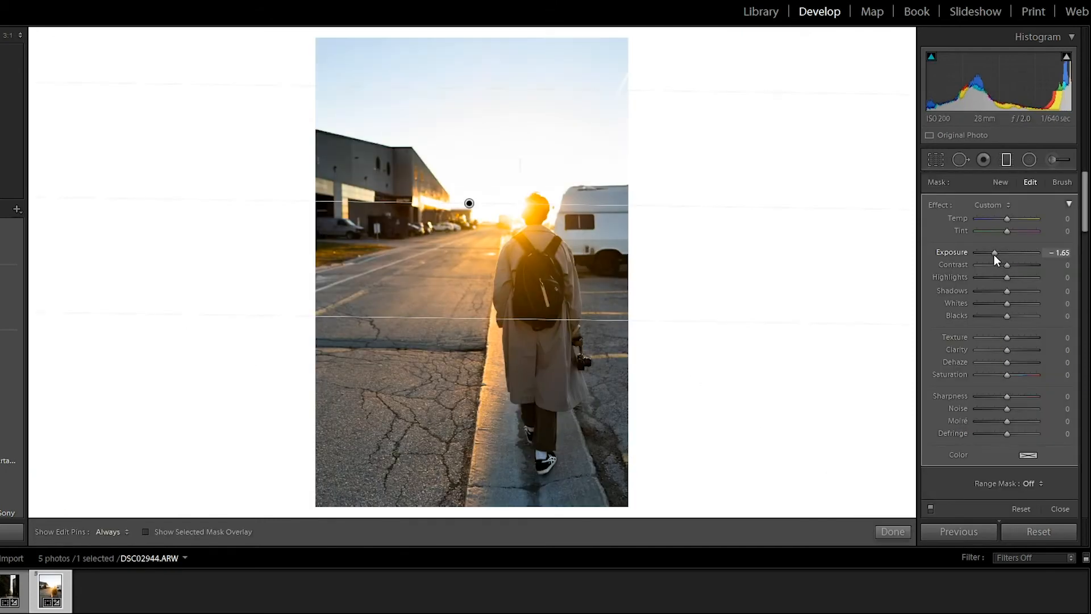
left_click_drag(995, 253, 996, 252)
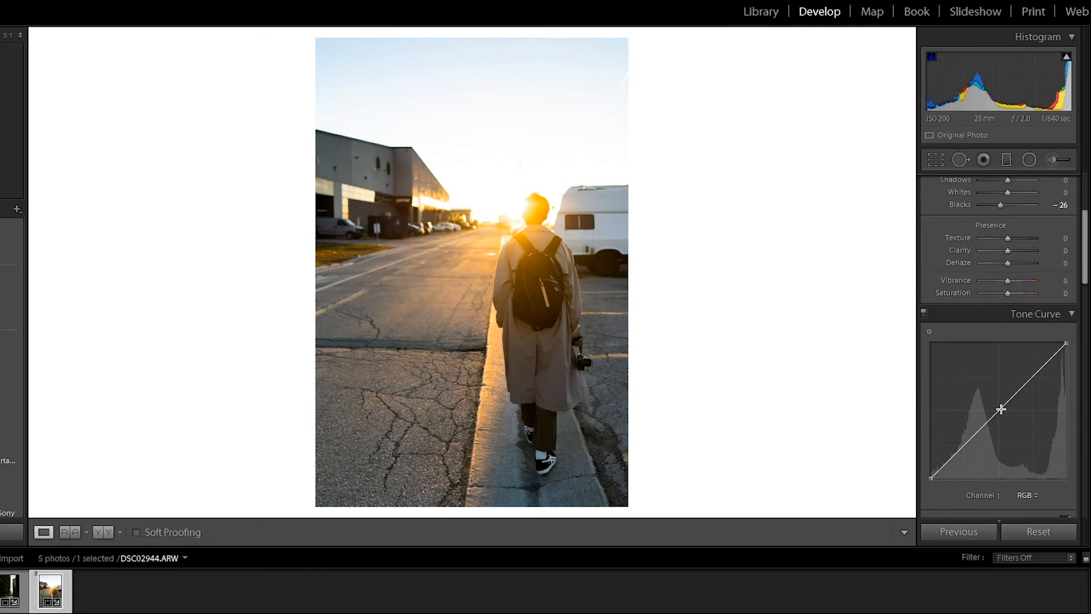
Shape the RGB tone curve into a gentle S, lifting highlights and pulling shadows down
left_click_drag(1000, 408, 1000, 416)
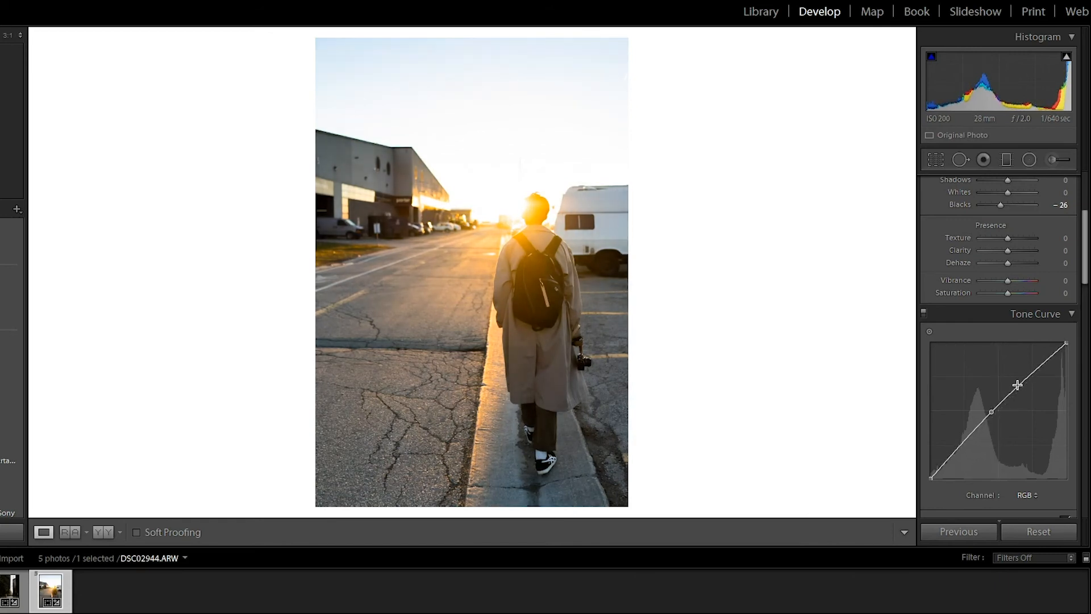
left_click_drag(1024, 400, 1024, 390)
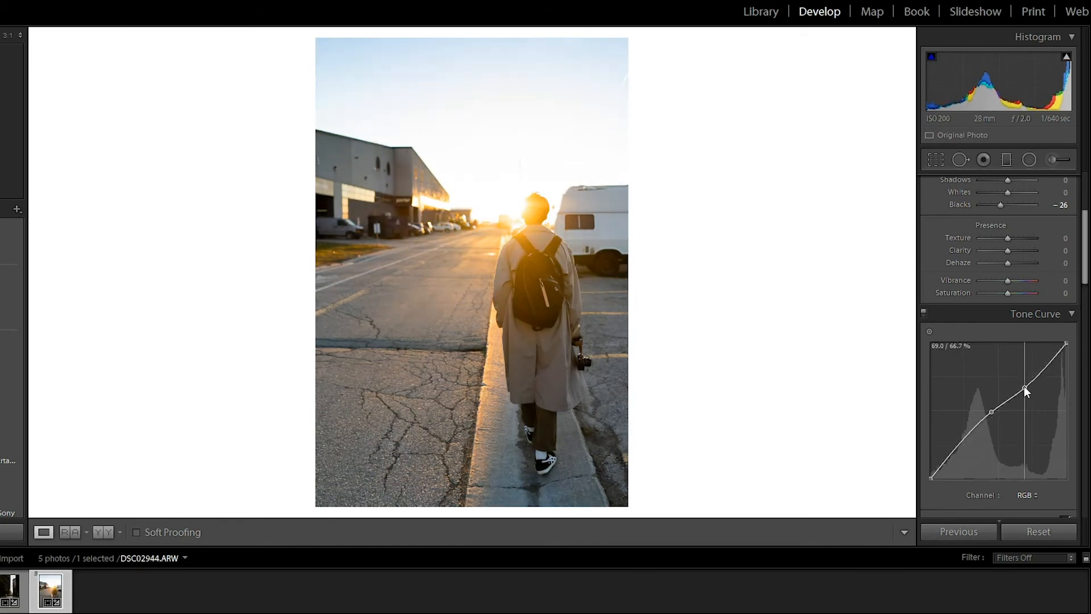
left_click_drag(1025, 390, 1023, 382)
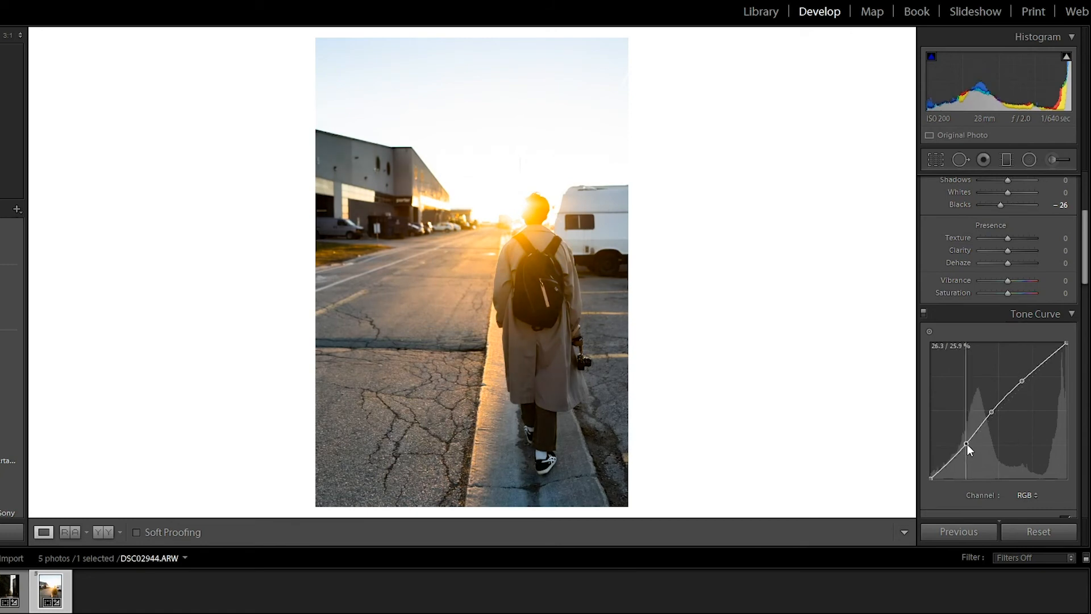
left_click_drag(968, 448, 974, 438)
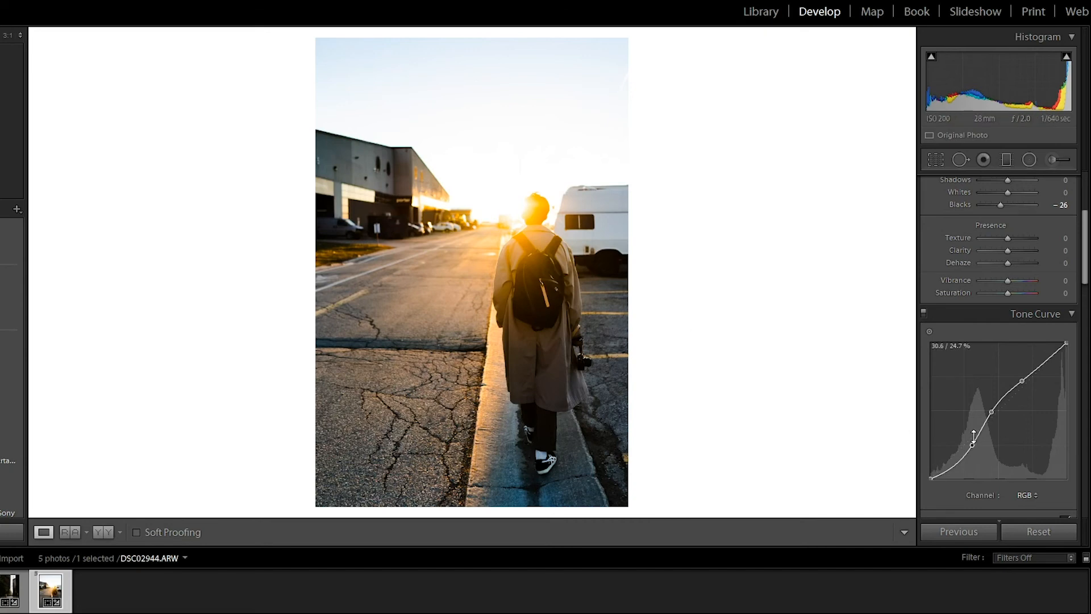
left_click_drag(974, 435, 970, 443)
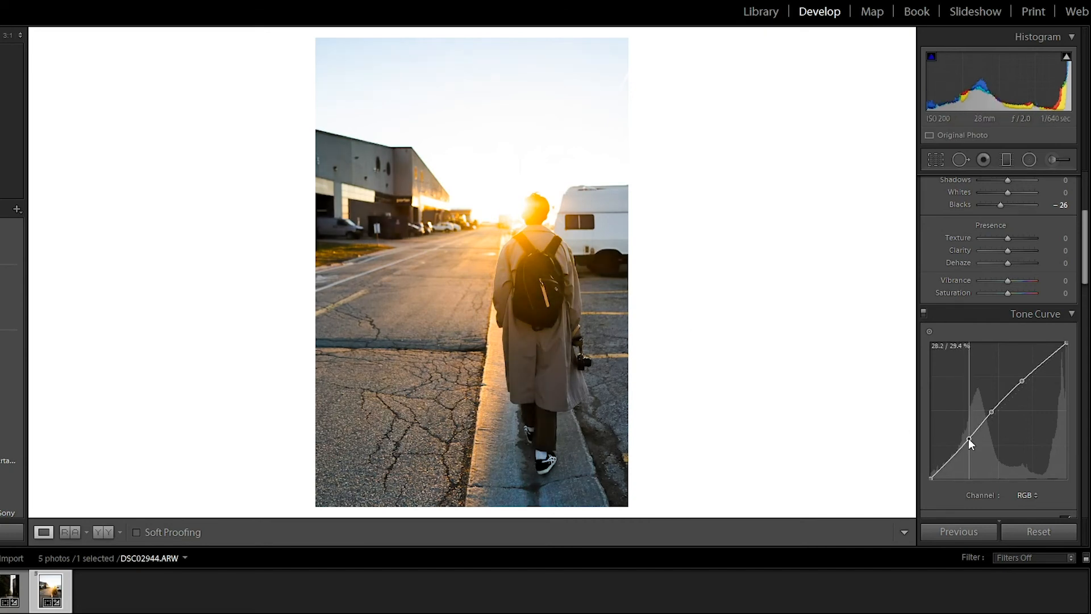
left_click_drag(970, 444, 975, 446)
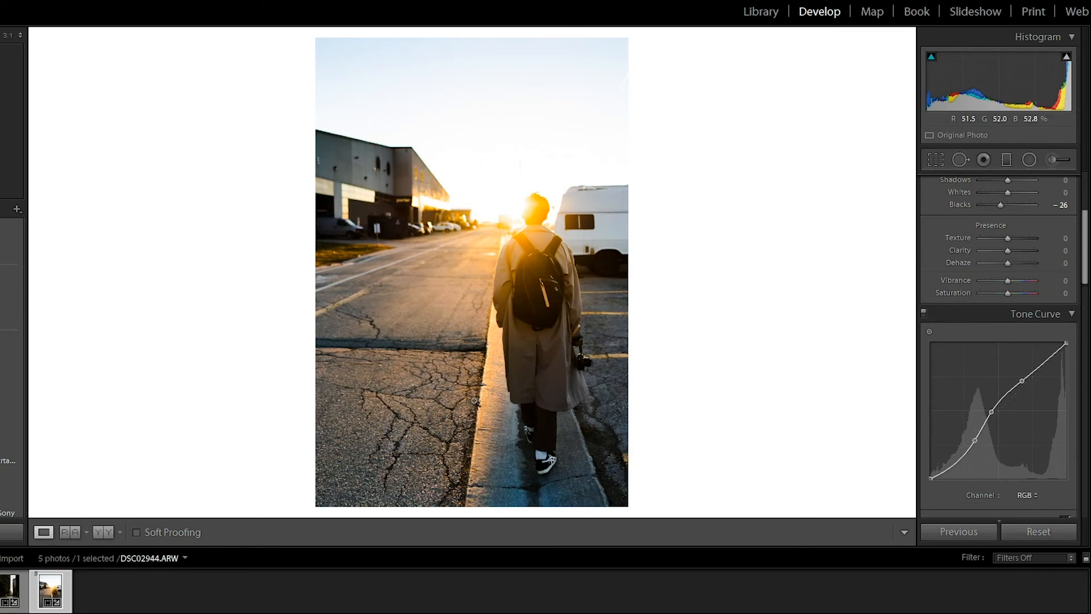
mouse_move(499, 242)
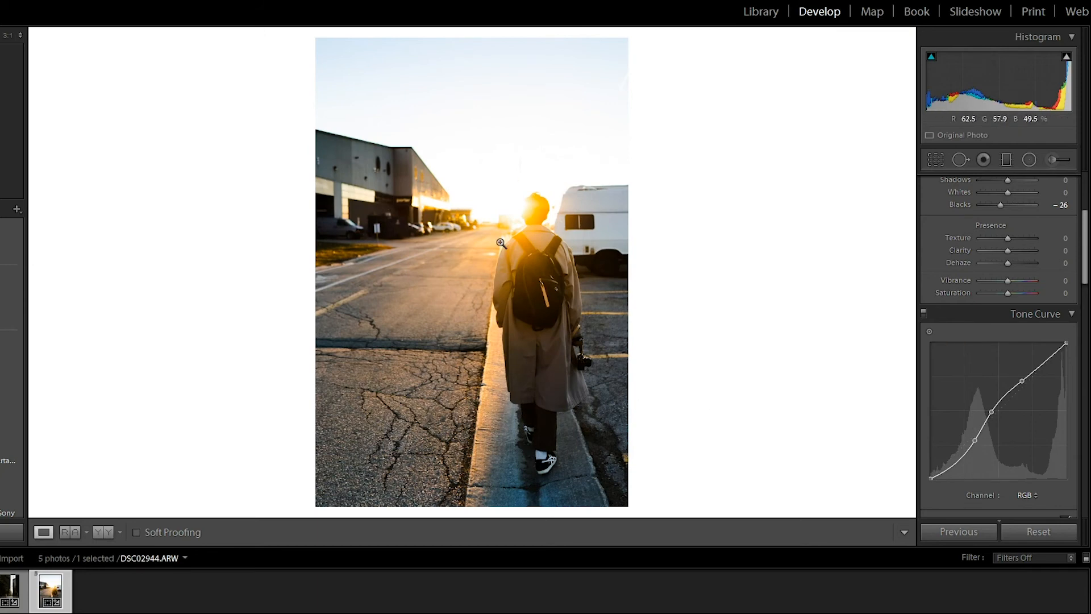
mouse_move(607, 241)
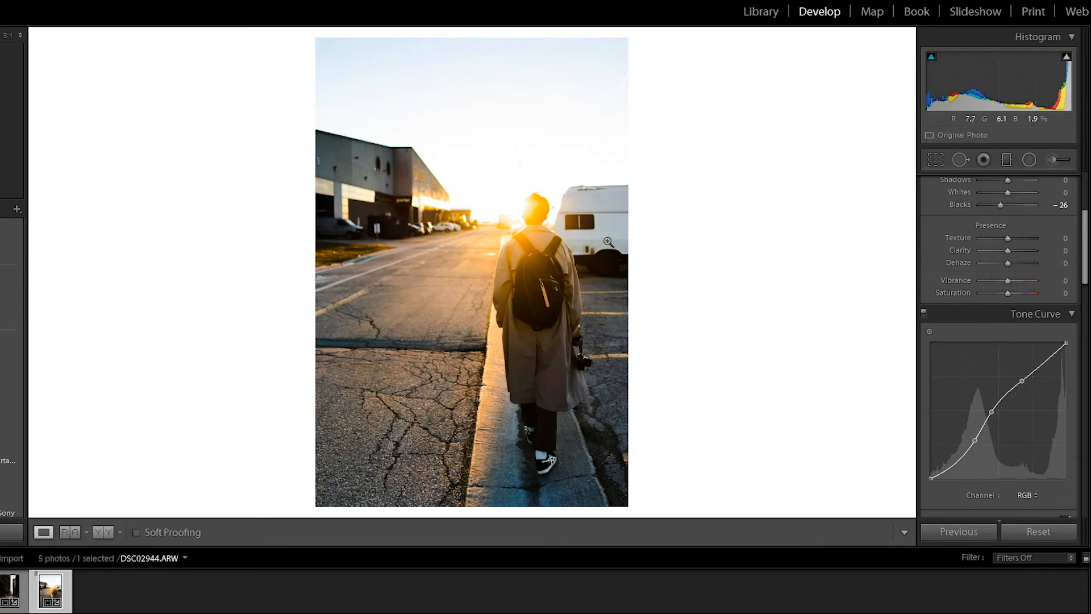
mouse_move(754, 360)
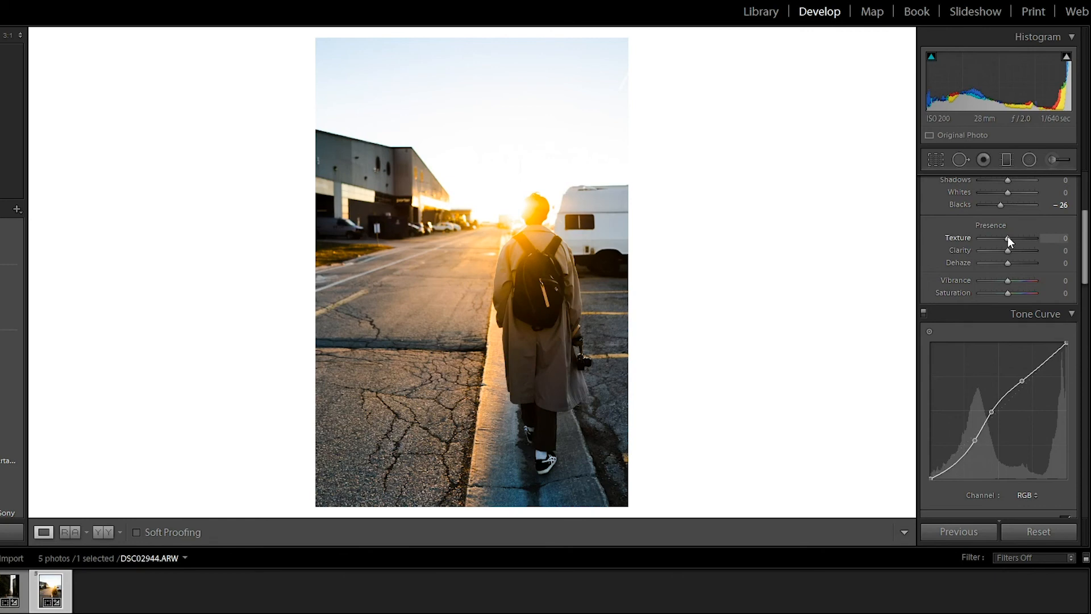
Settle Texture at +17, Dehaze at +17, and lift Vibrance to +40 with Saturation at −24
left_click_drag(1008, 238, 1016, 237)
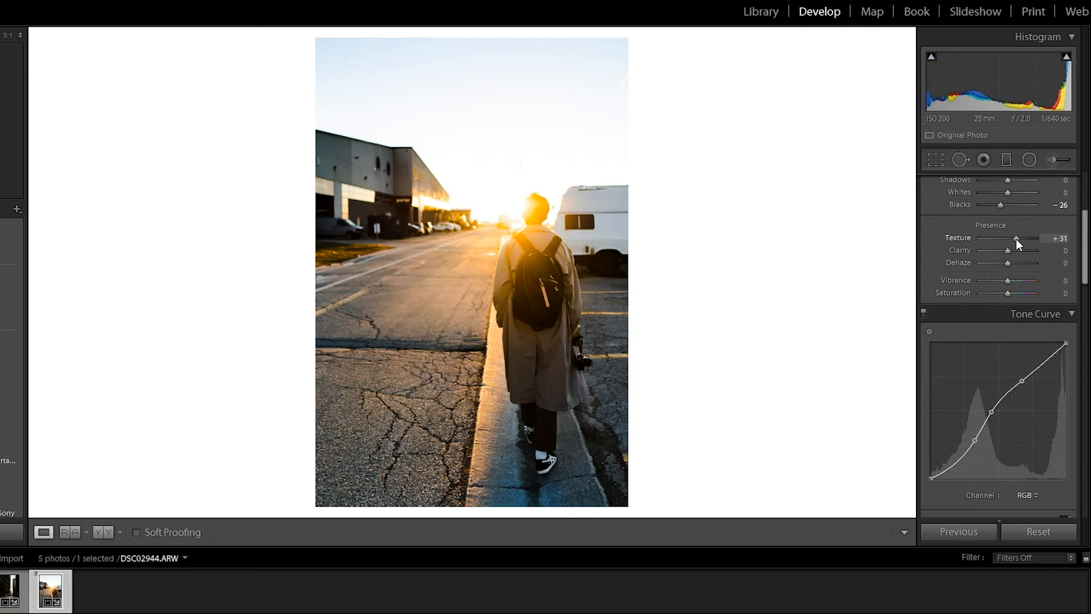
left_click_drag(1020, 237, 1014, 238)
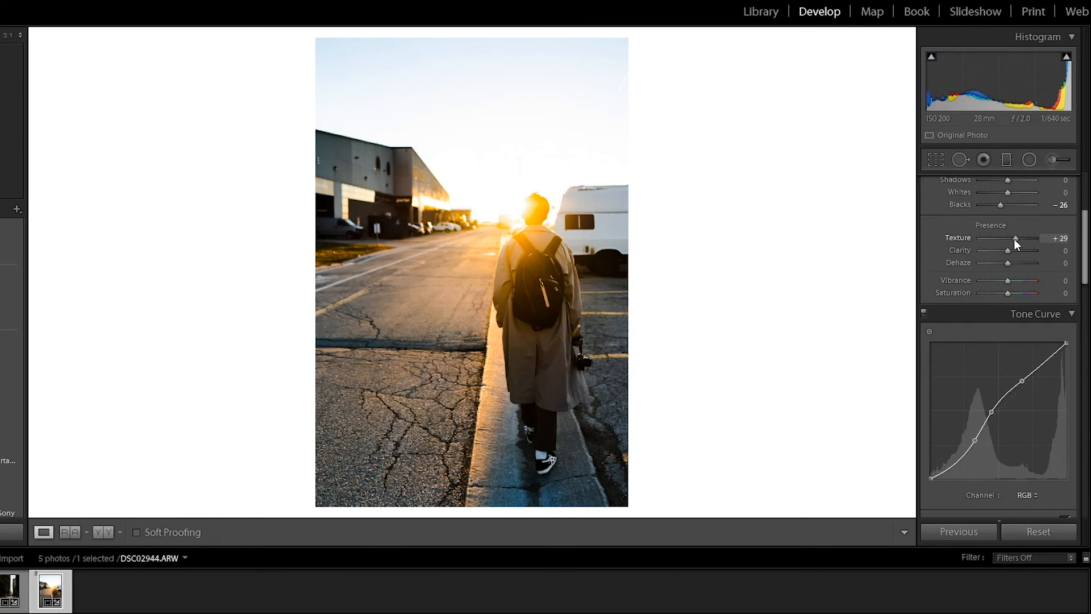
left_click_drag(1016, 237, 1012, 237)
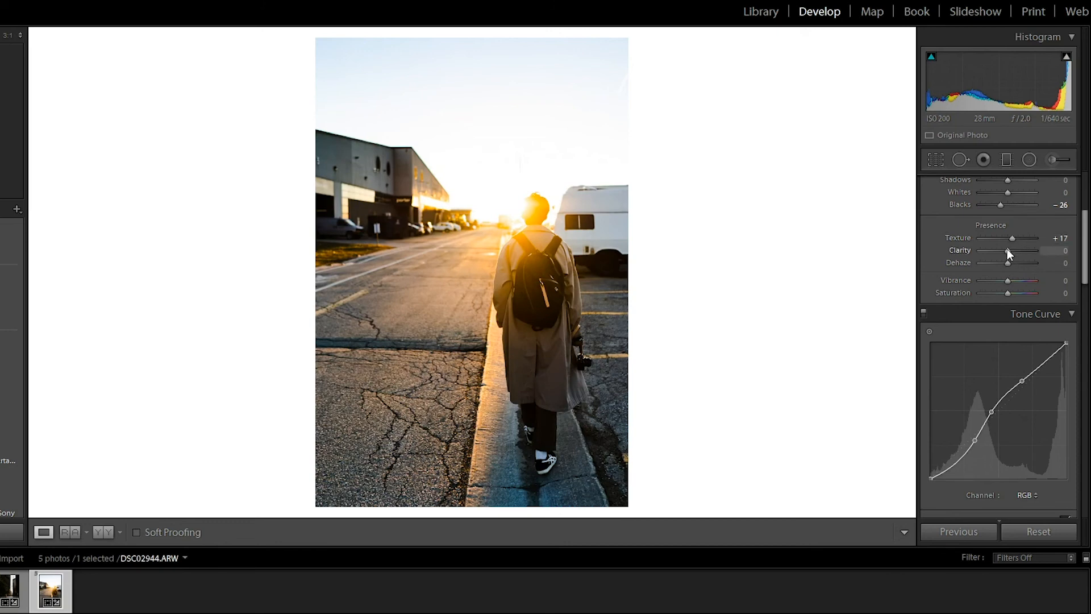
left_click_drag(1008, 281, 1026, 281)
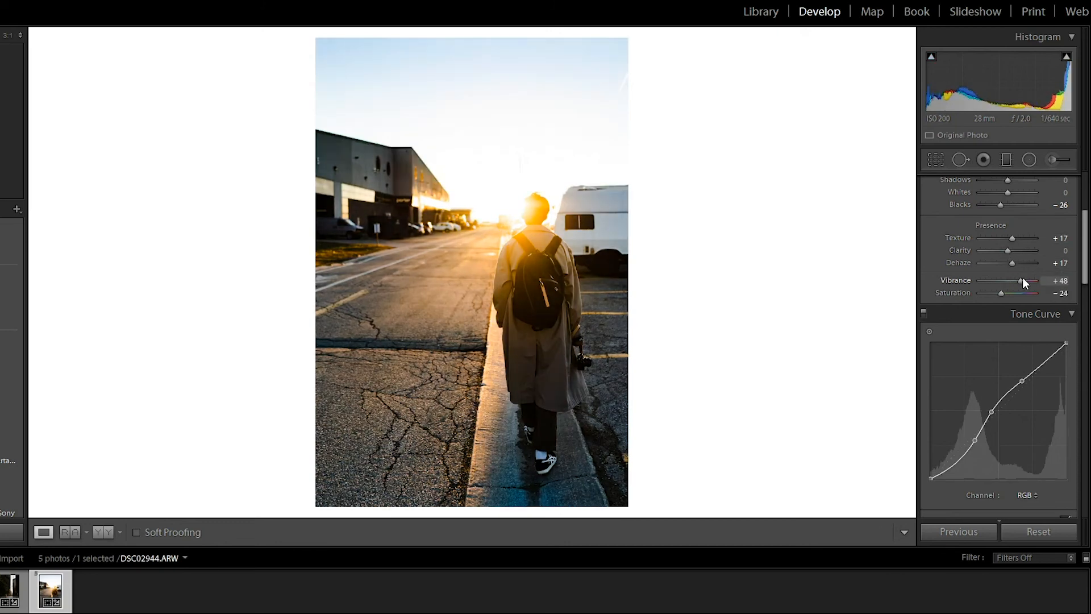
left_click_drag(1030, 280, 1022, 281)
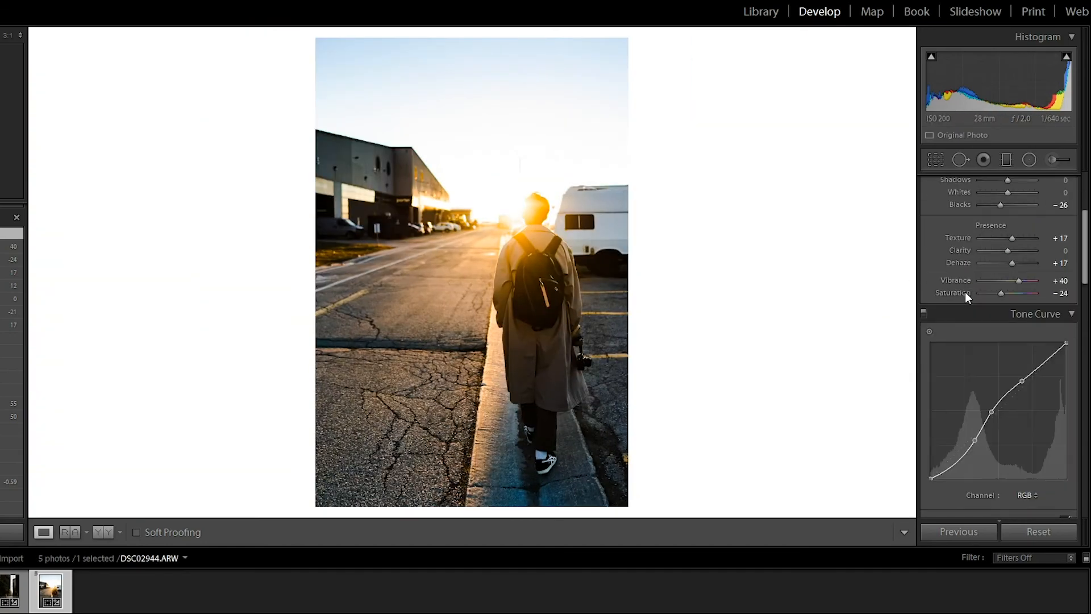
scroll("down", 3)
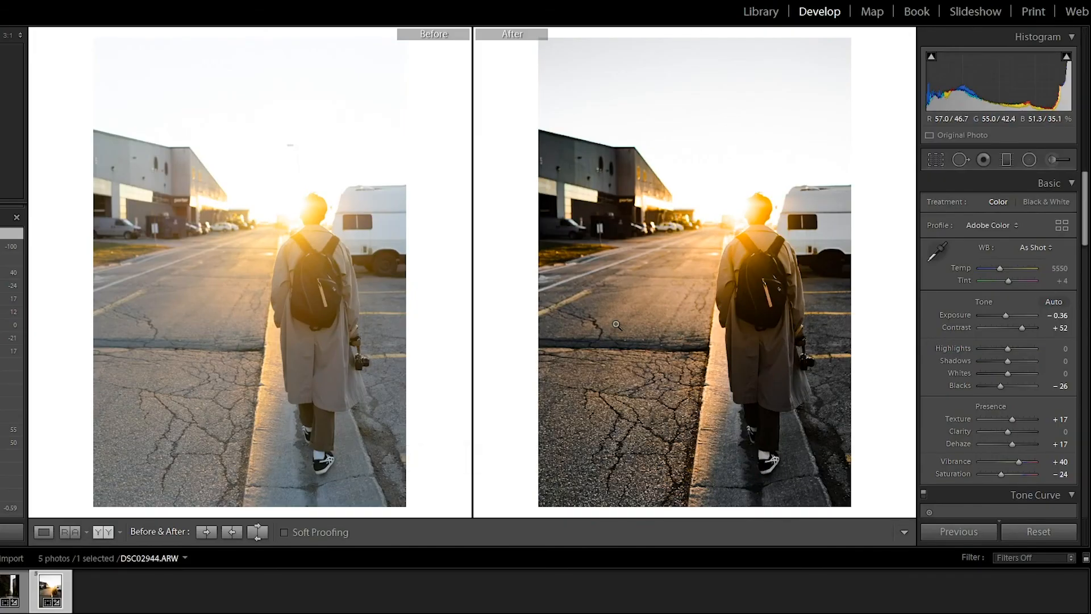
mouse_move(615, 325)
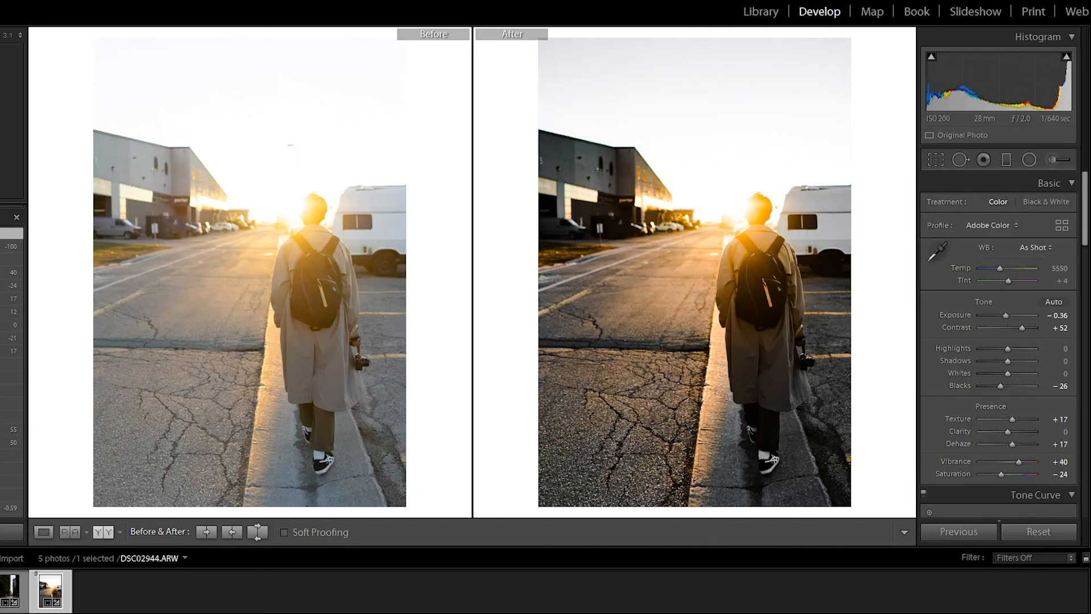
left_click(43, 531)
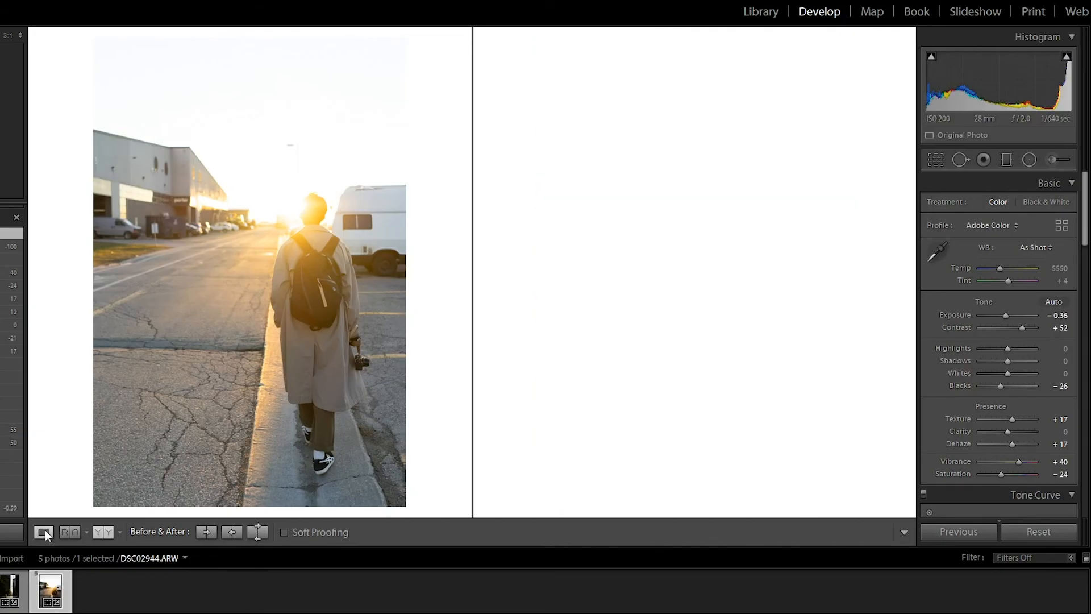